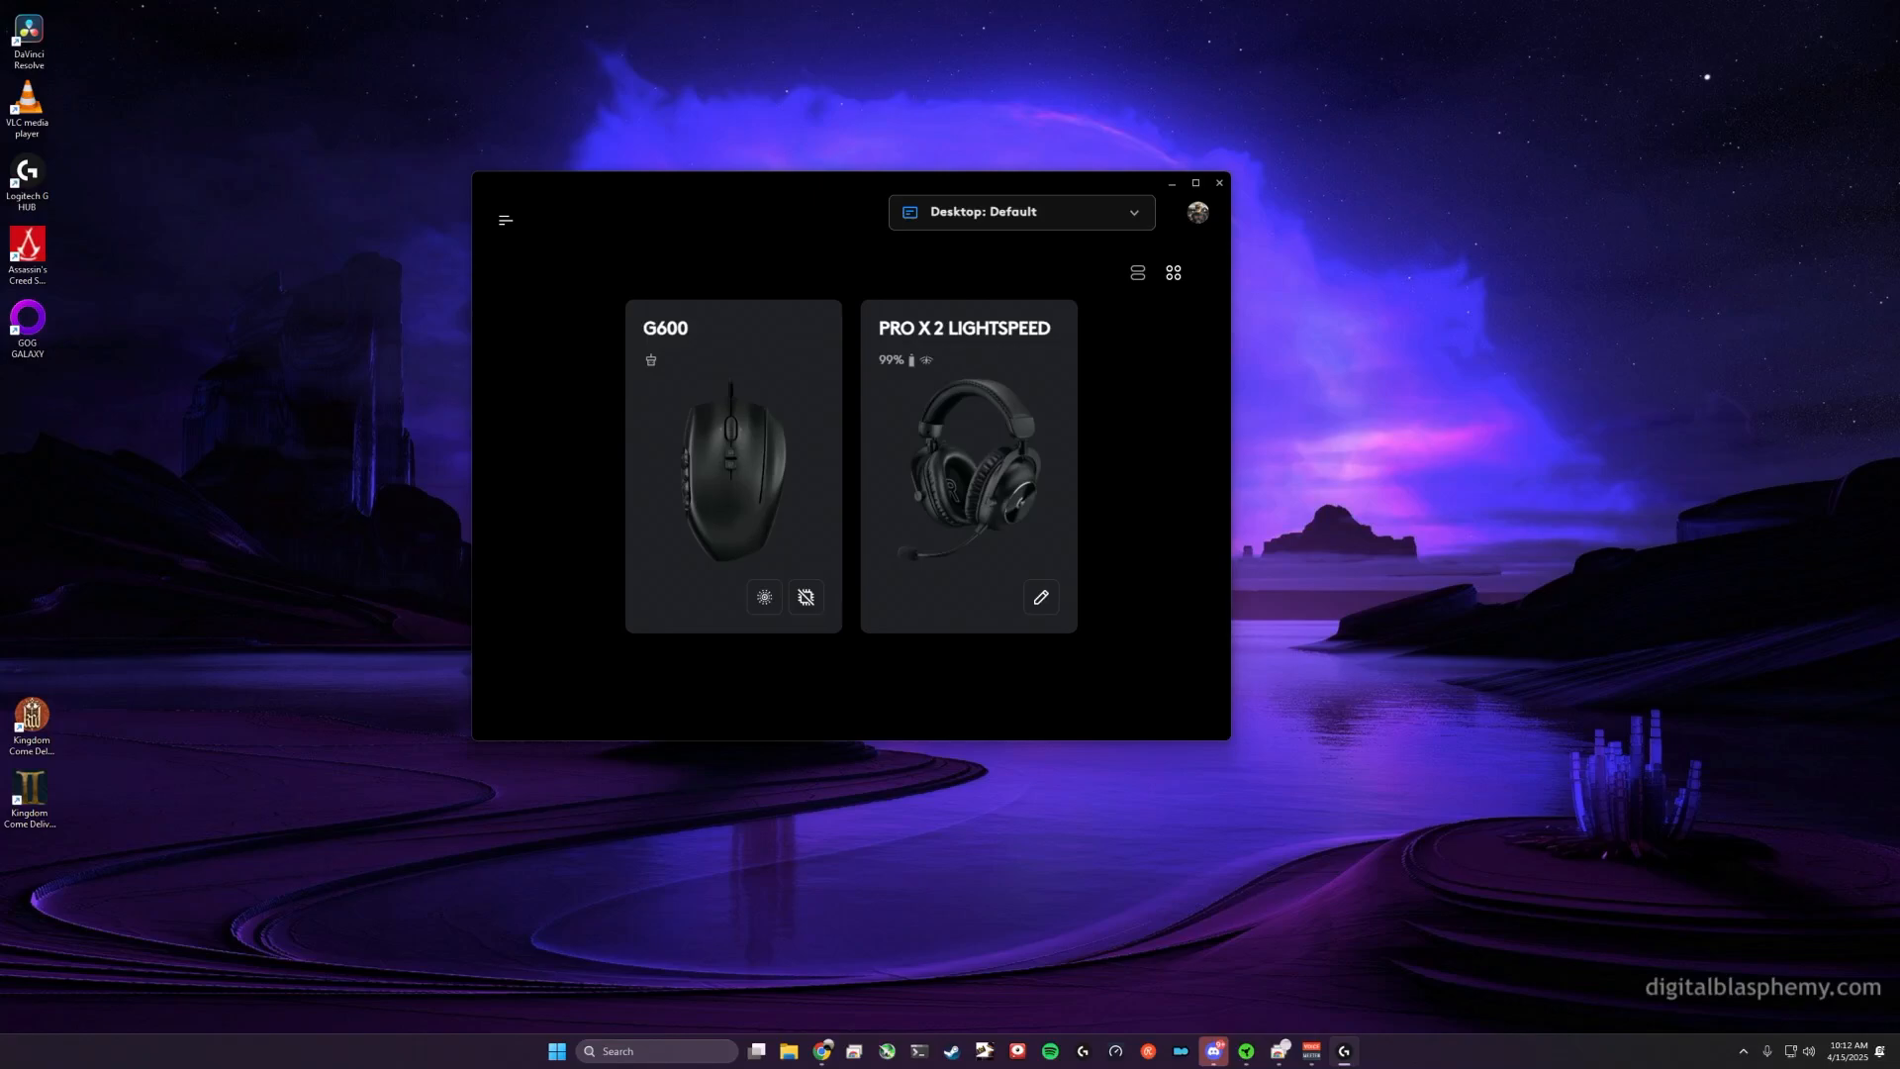
{"action": "mouse_move", "coordinate": [1679, 484]}
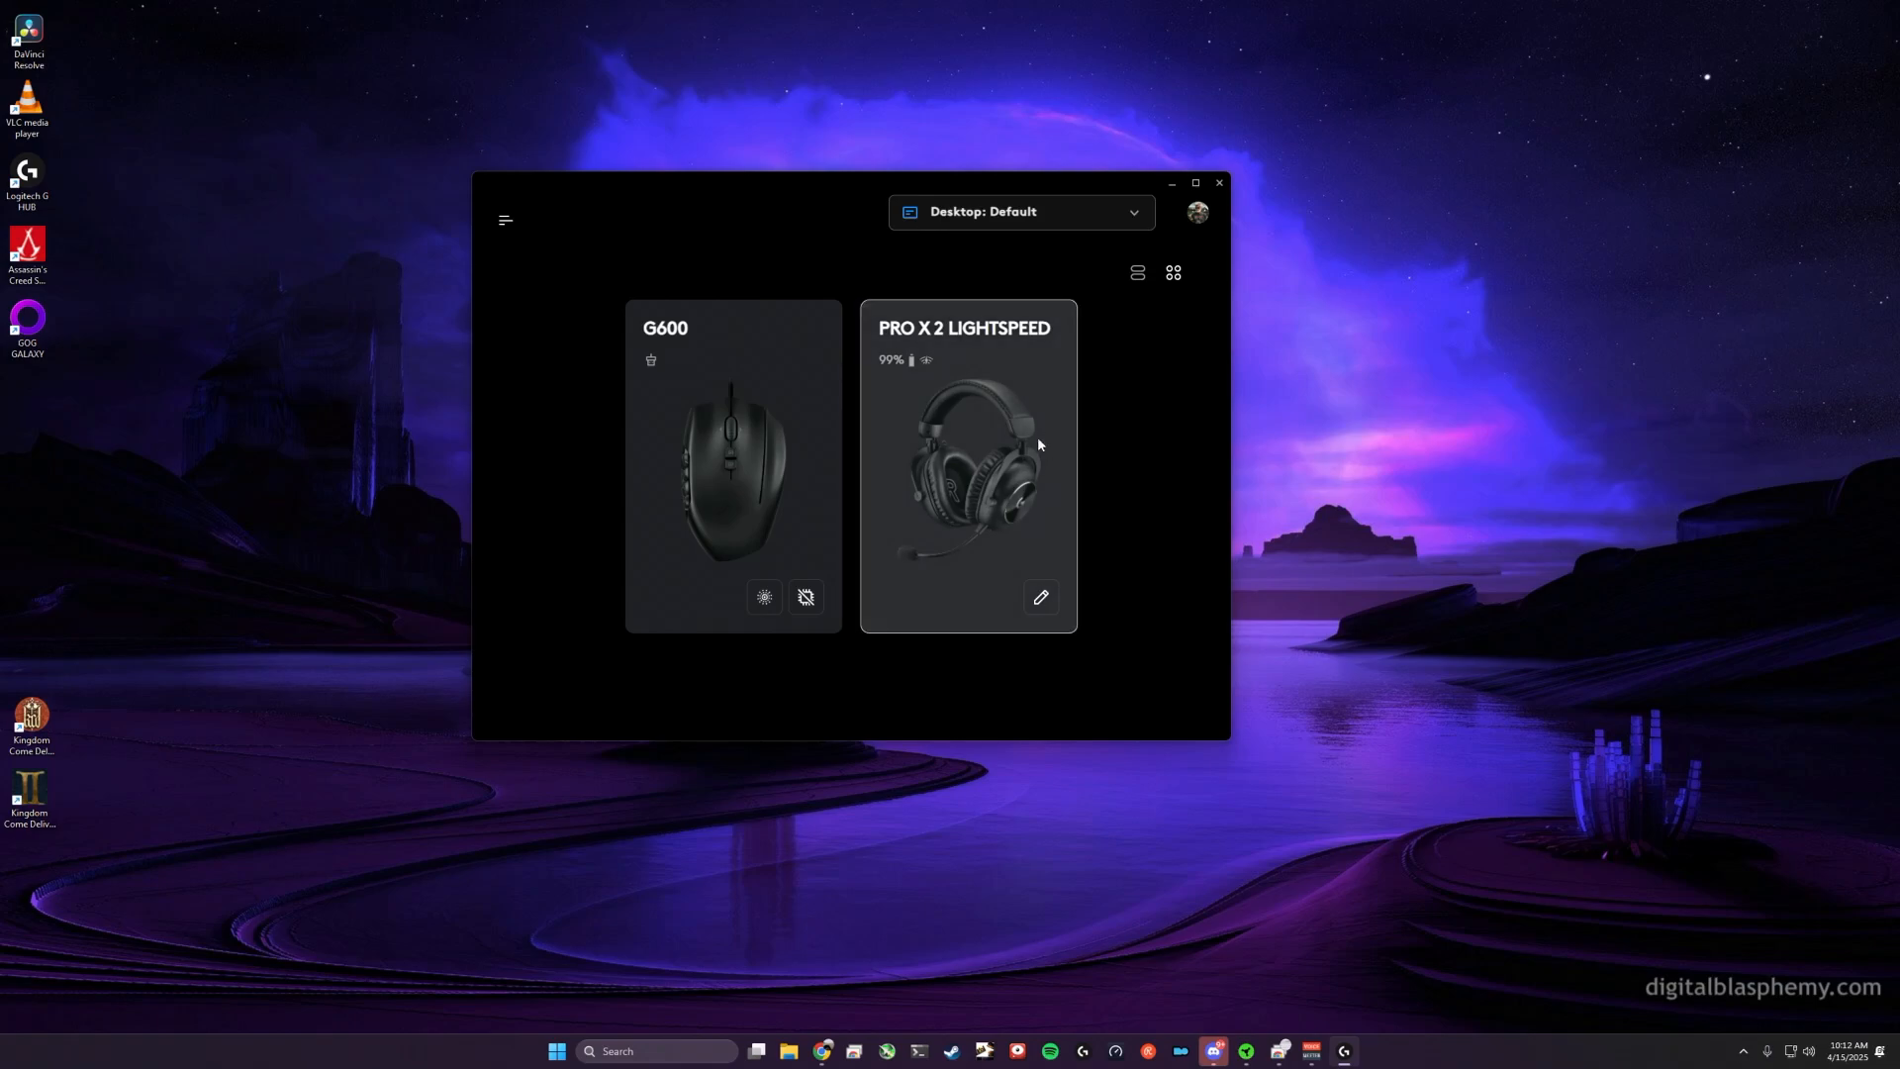
{"action": "mouse_move", "coordinate": [1025, 401]}
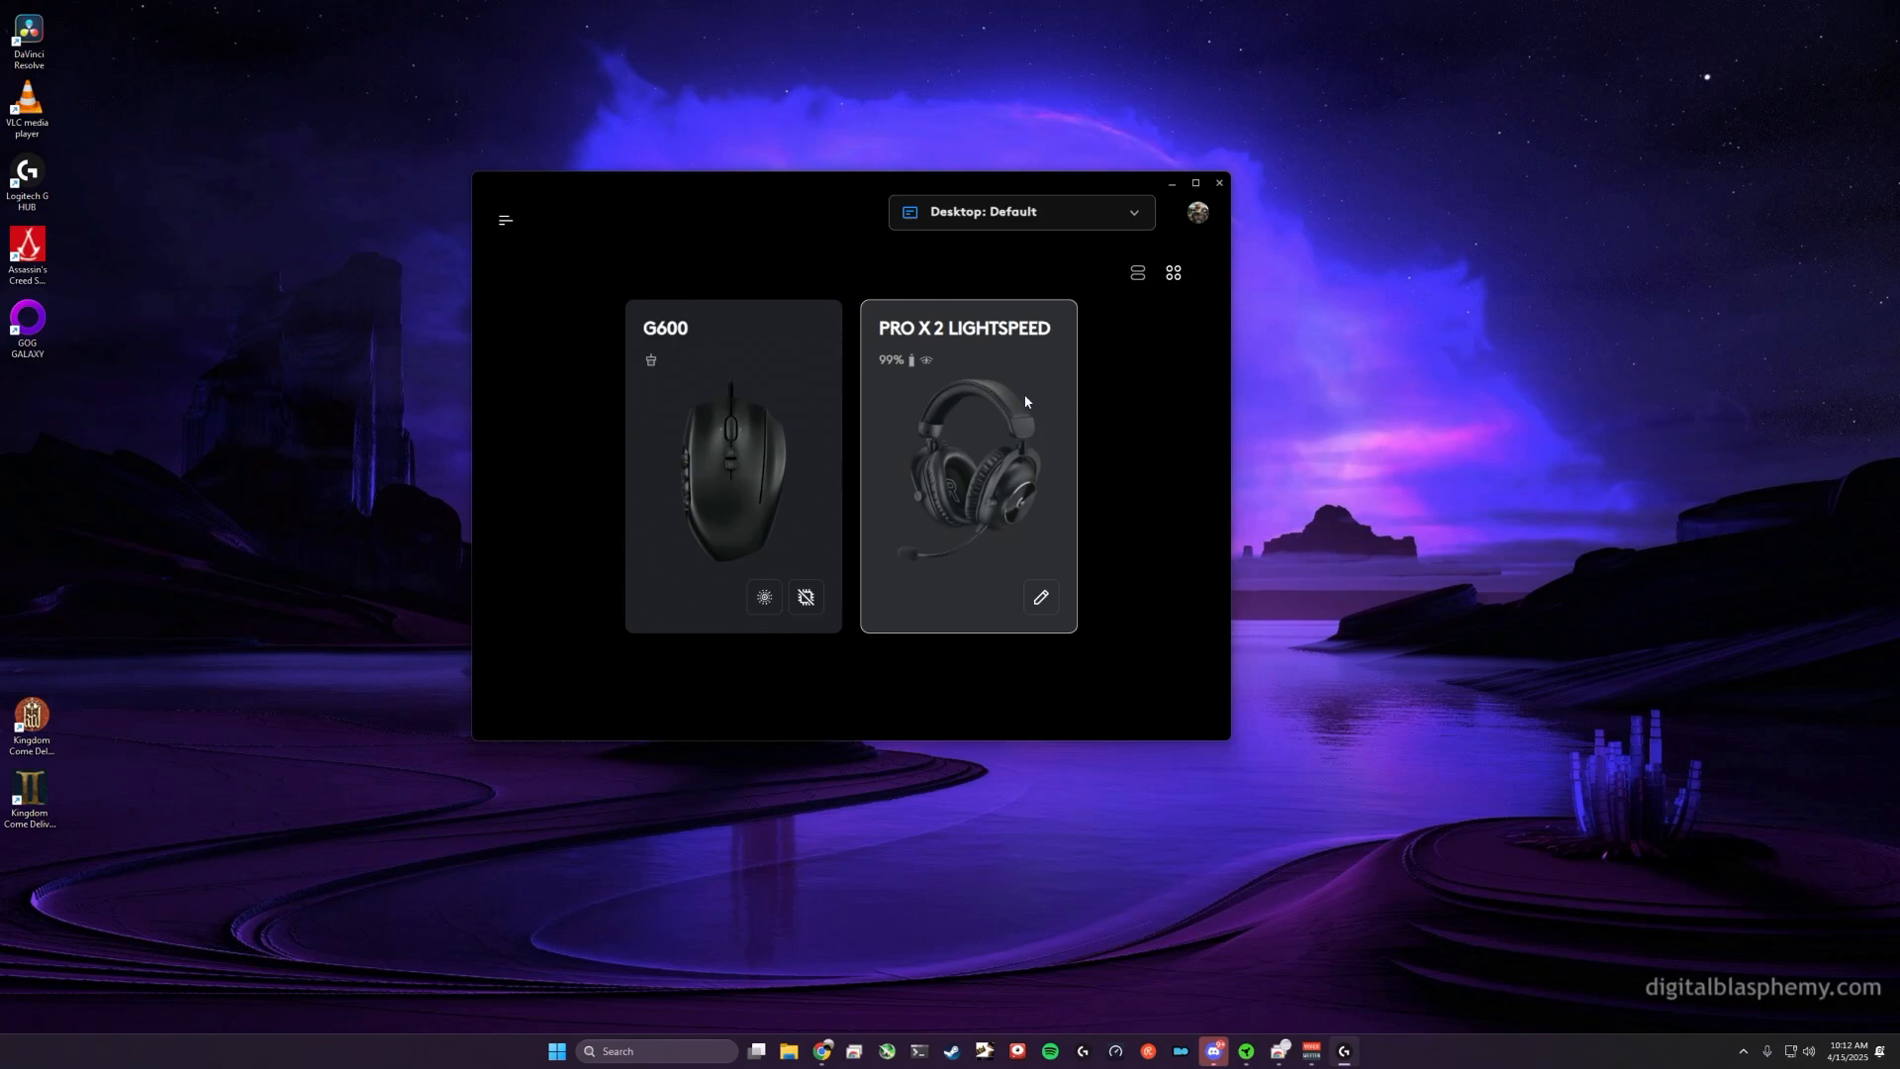
{"action": "mouse_move", "coordinate": [1032, 479]}
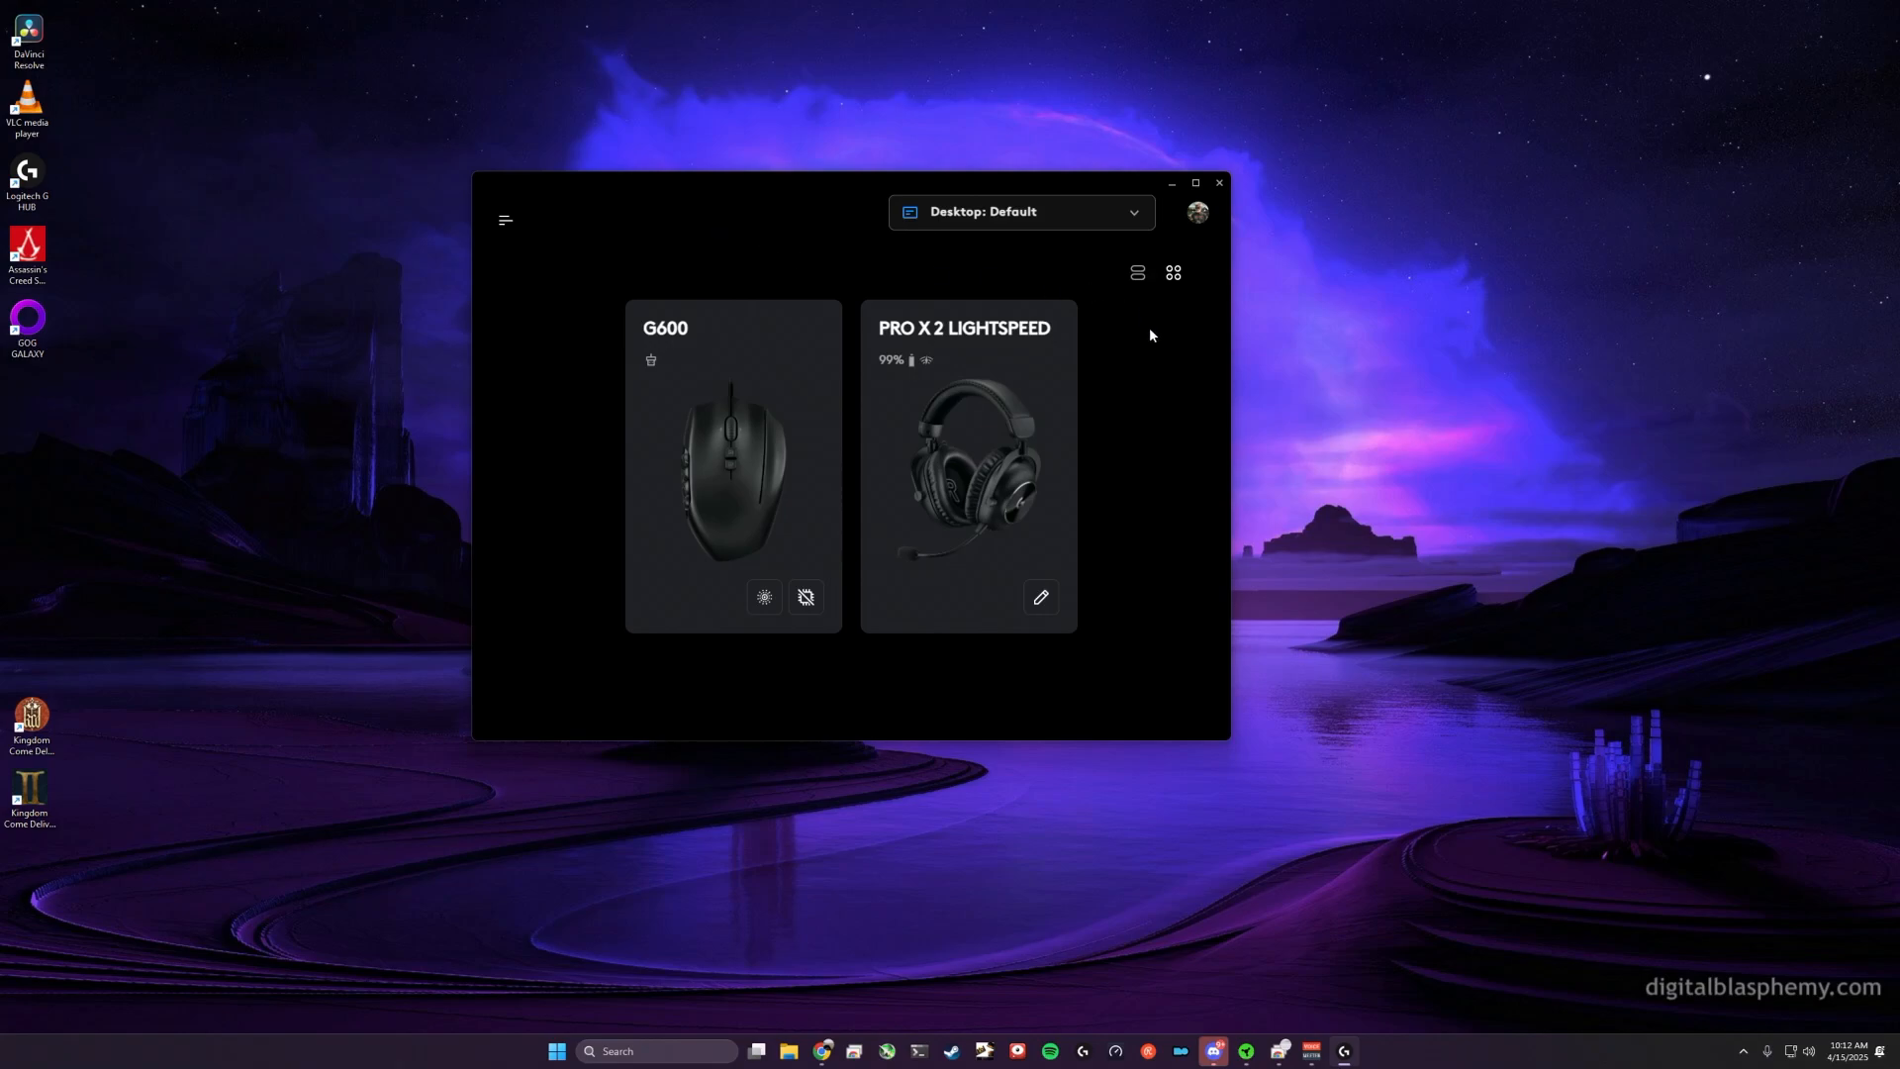
{"action": "mouse_move", "coordinate": [1178, 379]}
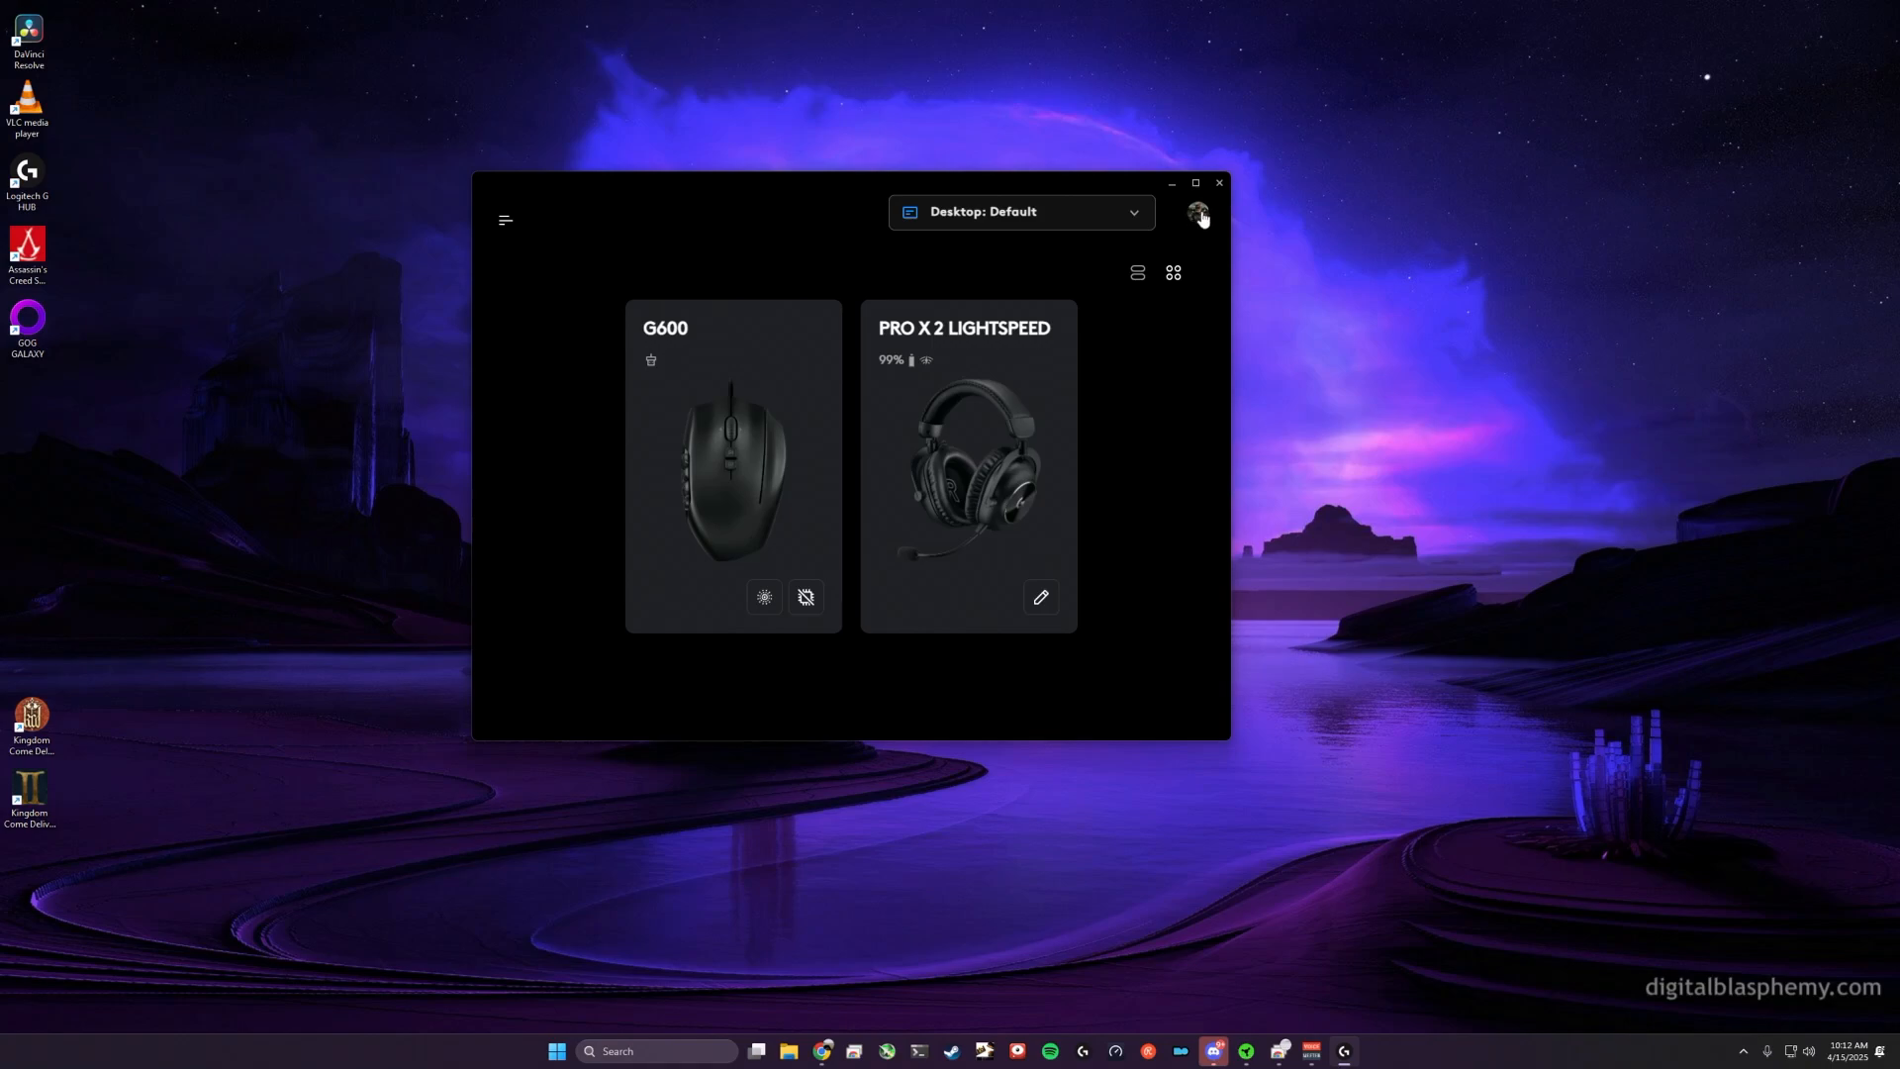
Step: Scroll through the account page's uploaded profiles, then return to the device overview
{"action": "left_click", "coordinate": [1197, 212]}
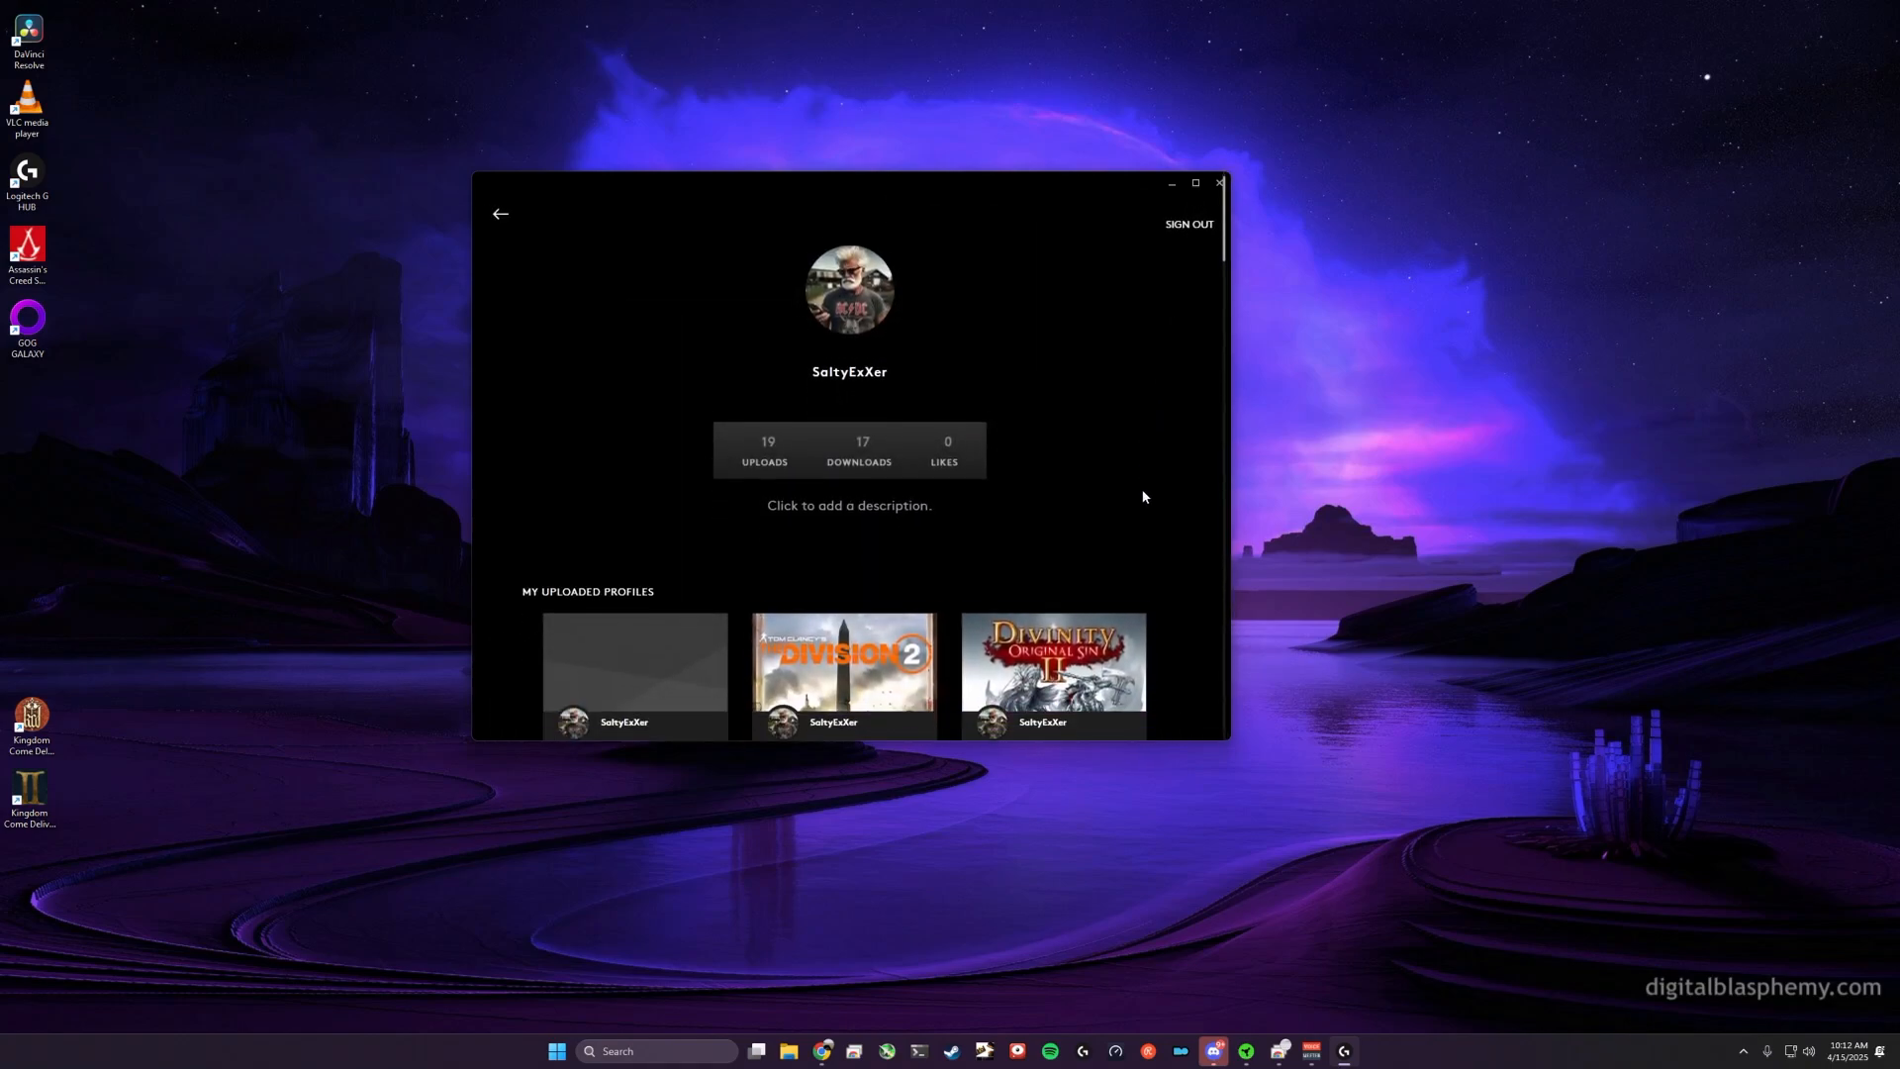
{"action": "scroll", "scroll_direction": "down", "scroll_amount": 3}
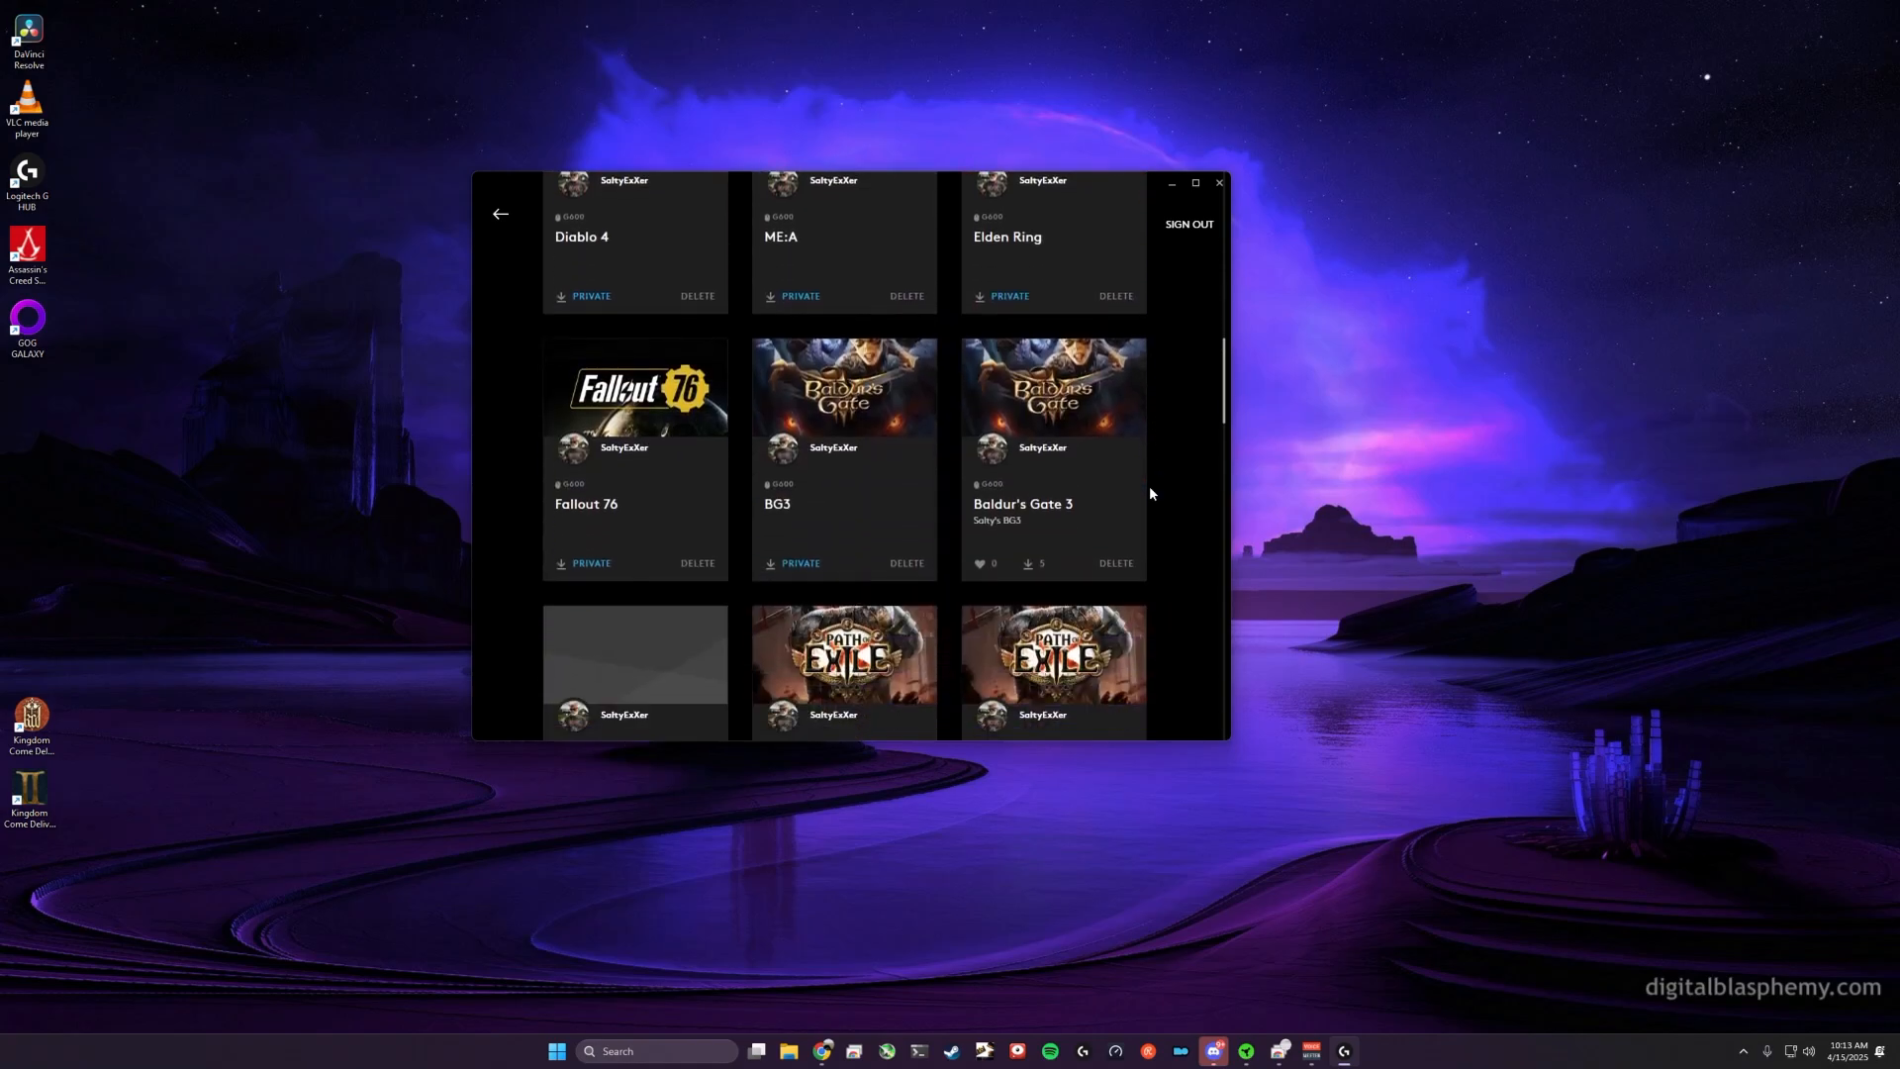
{"action": "scroll", "scroll_direction": "down", "scroll_amount": 3}
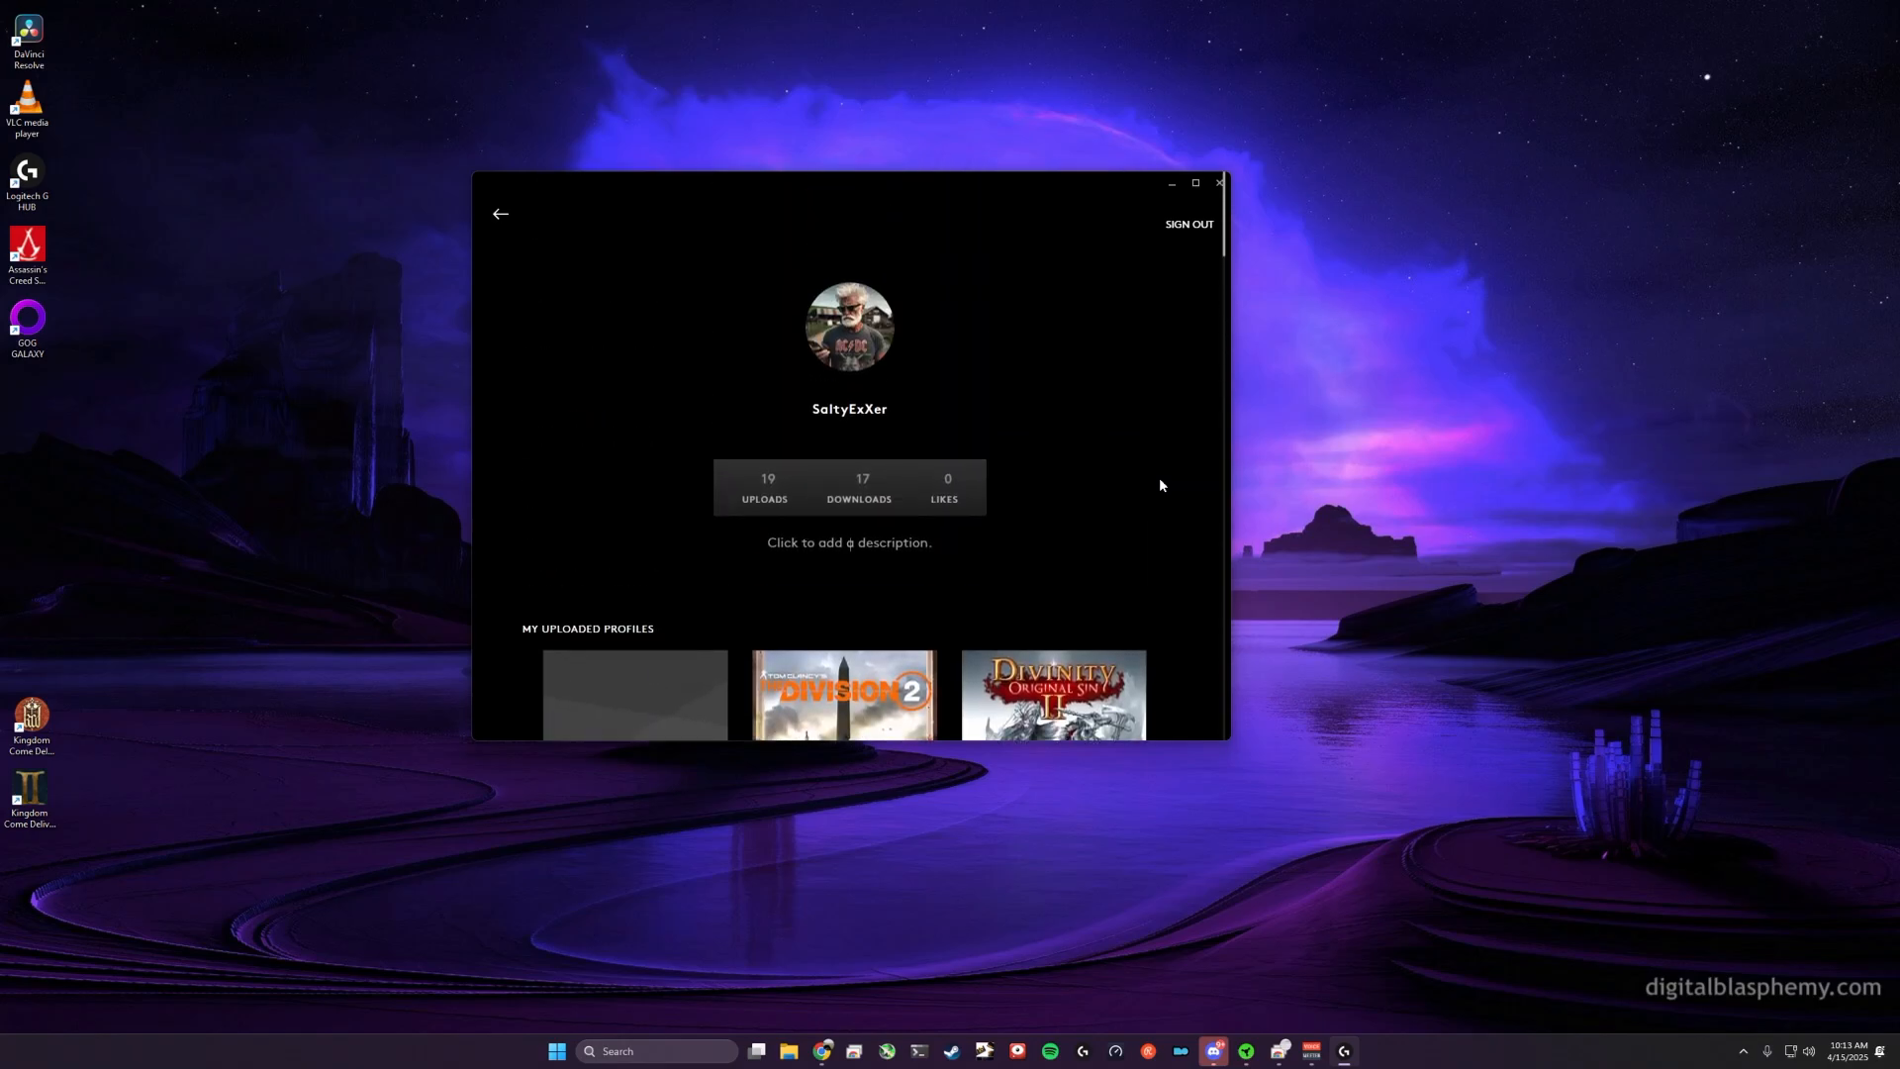
{"action": "mouse_move", "coordinate": [1191, 430]}
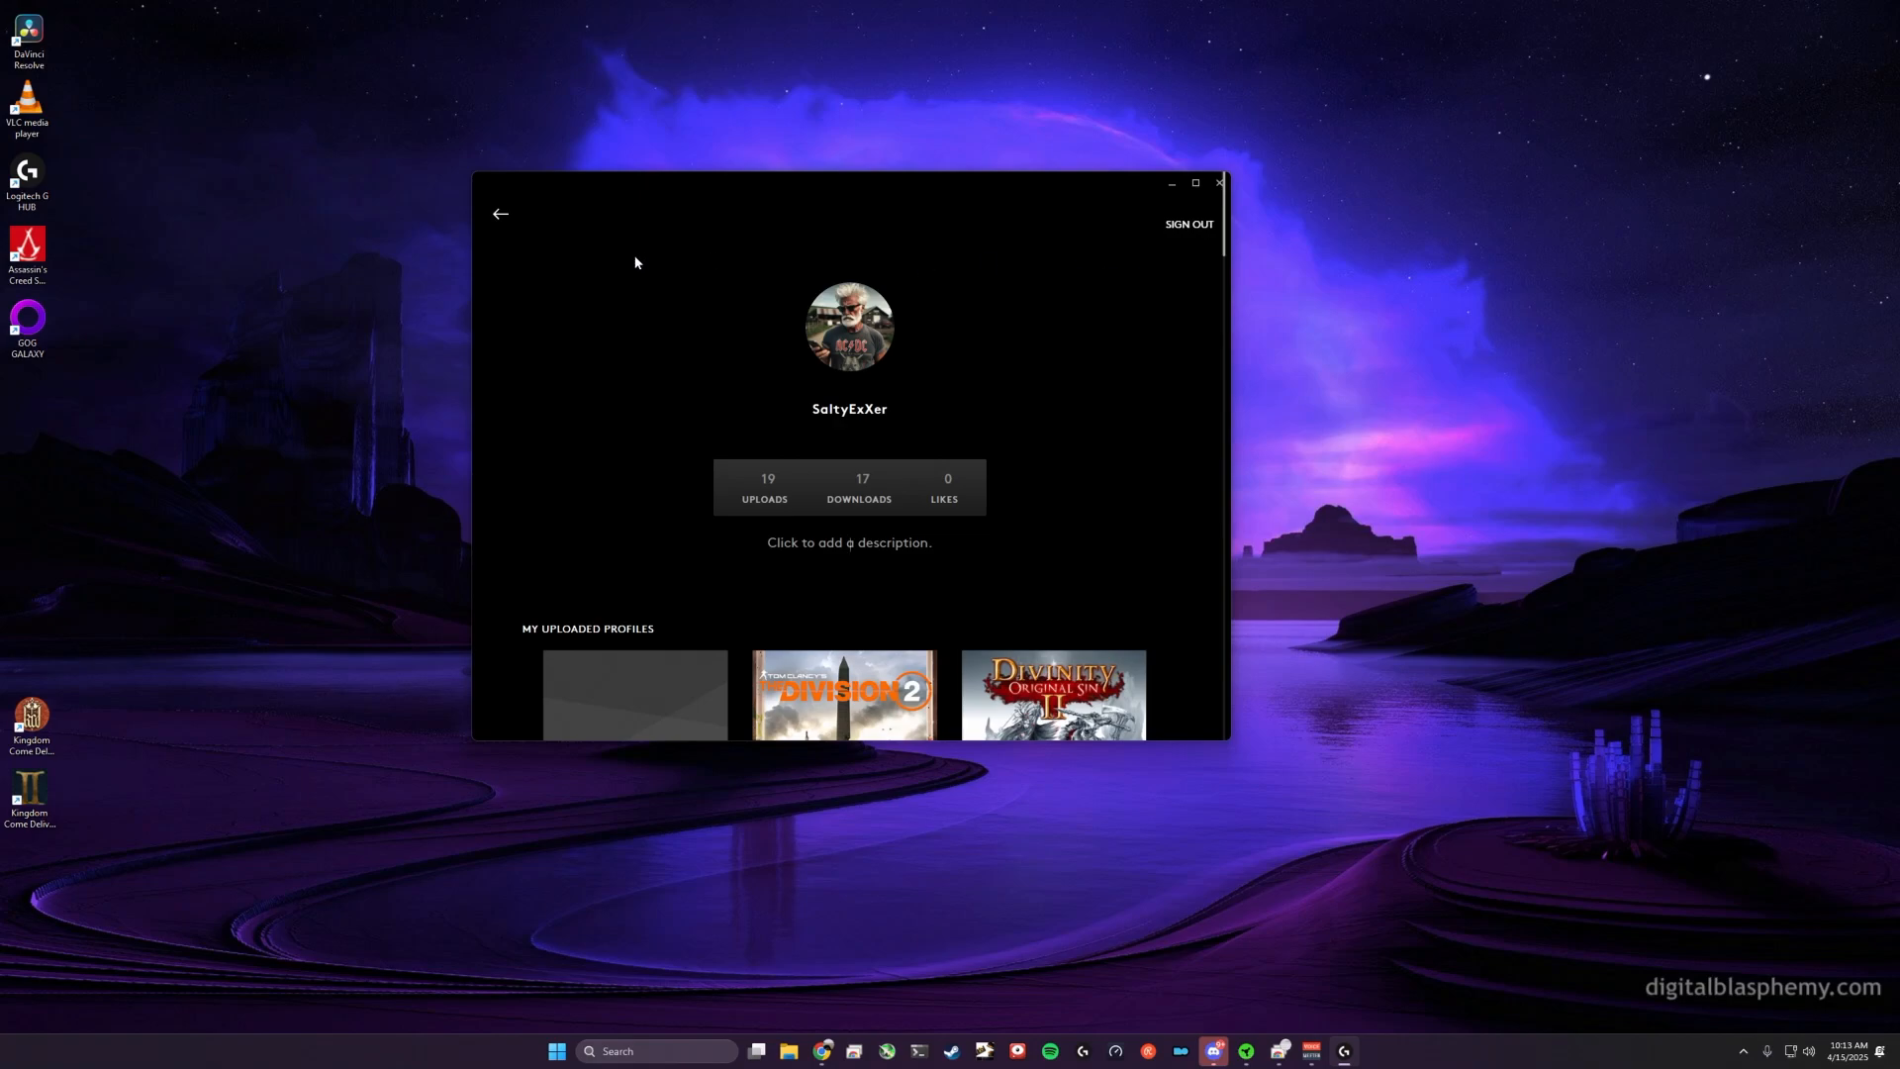
{"action": "mouse_move", "coordinate": [502, 231]}
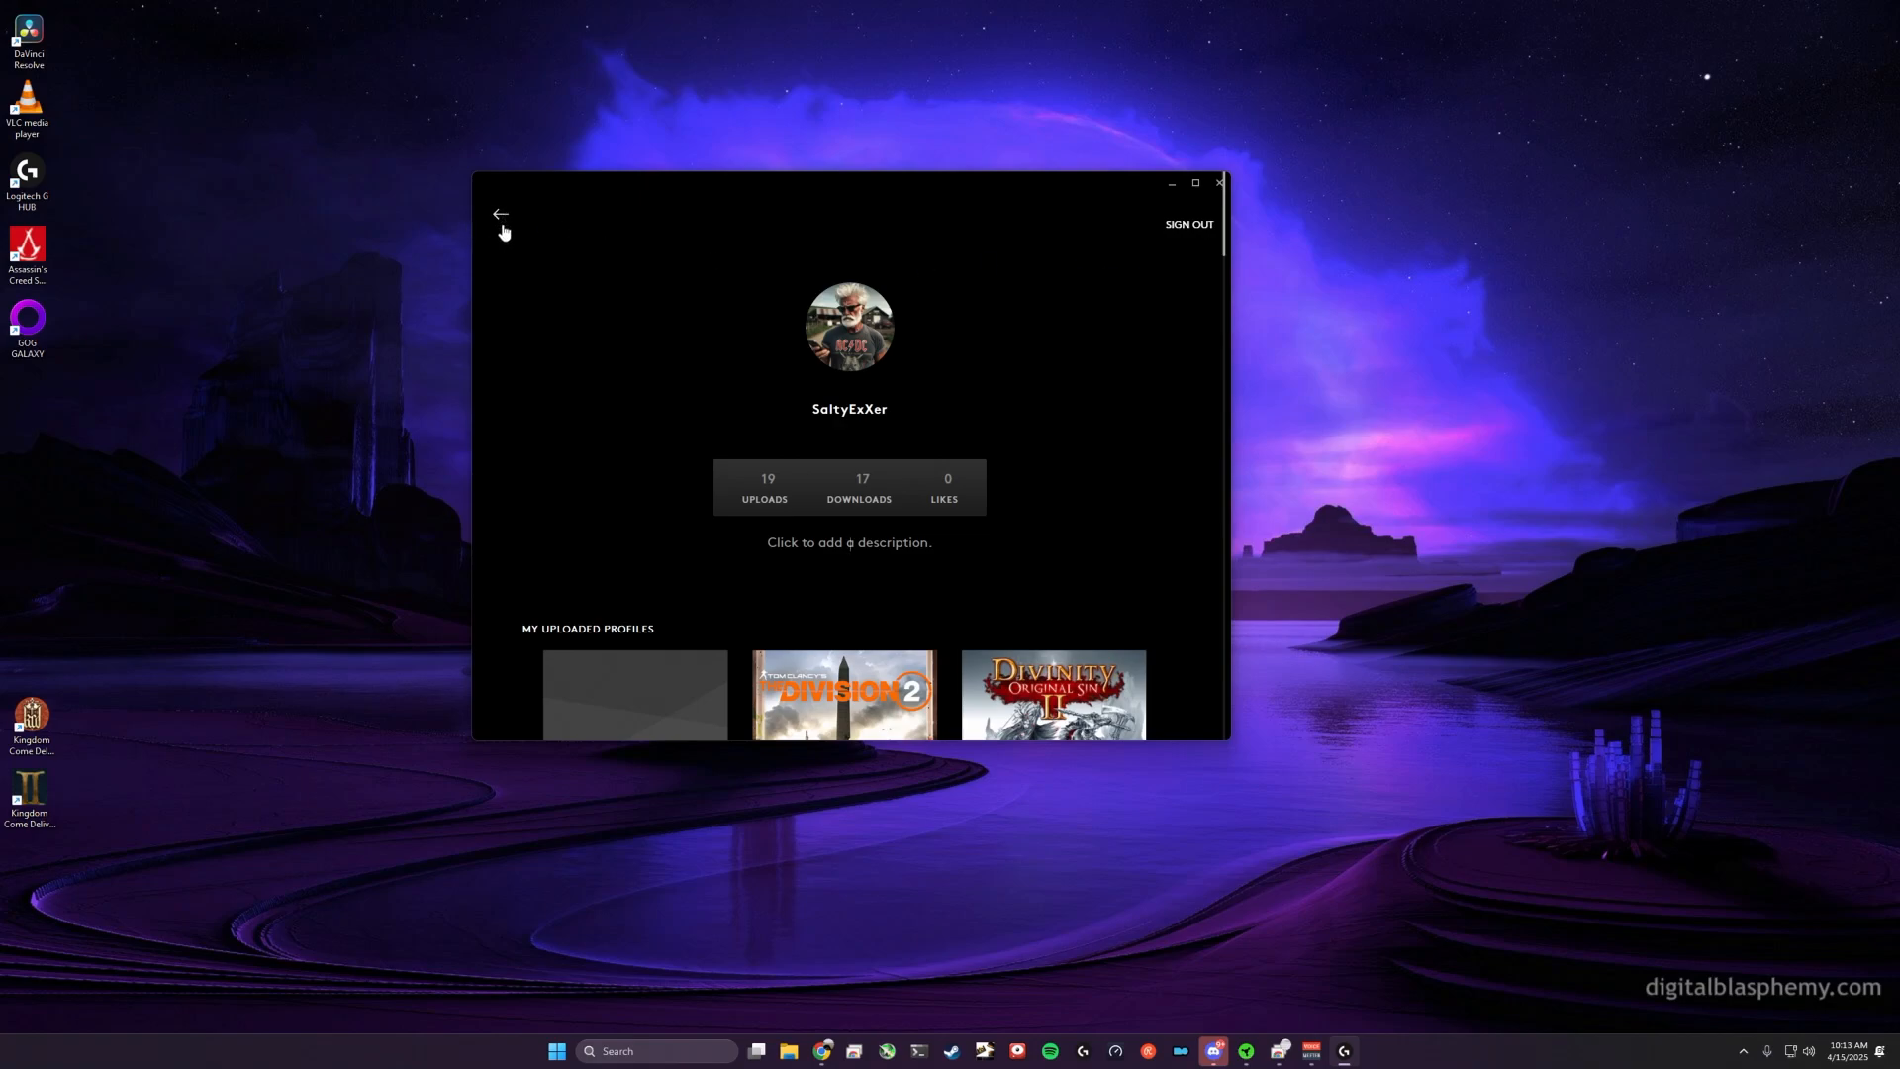
{"action": "left_click", "coordinate": [500, 215]}
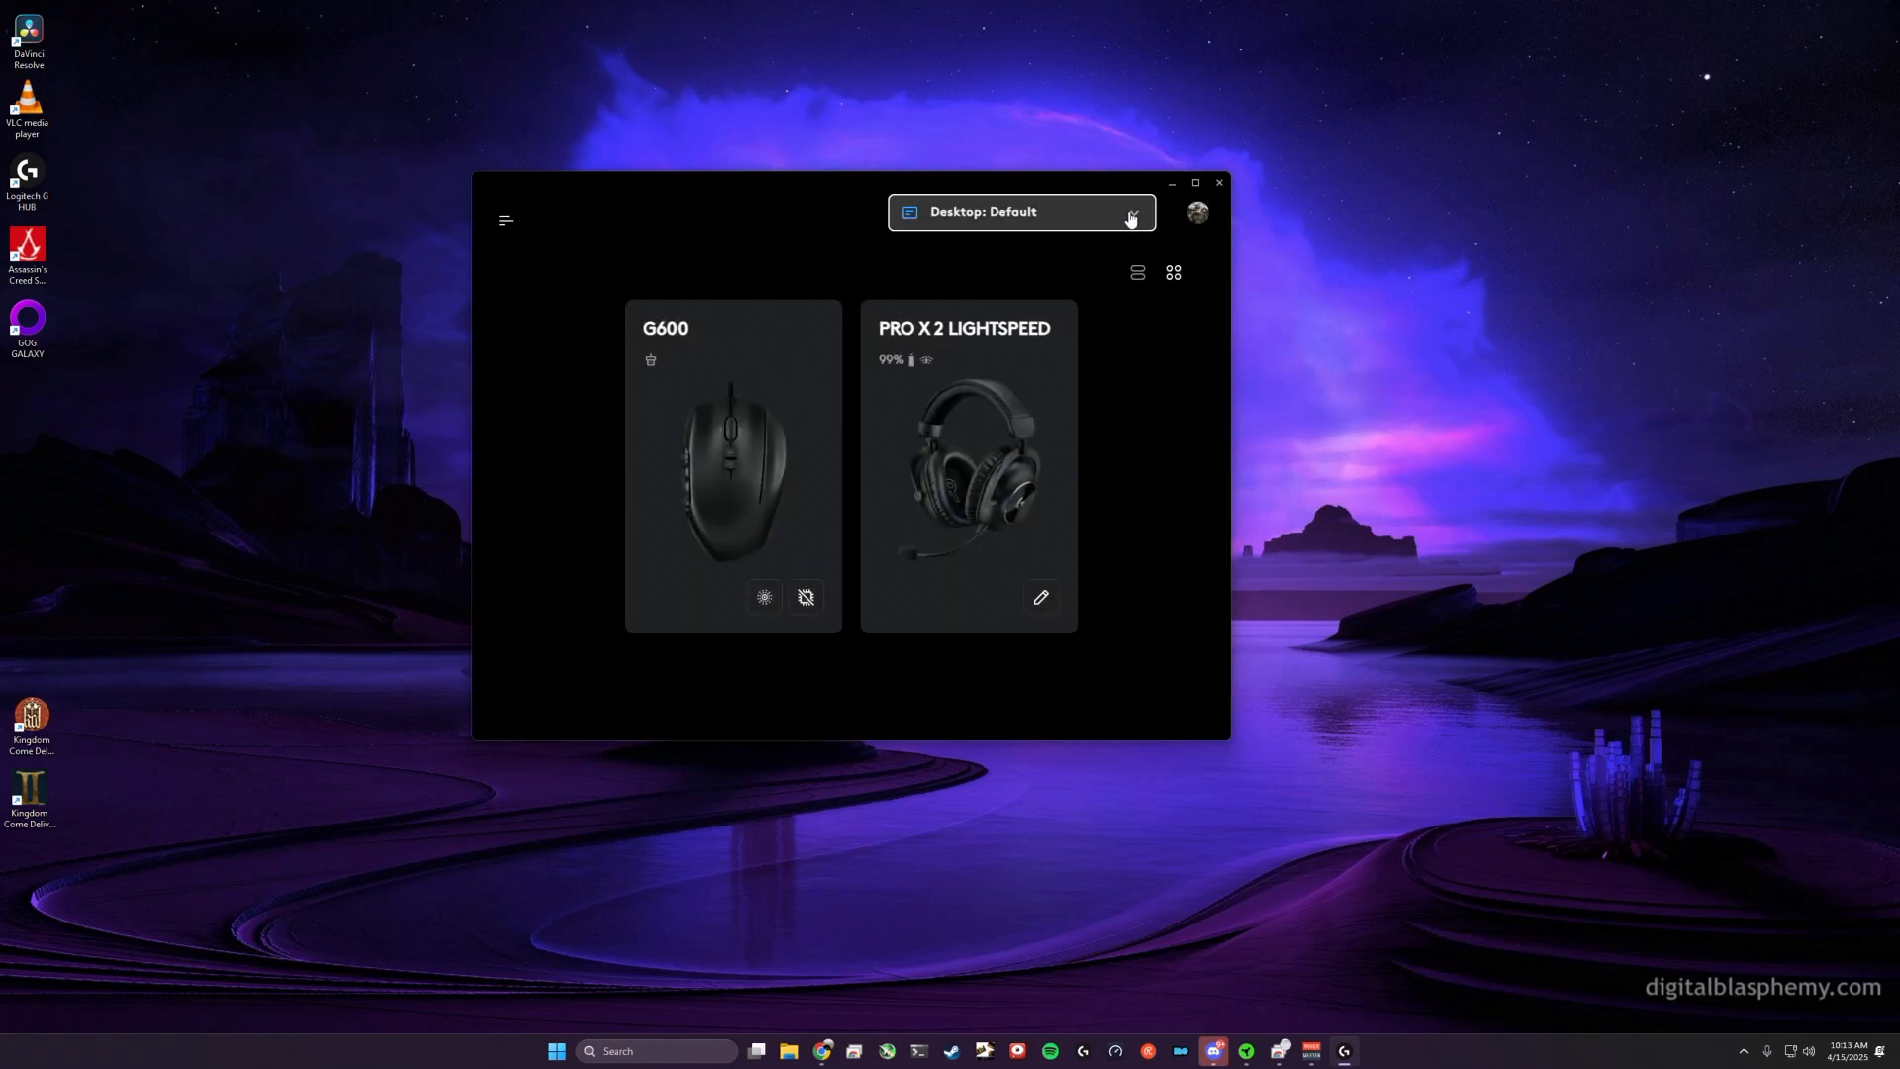
Step: Go to Manage Profiles and select the ACSHADOWS game tile on the next page
{"action": "left_click", "coordinate": [1020, 211]}
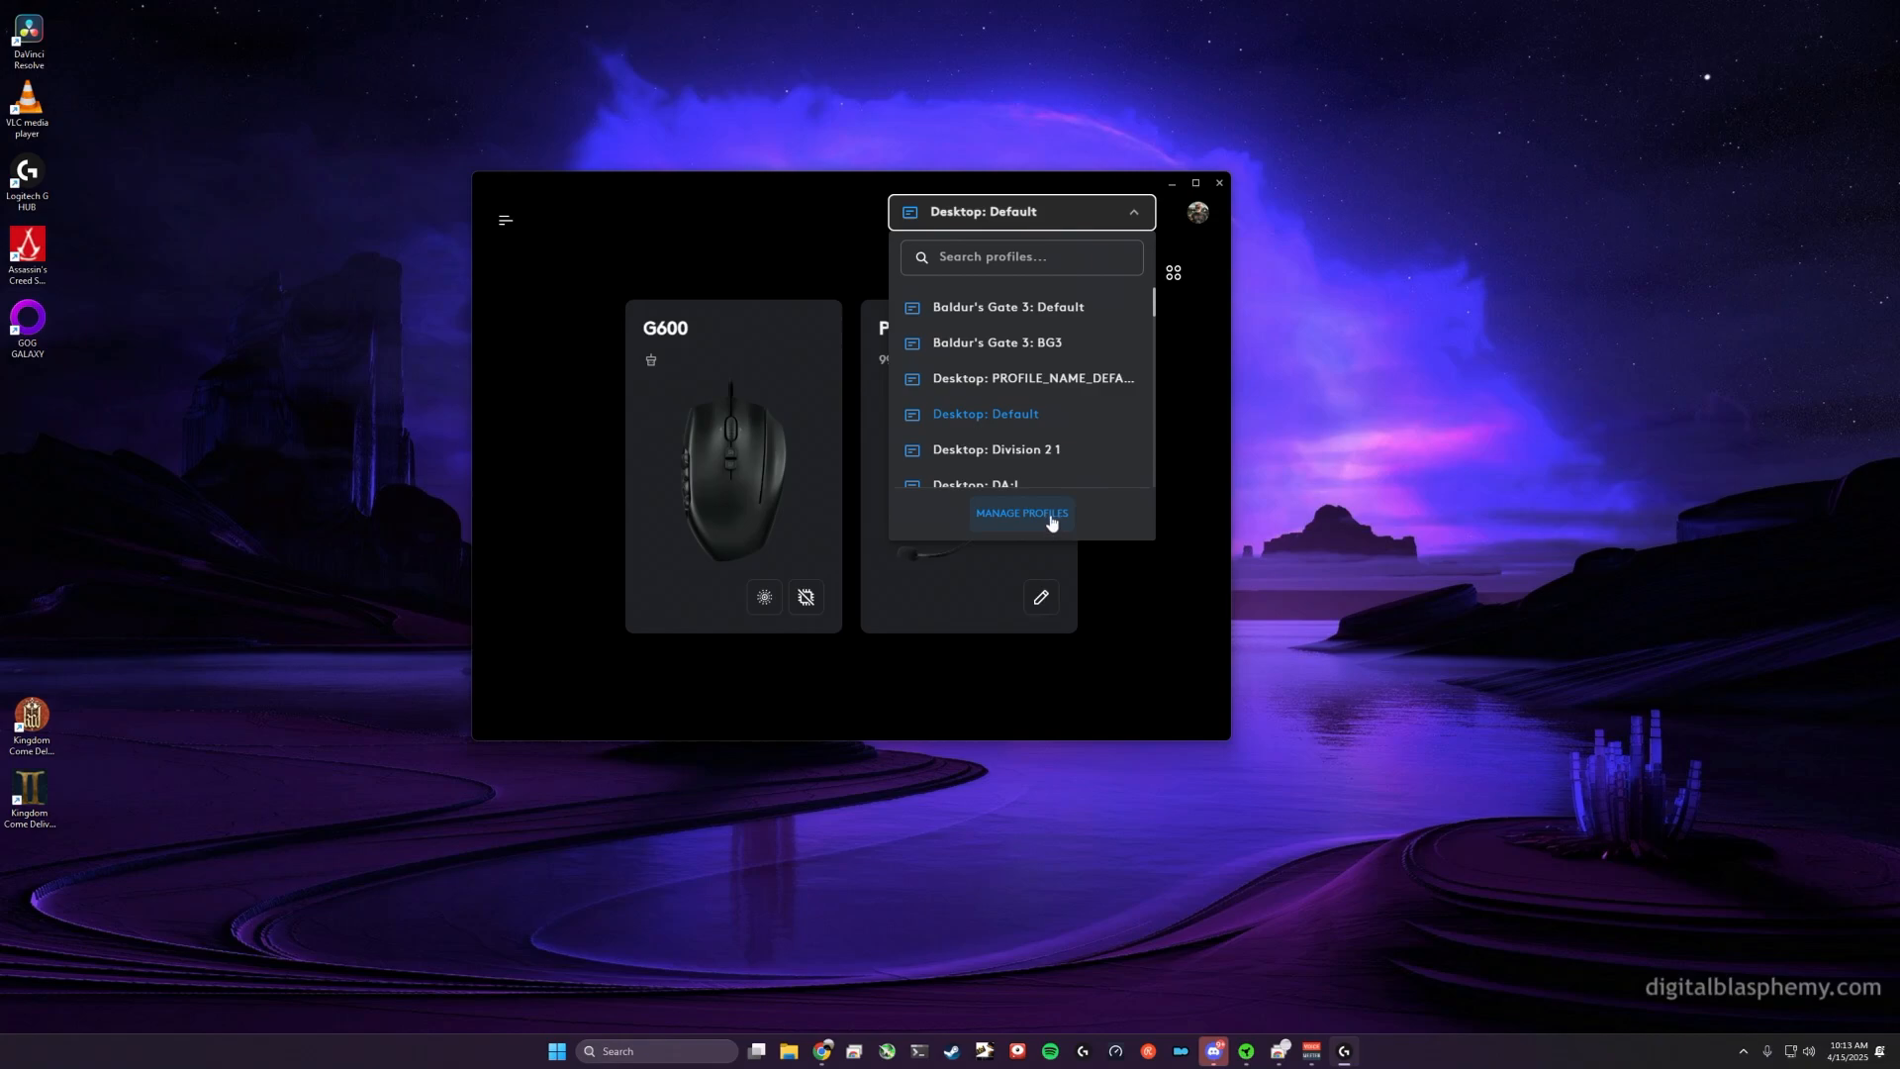
{"action": "left_click", "coordinate": [1020, 513]}
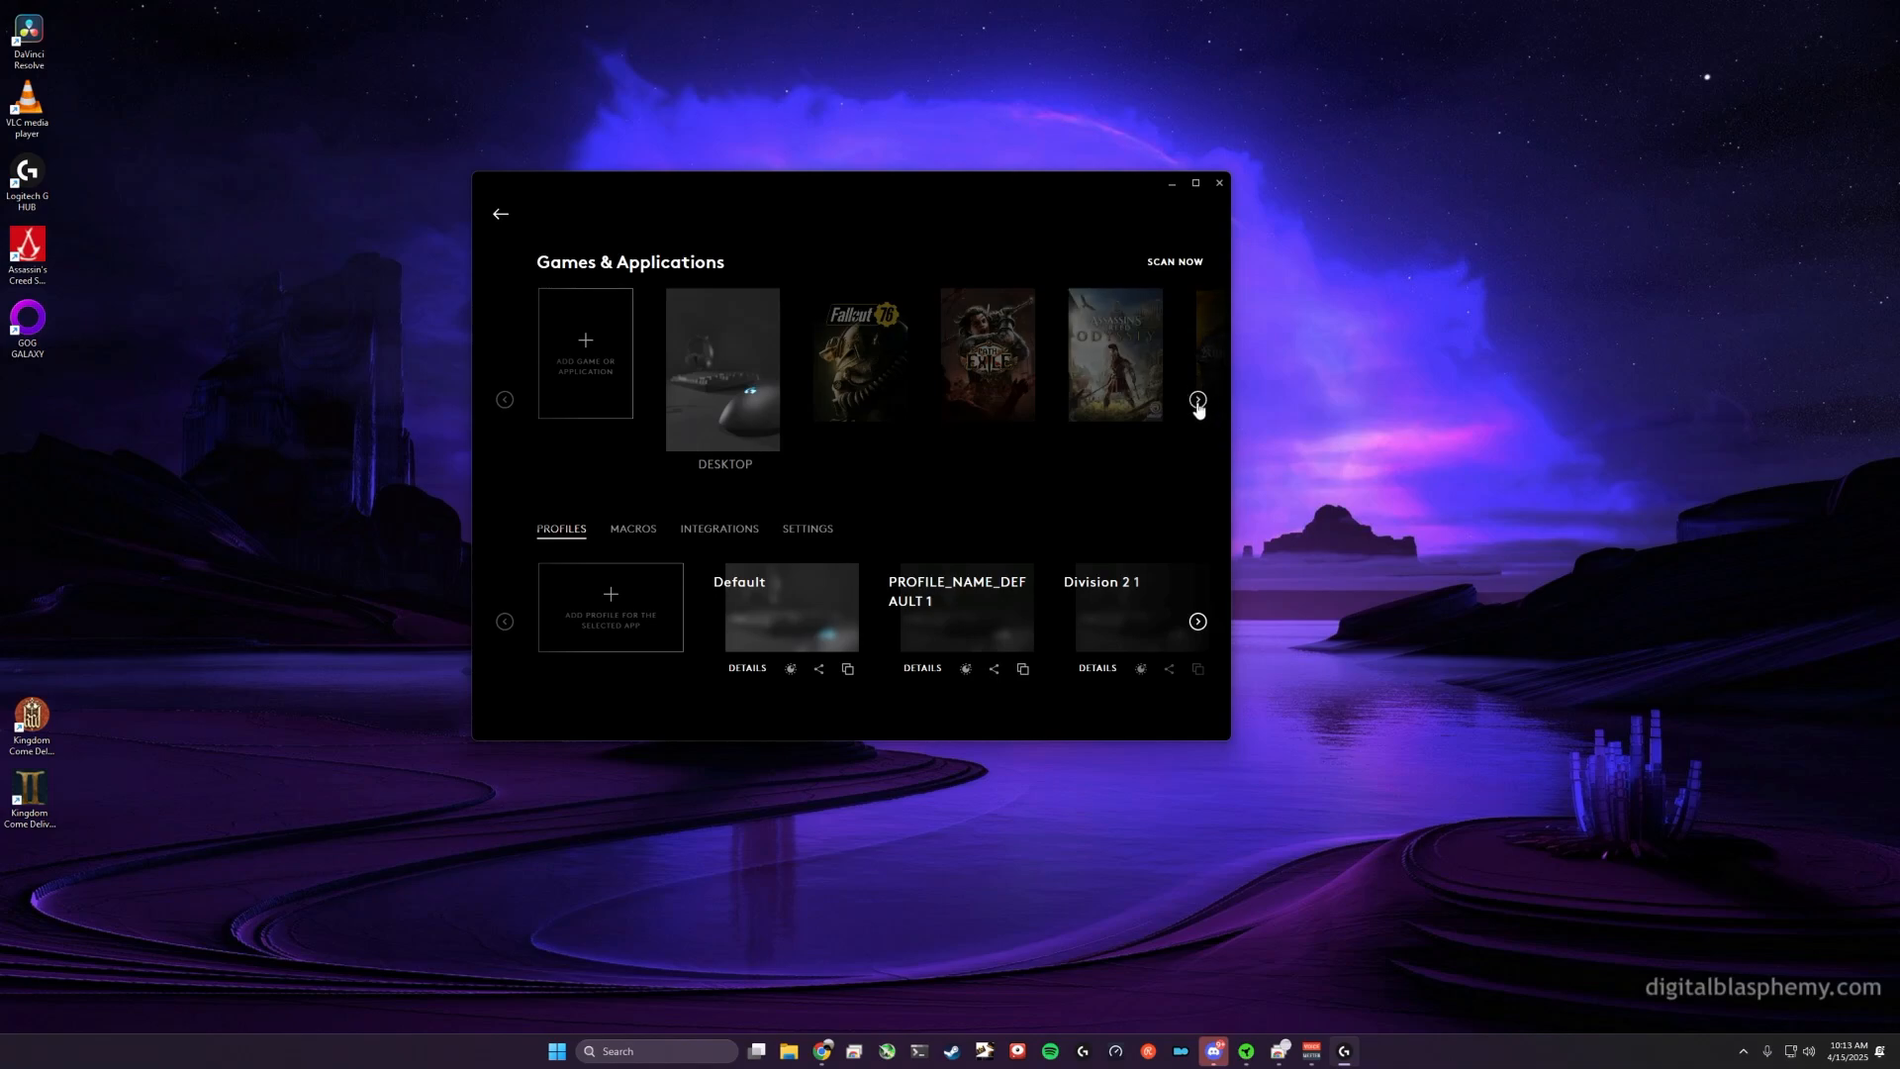
{"action": "left_click", "coordinate": [1197, 400]}
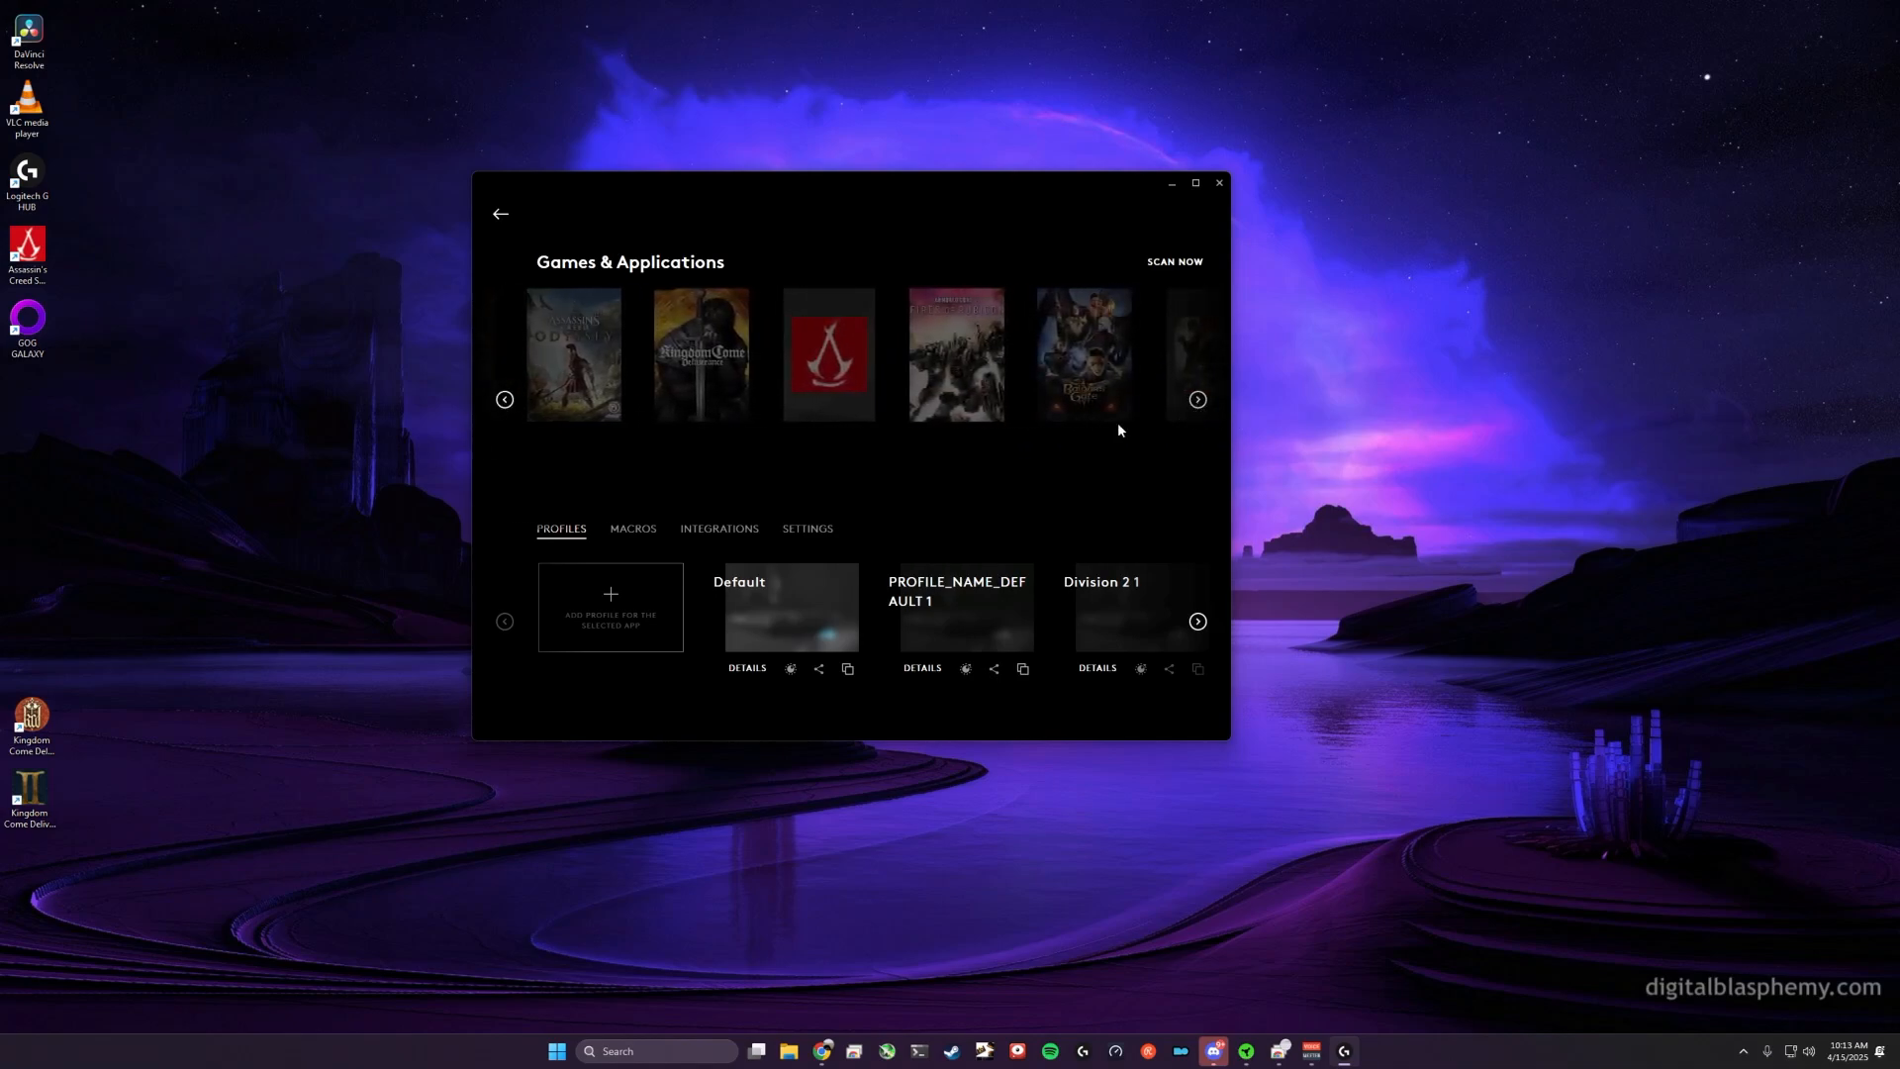
{"action": "left_click", "coordinate": [827, 354]}
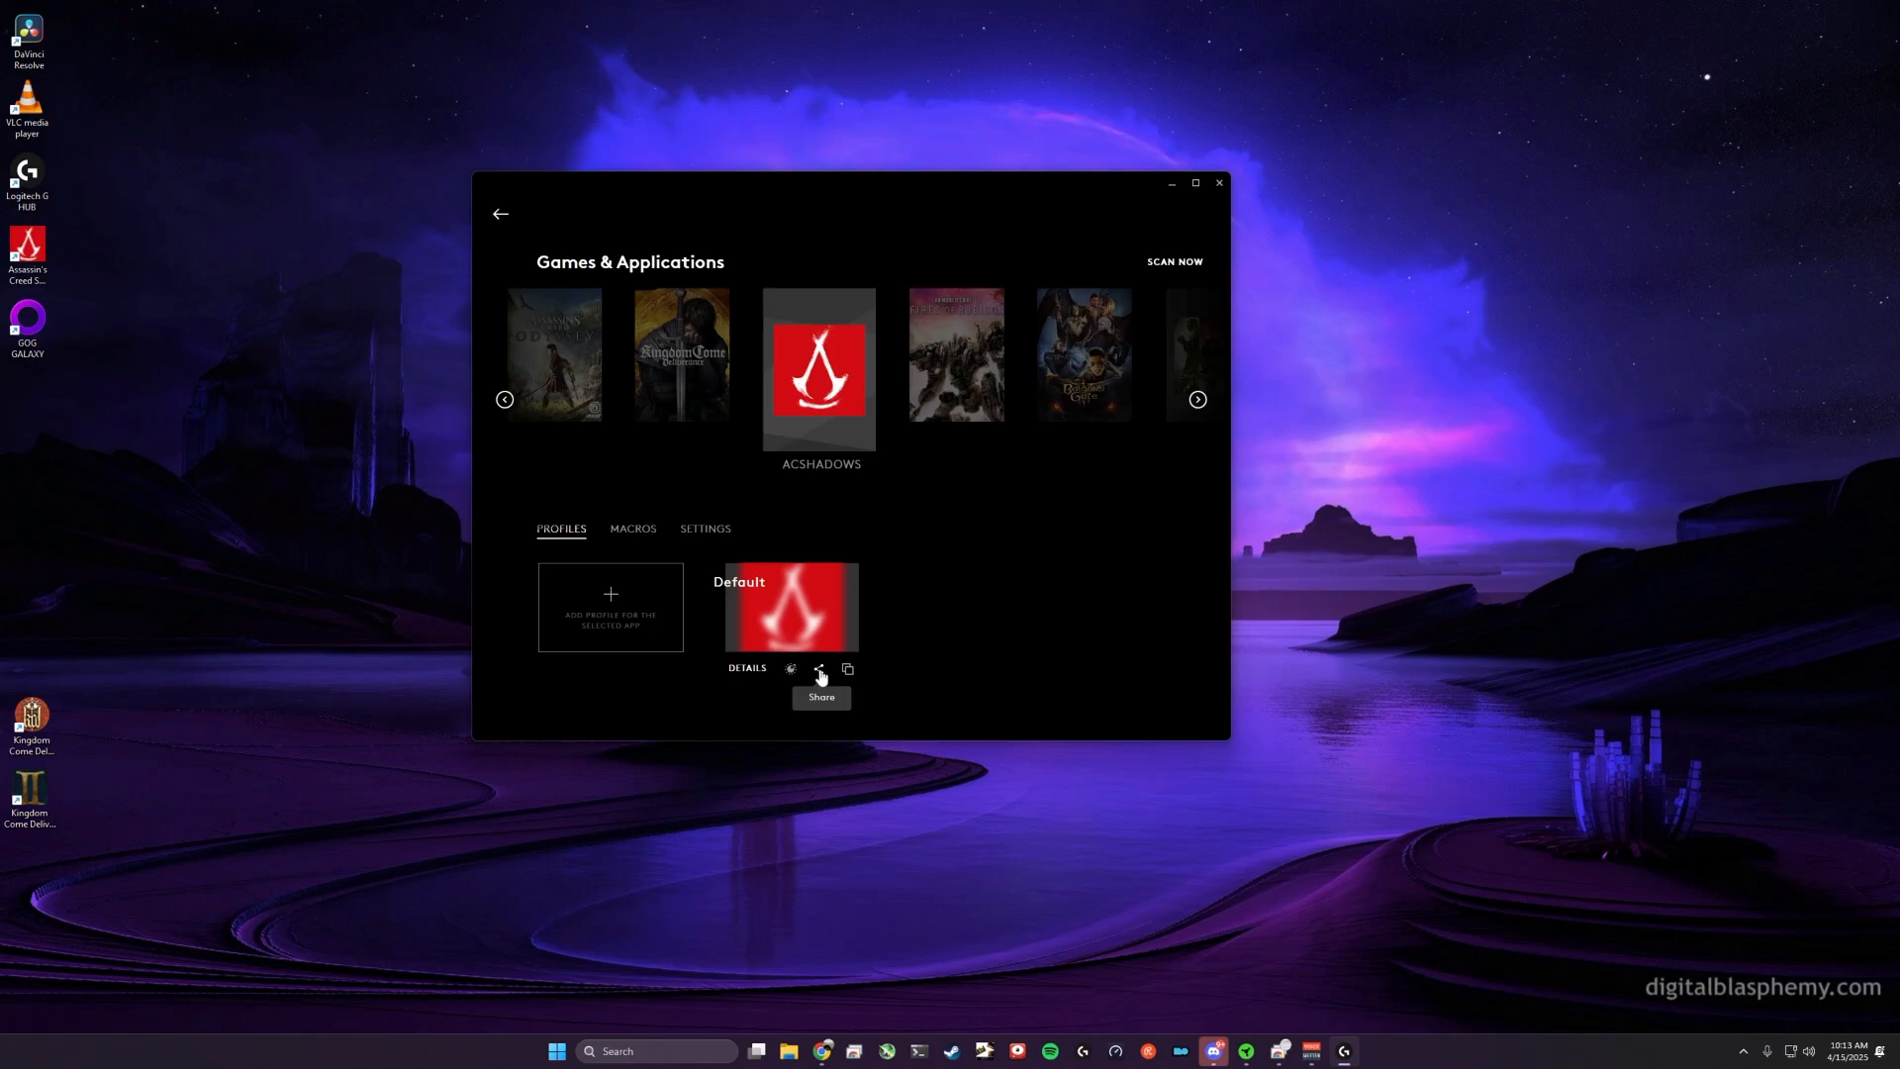
Step: Share the ACSHADOWS Default profile and name it 'AC Shadows'
{"action": "left_click", "coordinate": [821, 669]}
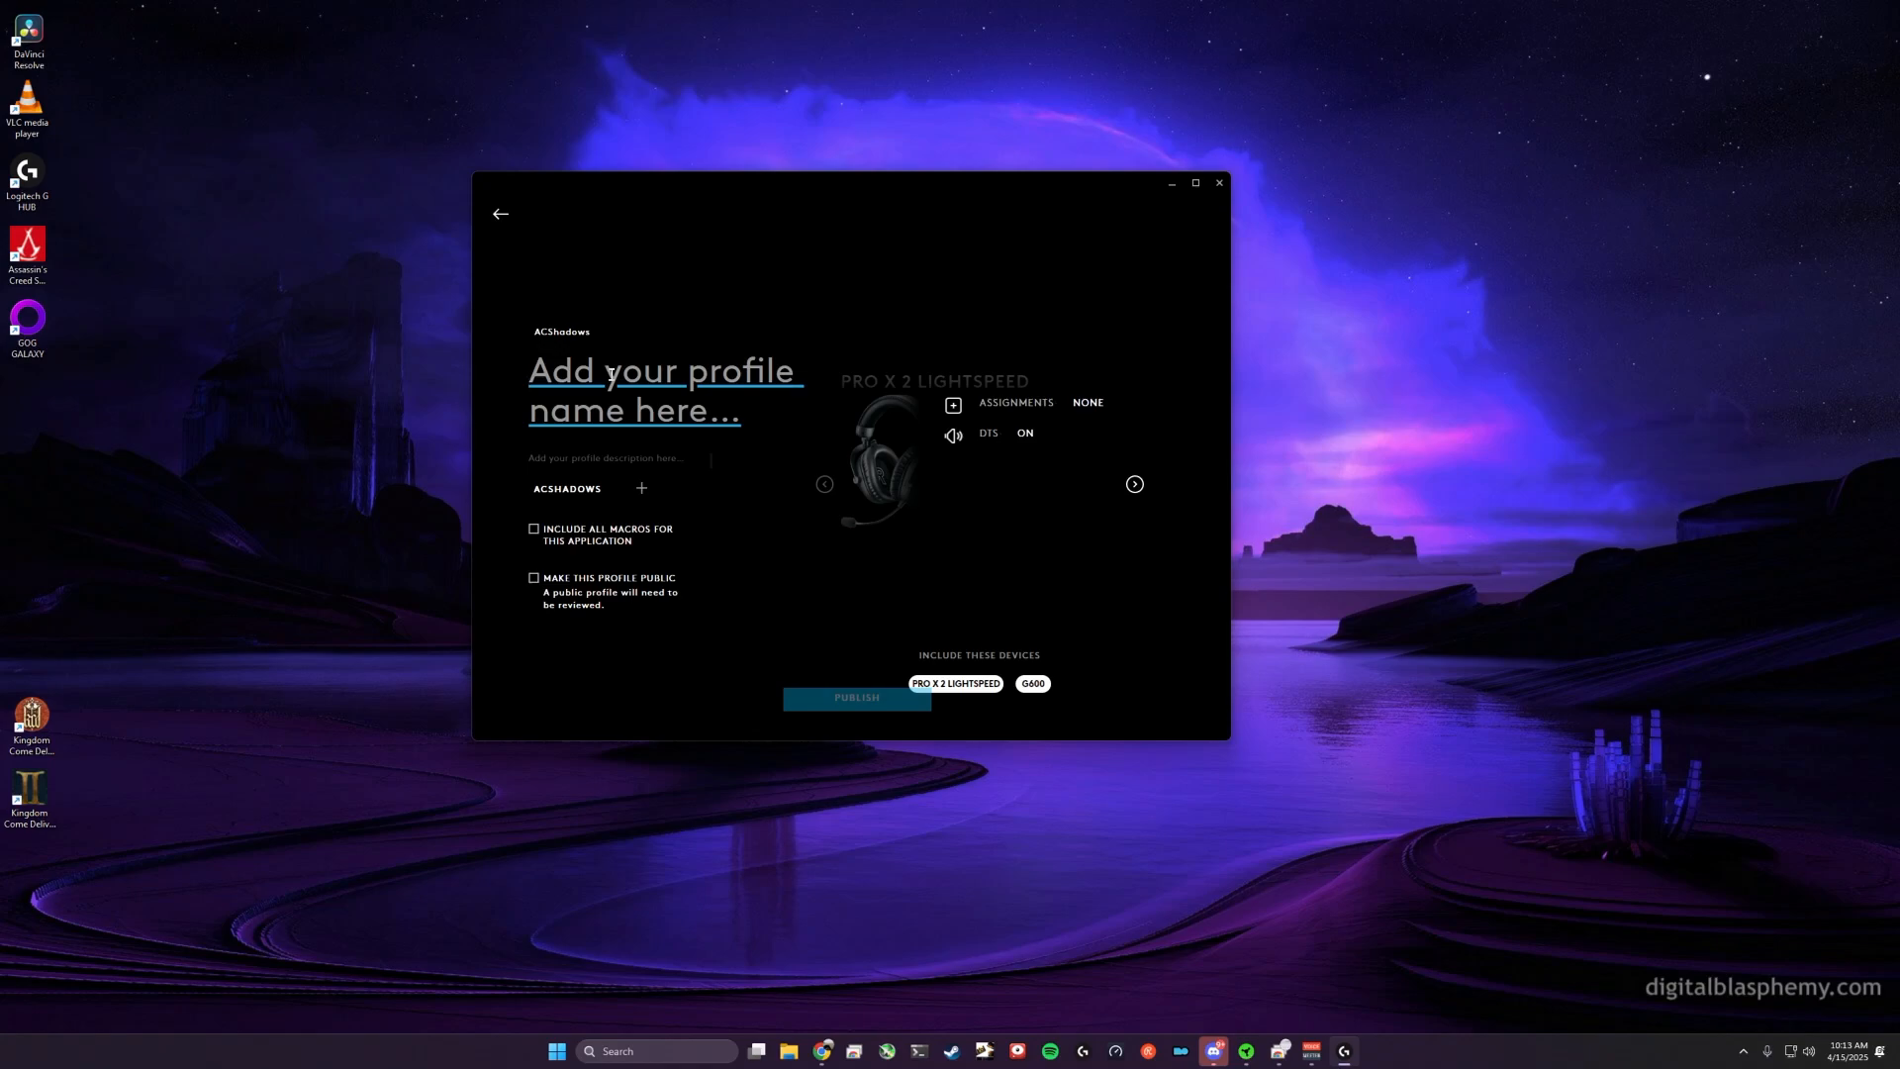
{"action": "type", "text": "AC"}
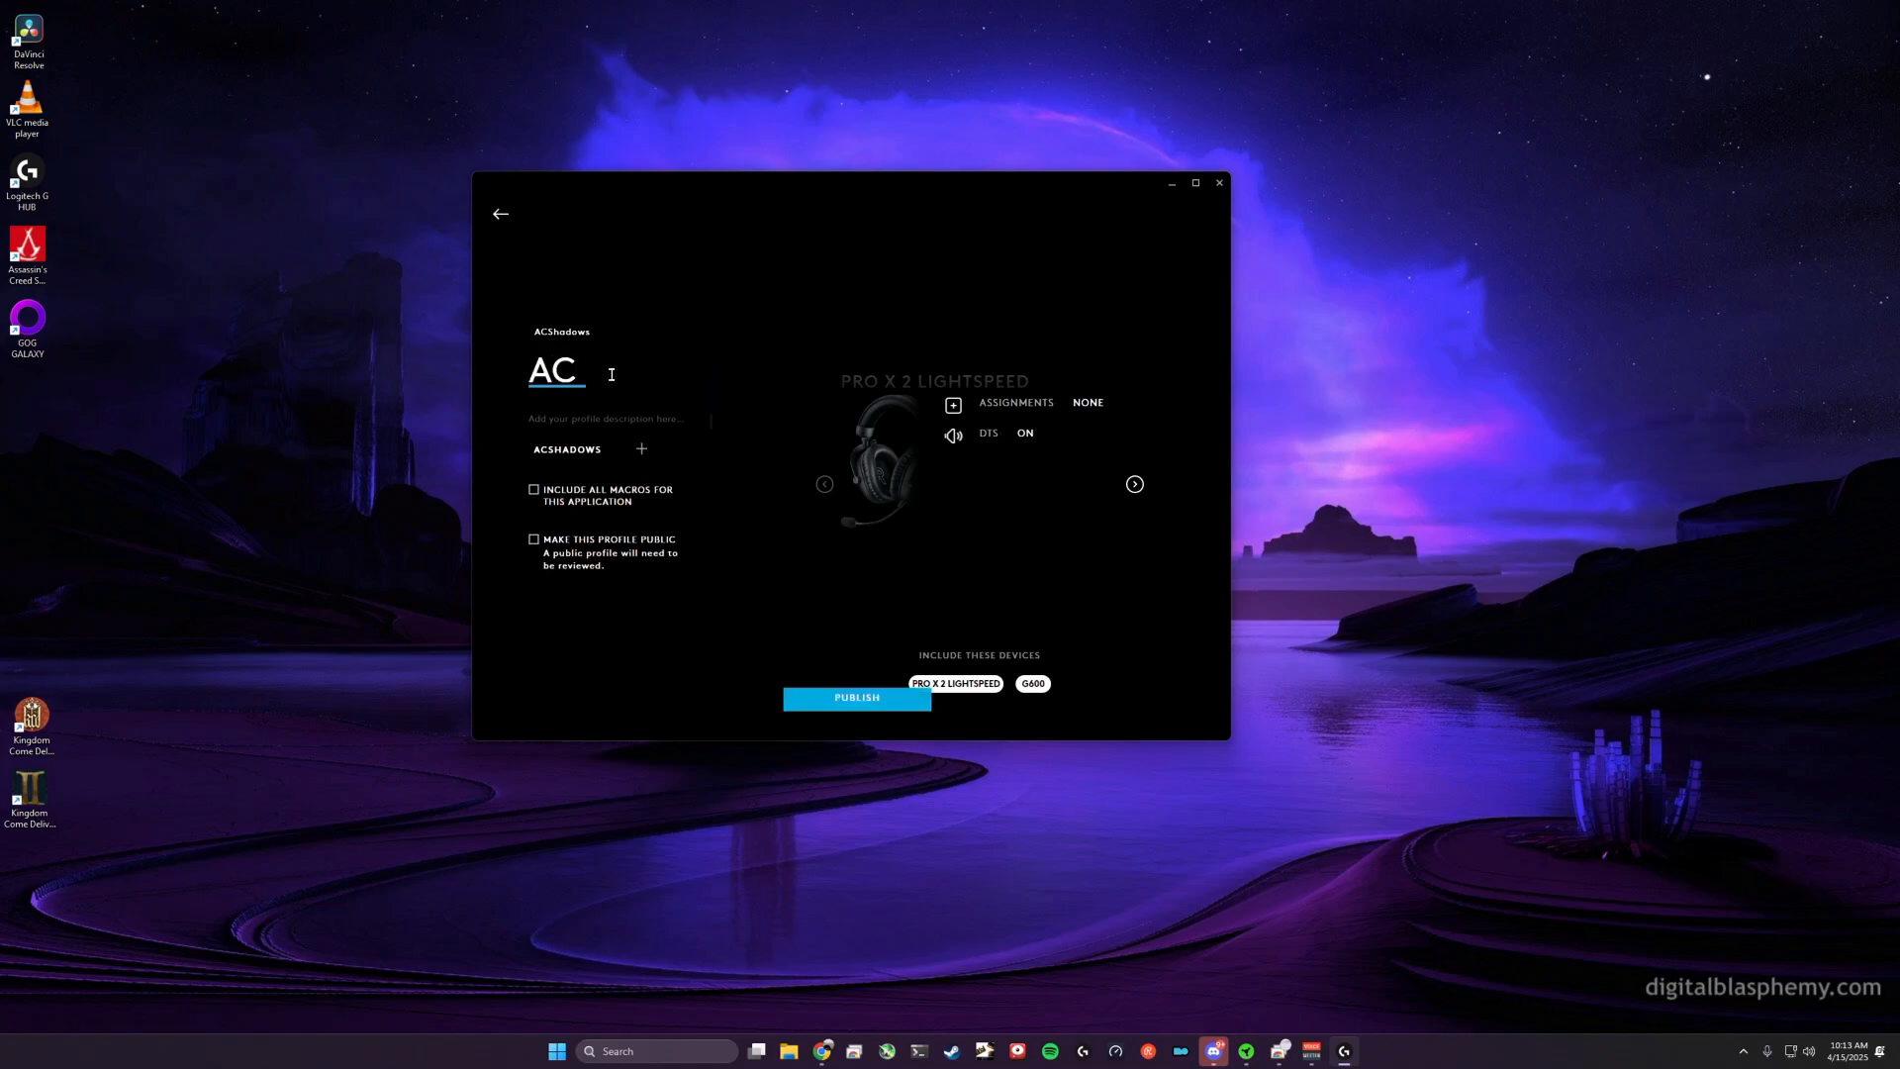
{"action": "type", "text": "Shado"}
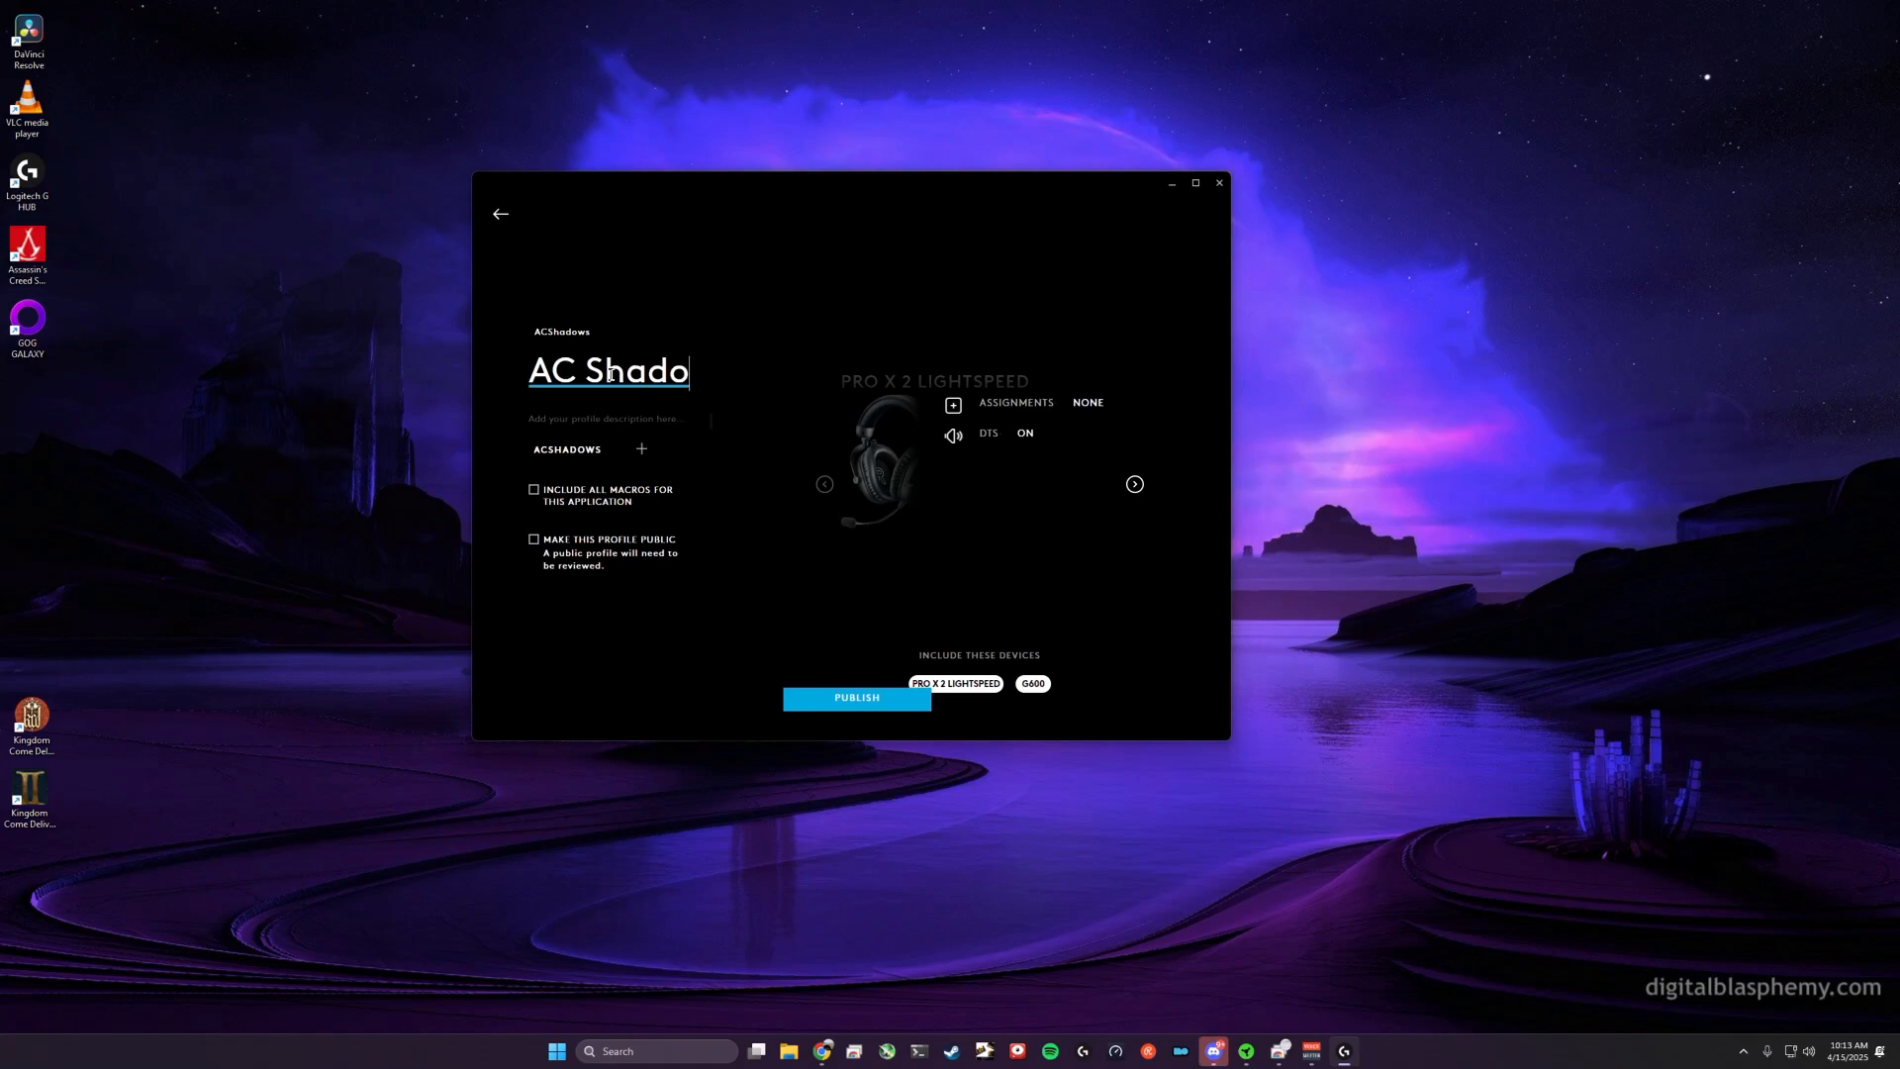
{"action": "type", "text": "ws"}
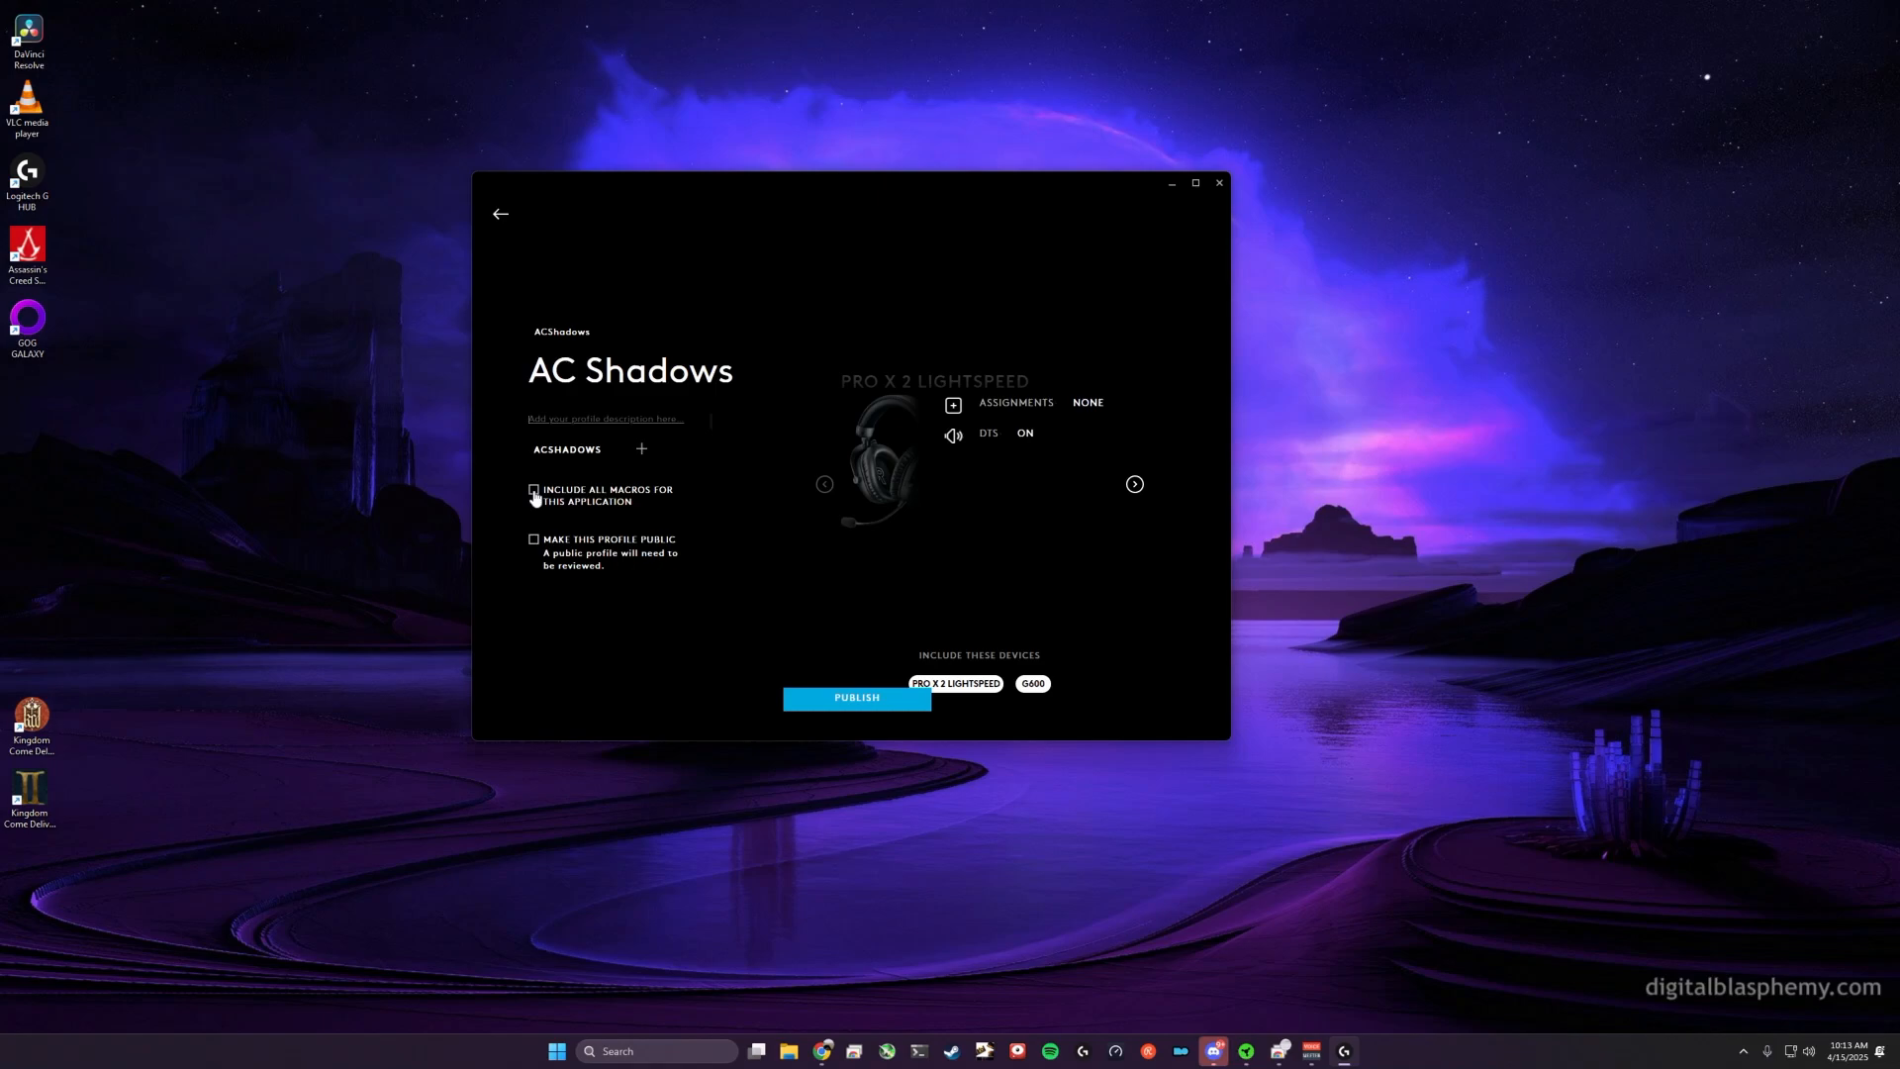
Step: Tick Include all macros for AC Shadows, leaving Make this profile public unticked
{"action": "left_click", "coordinate": [534, 490]}
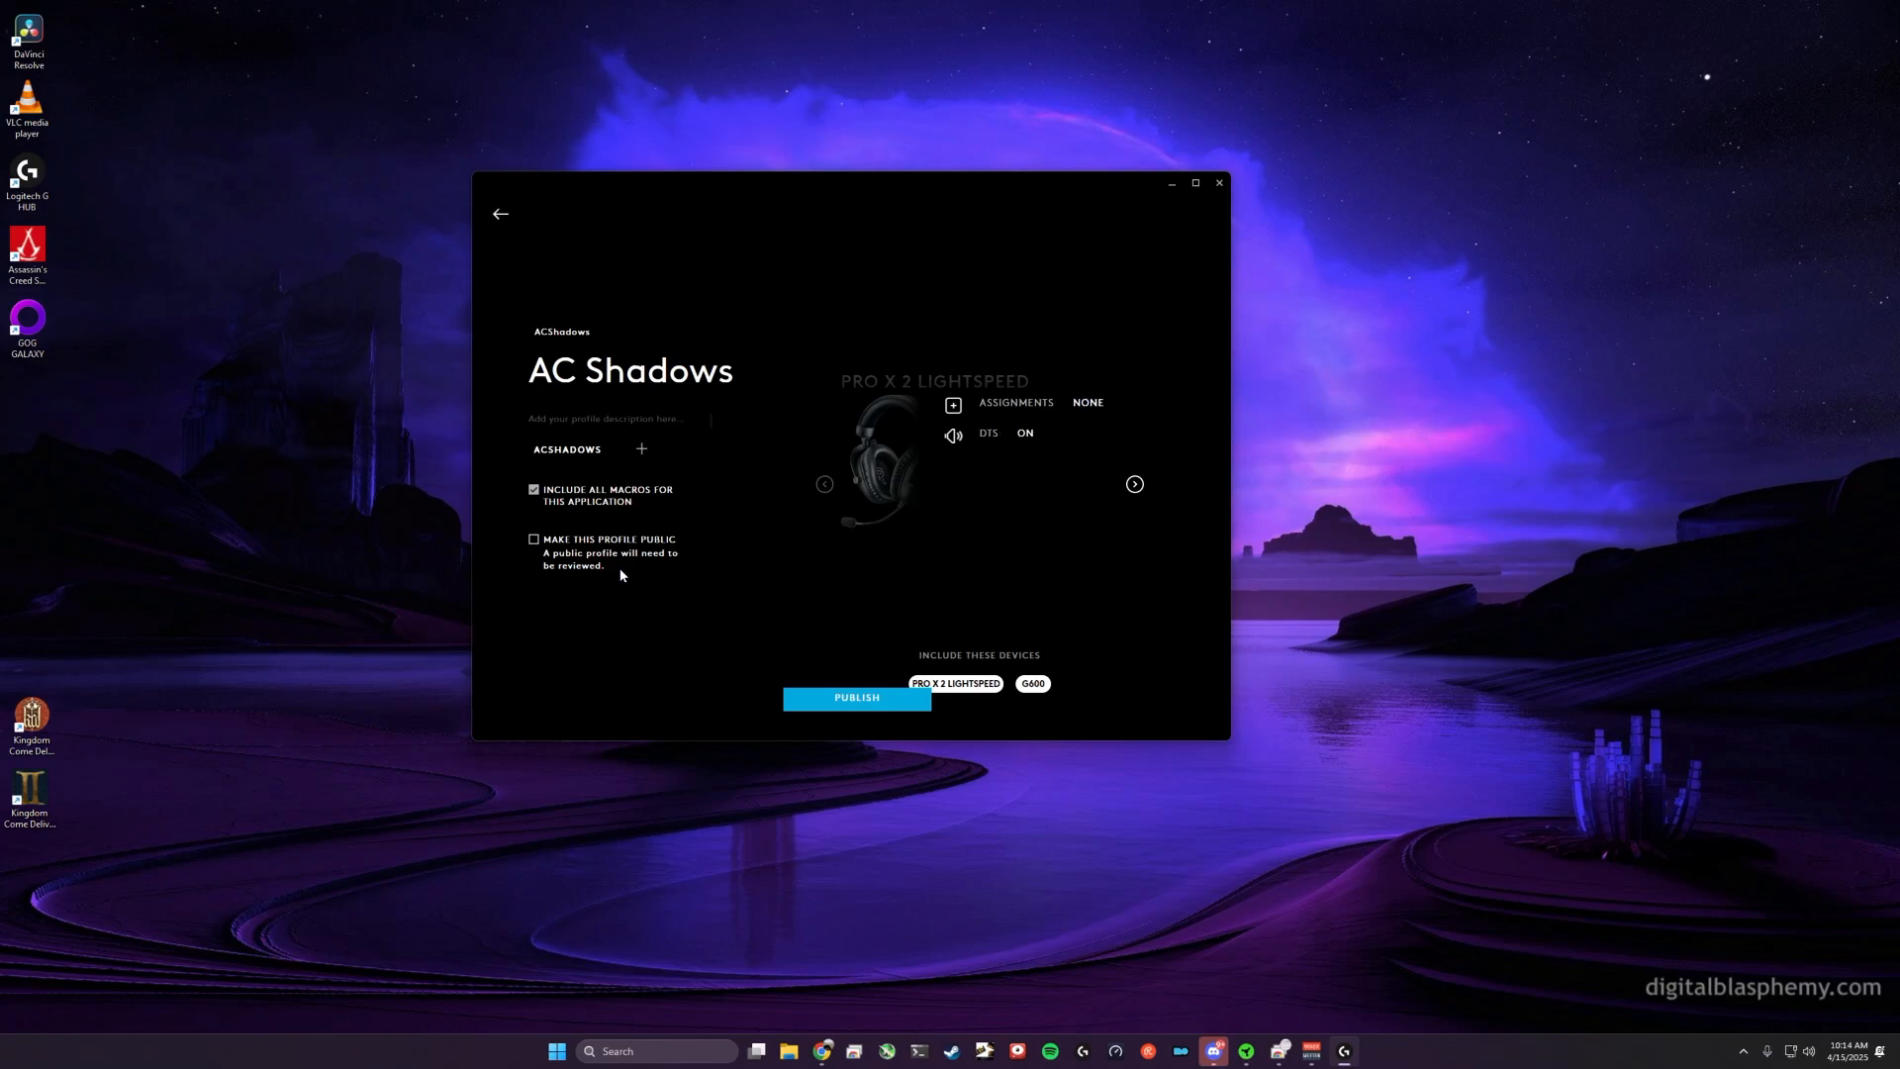
{"action": "mouse_move", "coordinate": [642, 560]}
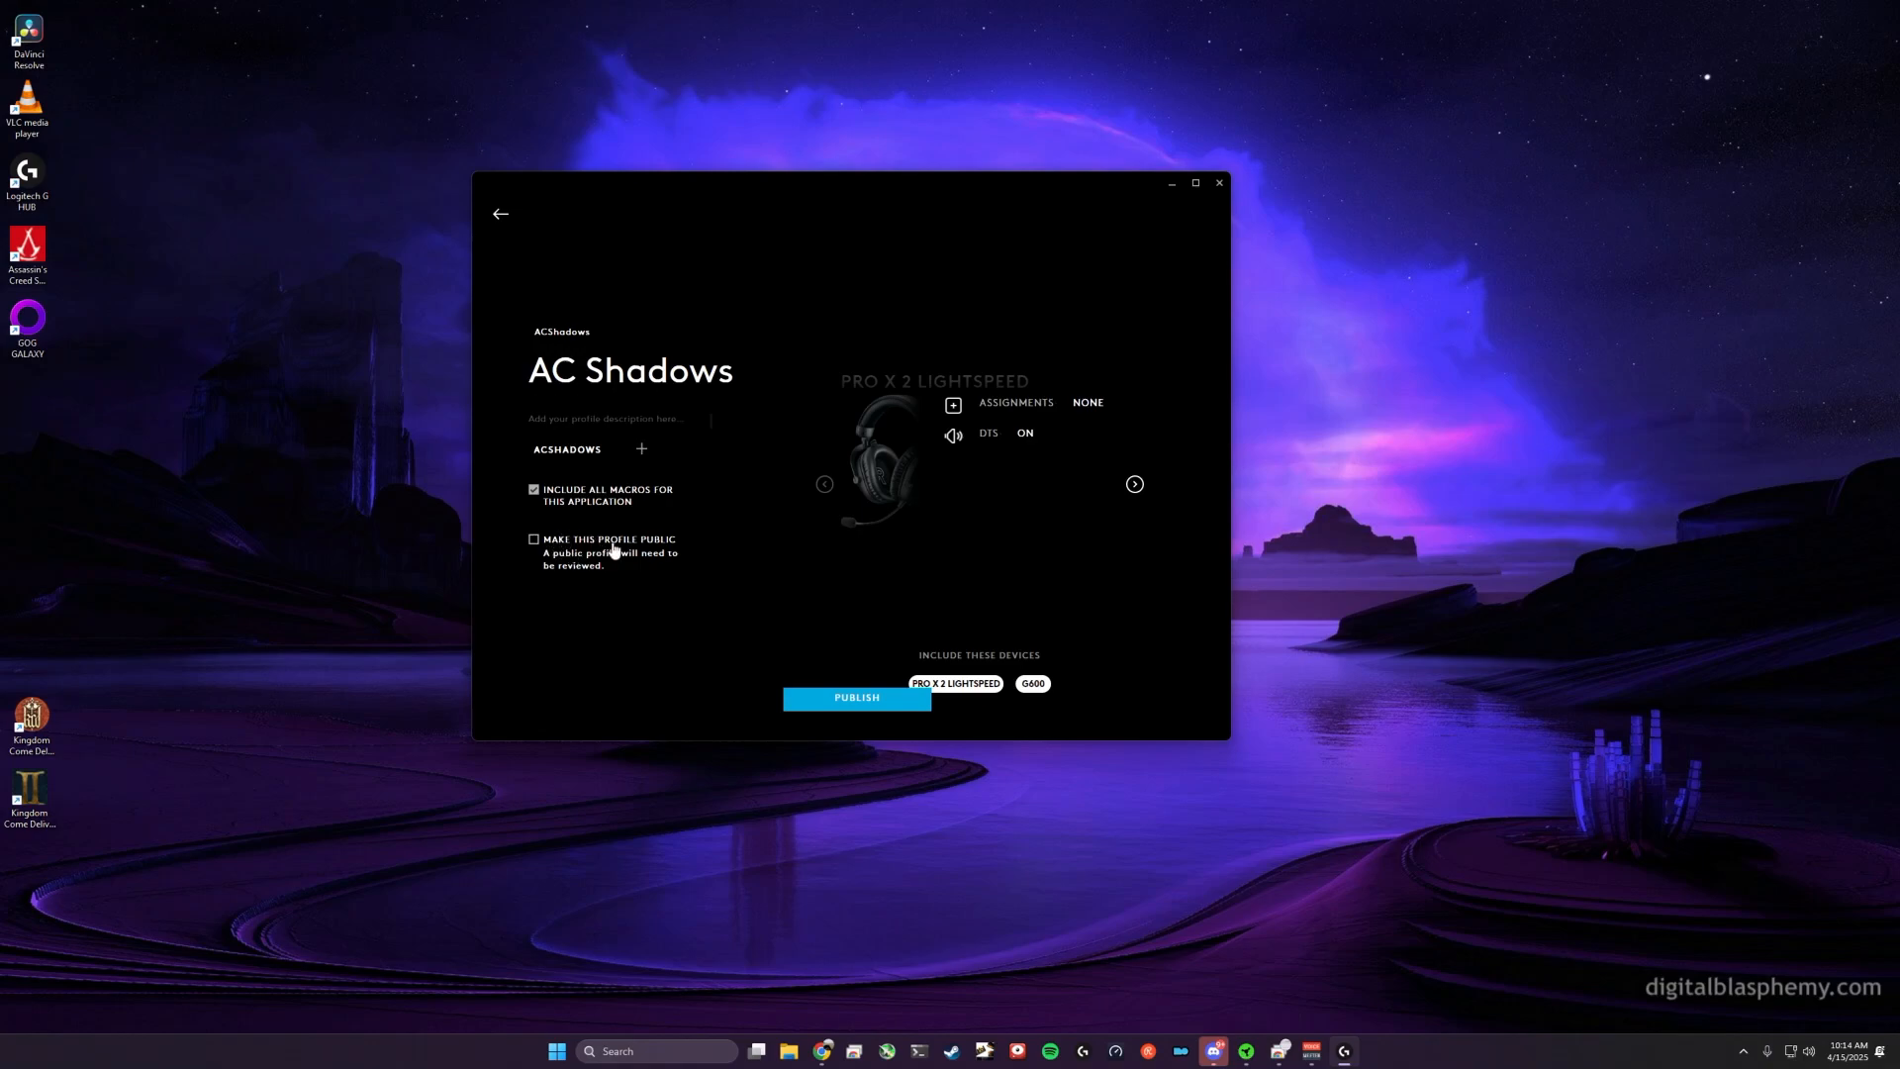
{"action": "mouse_move", "coordinate": [1111, 629]}
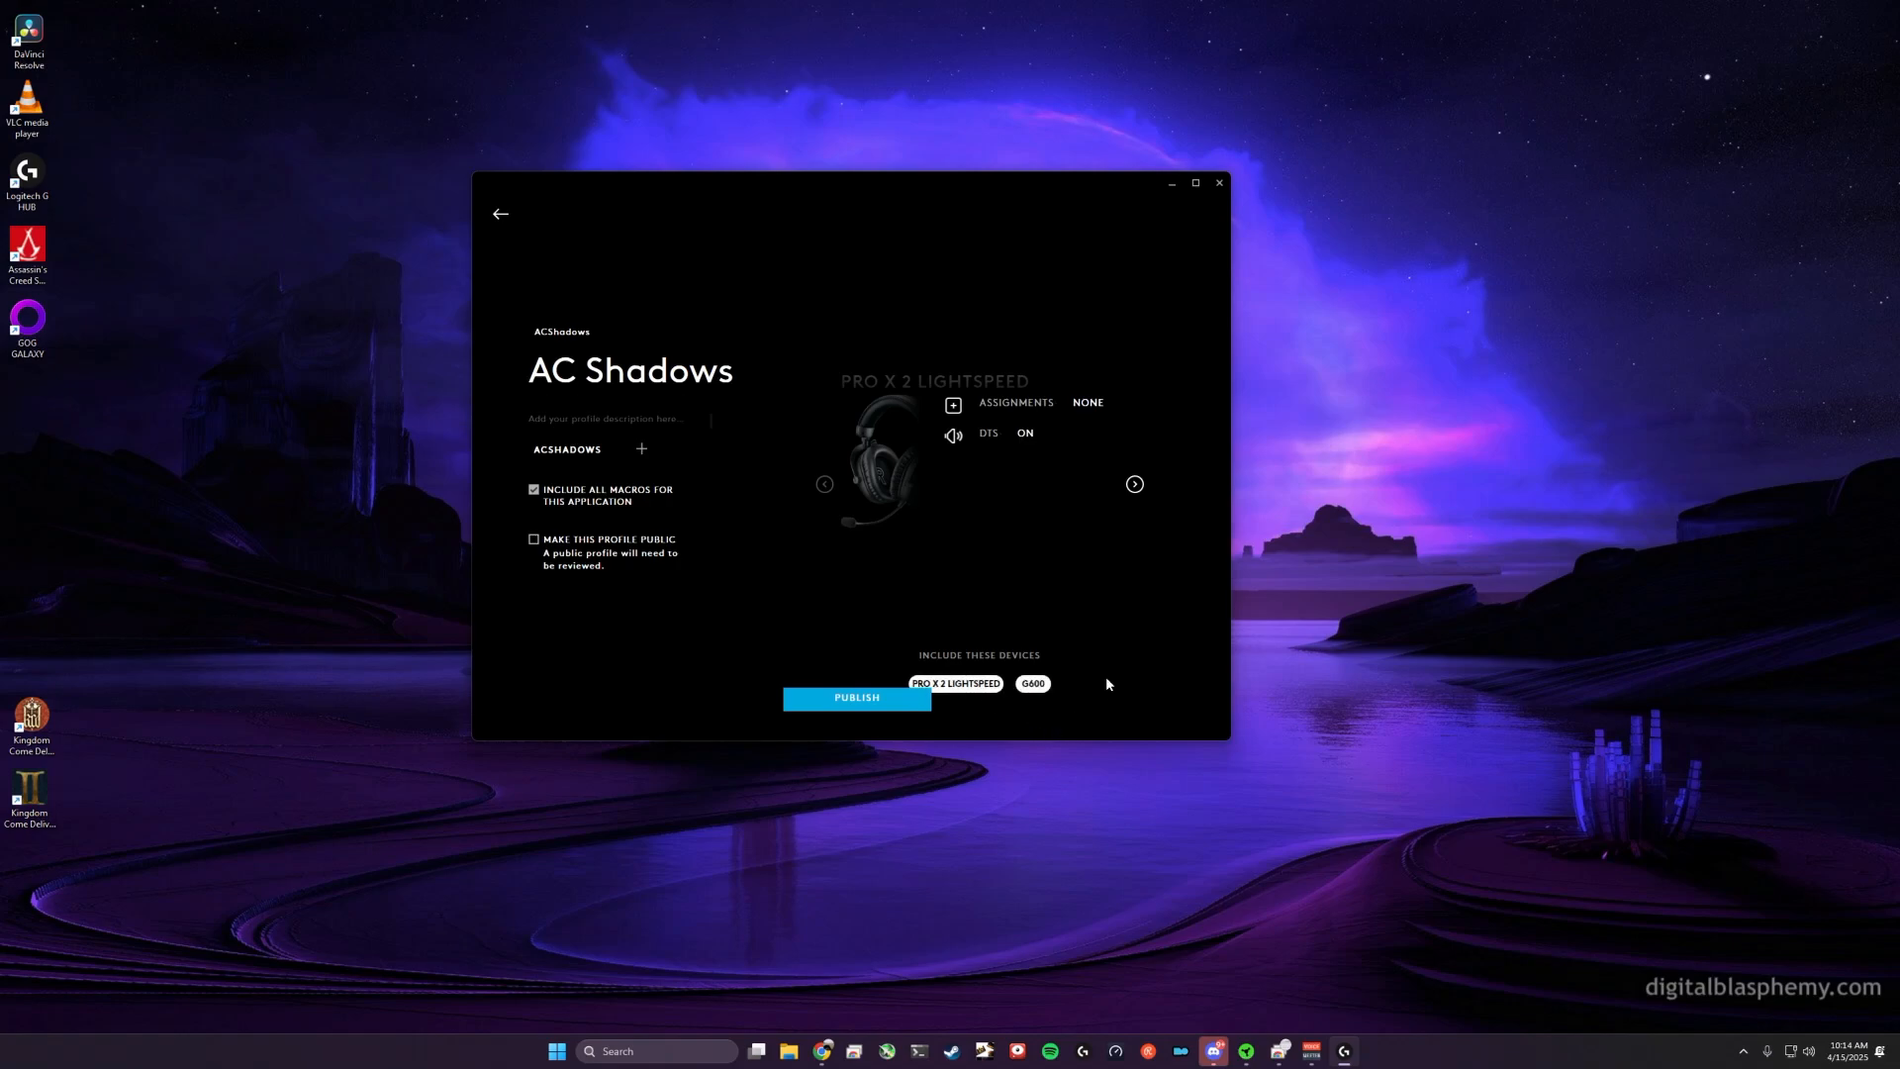
{"action": "mouse_move", "coordinate": [1115, 482]}
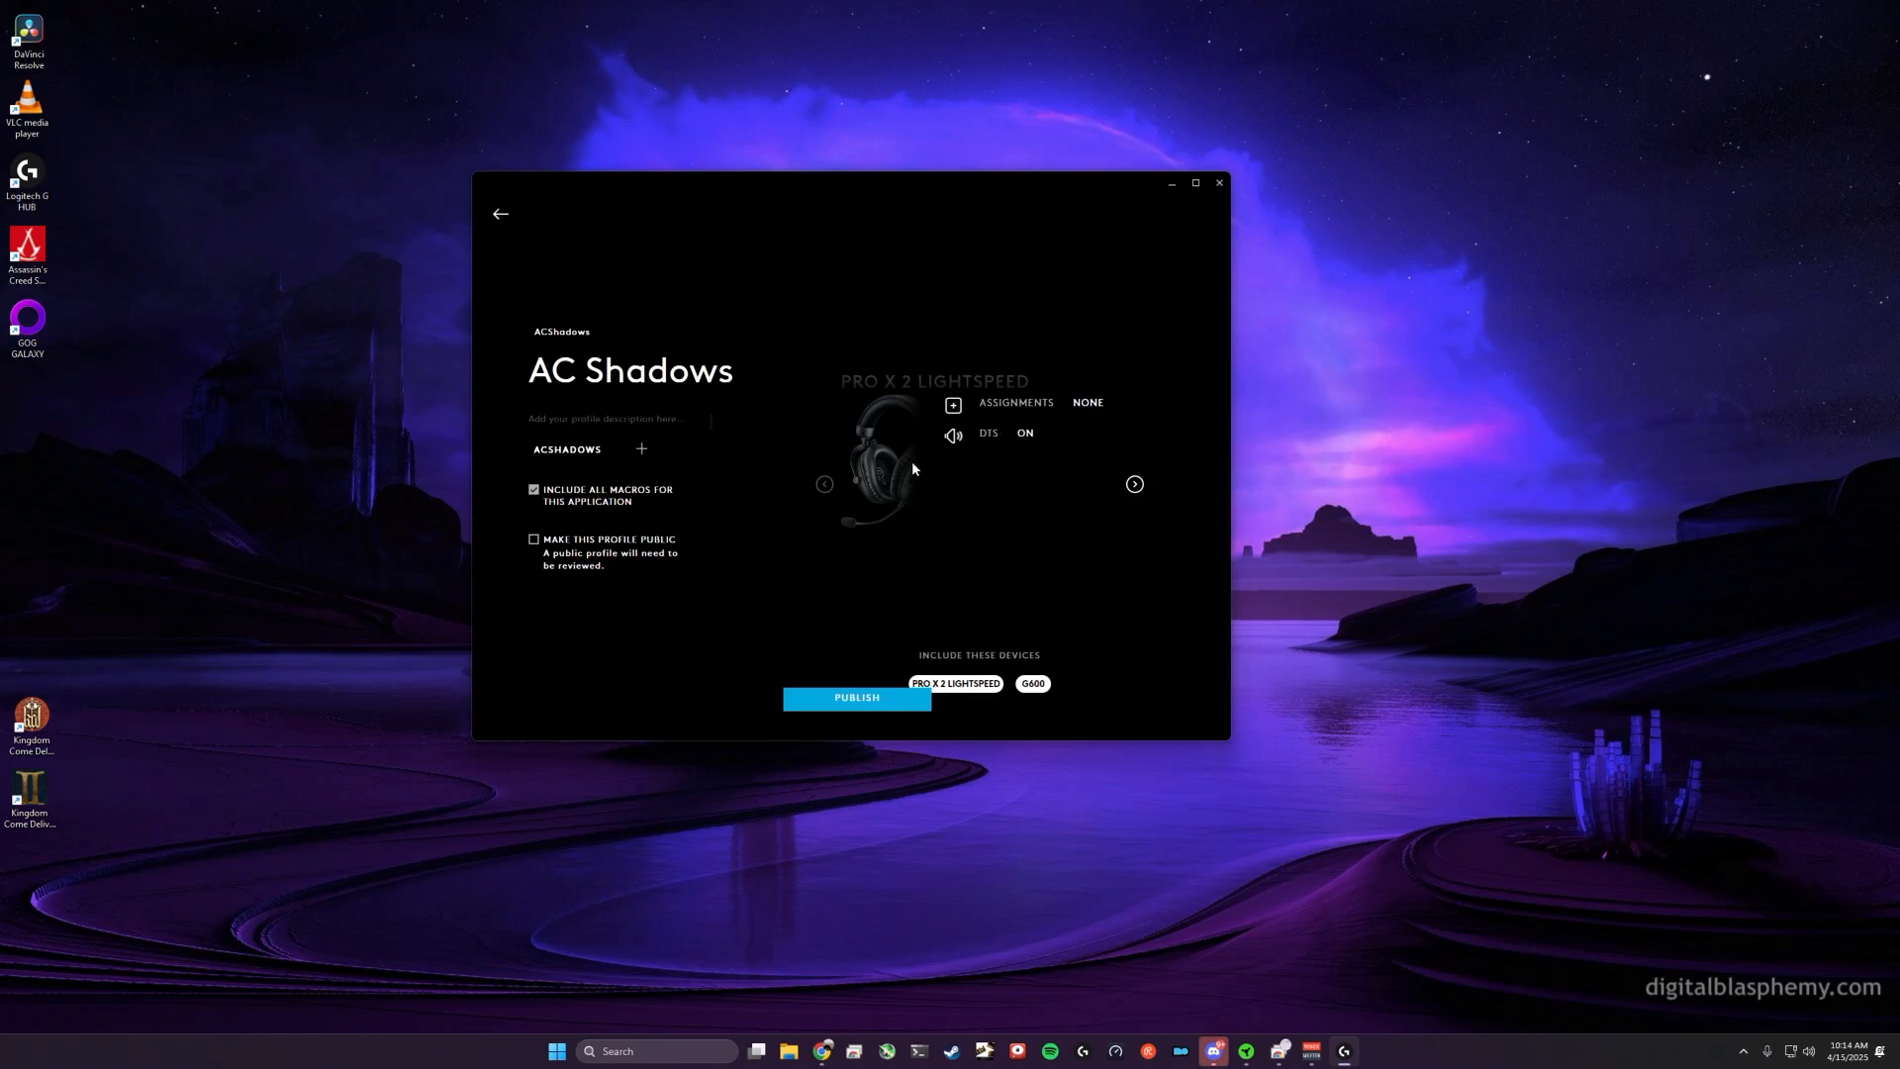
{"action": "mouse_move", "coordinate": [1060, 484]}
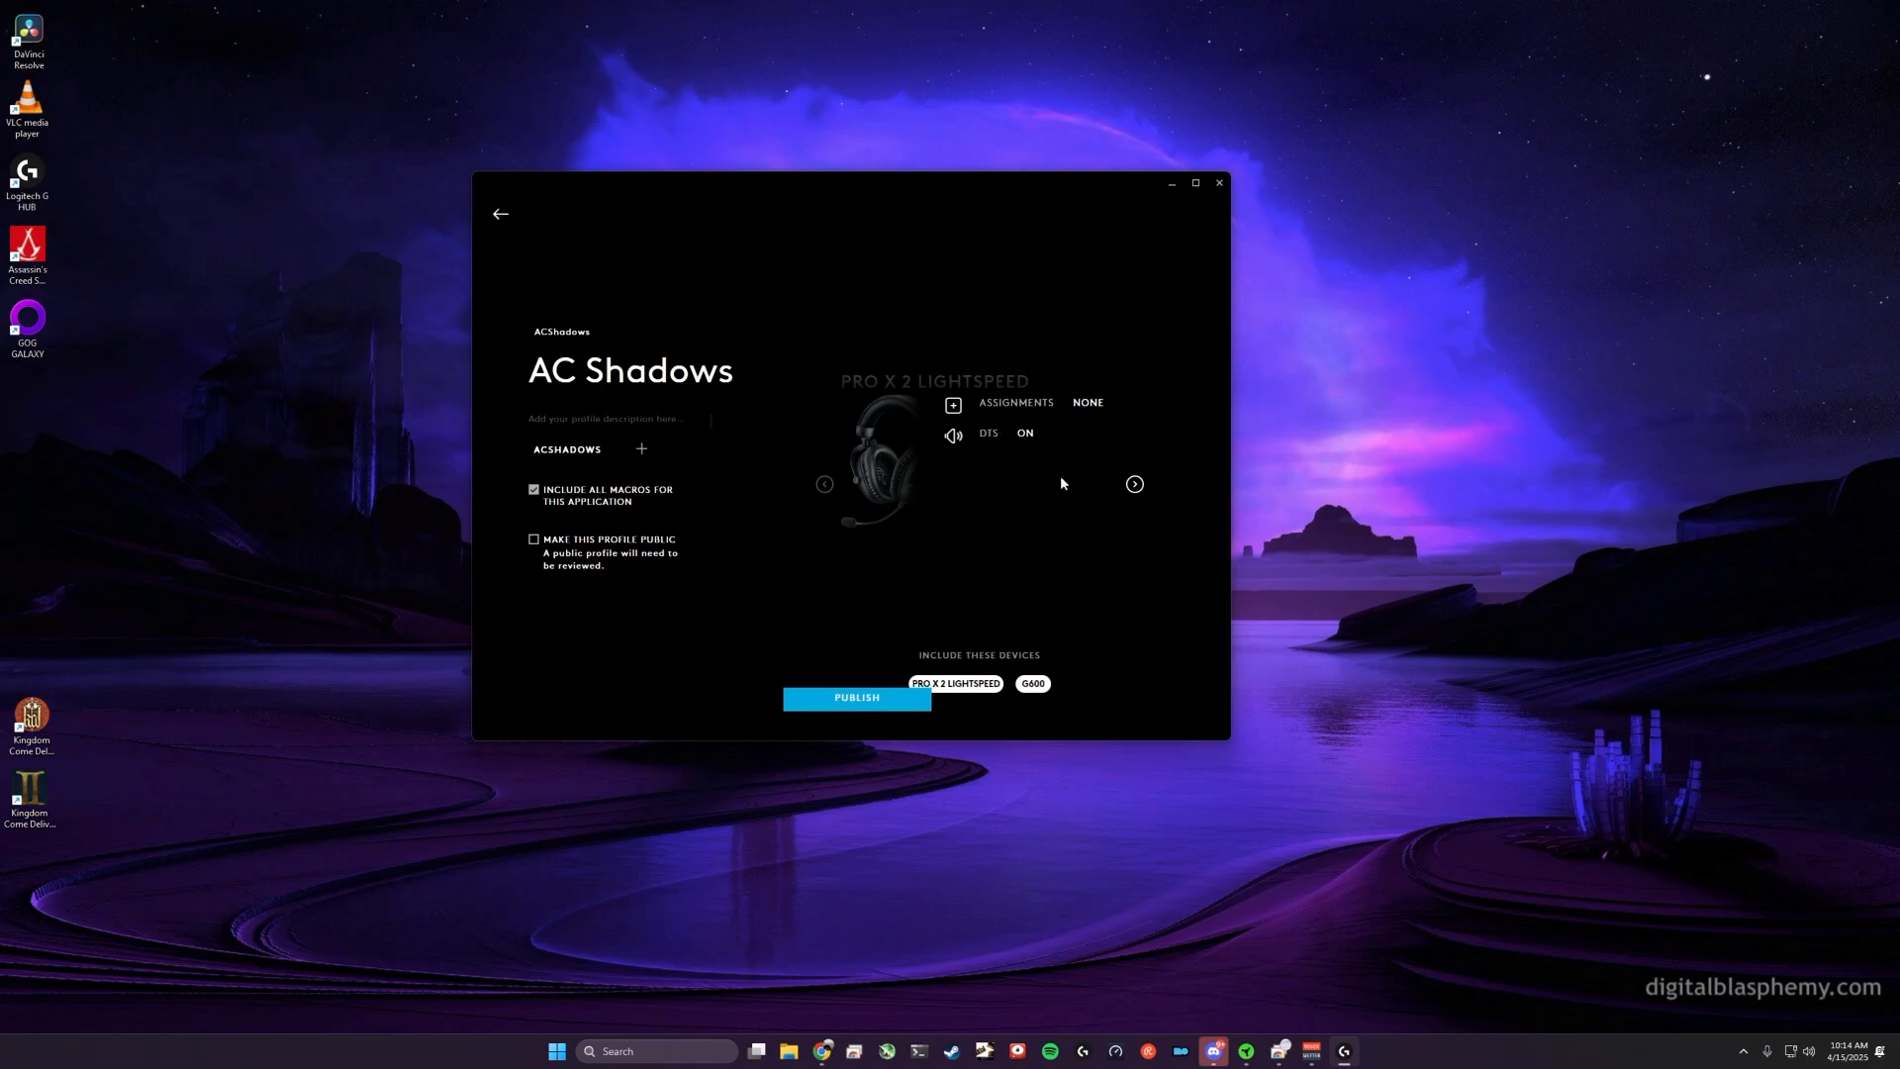
{"action": "mouse_move", "coordinate": [966, 464]}
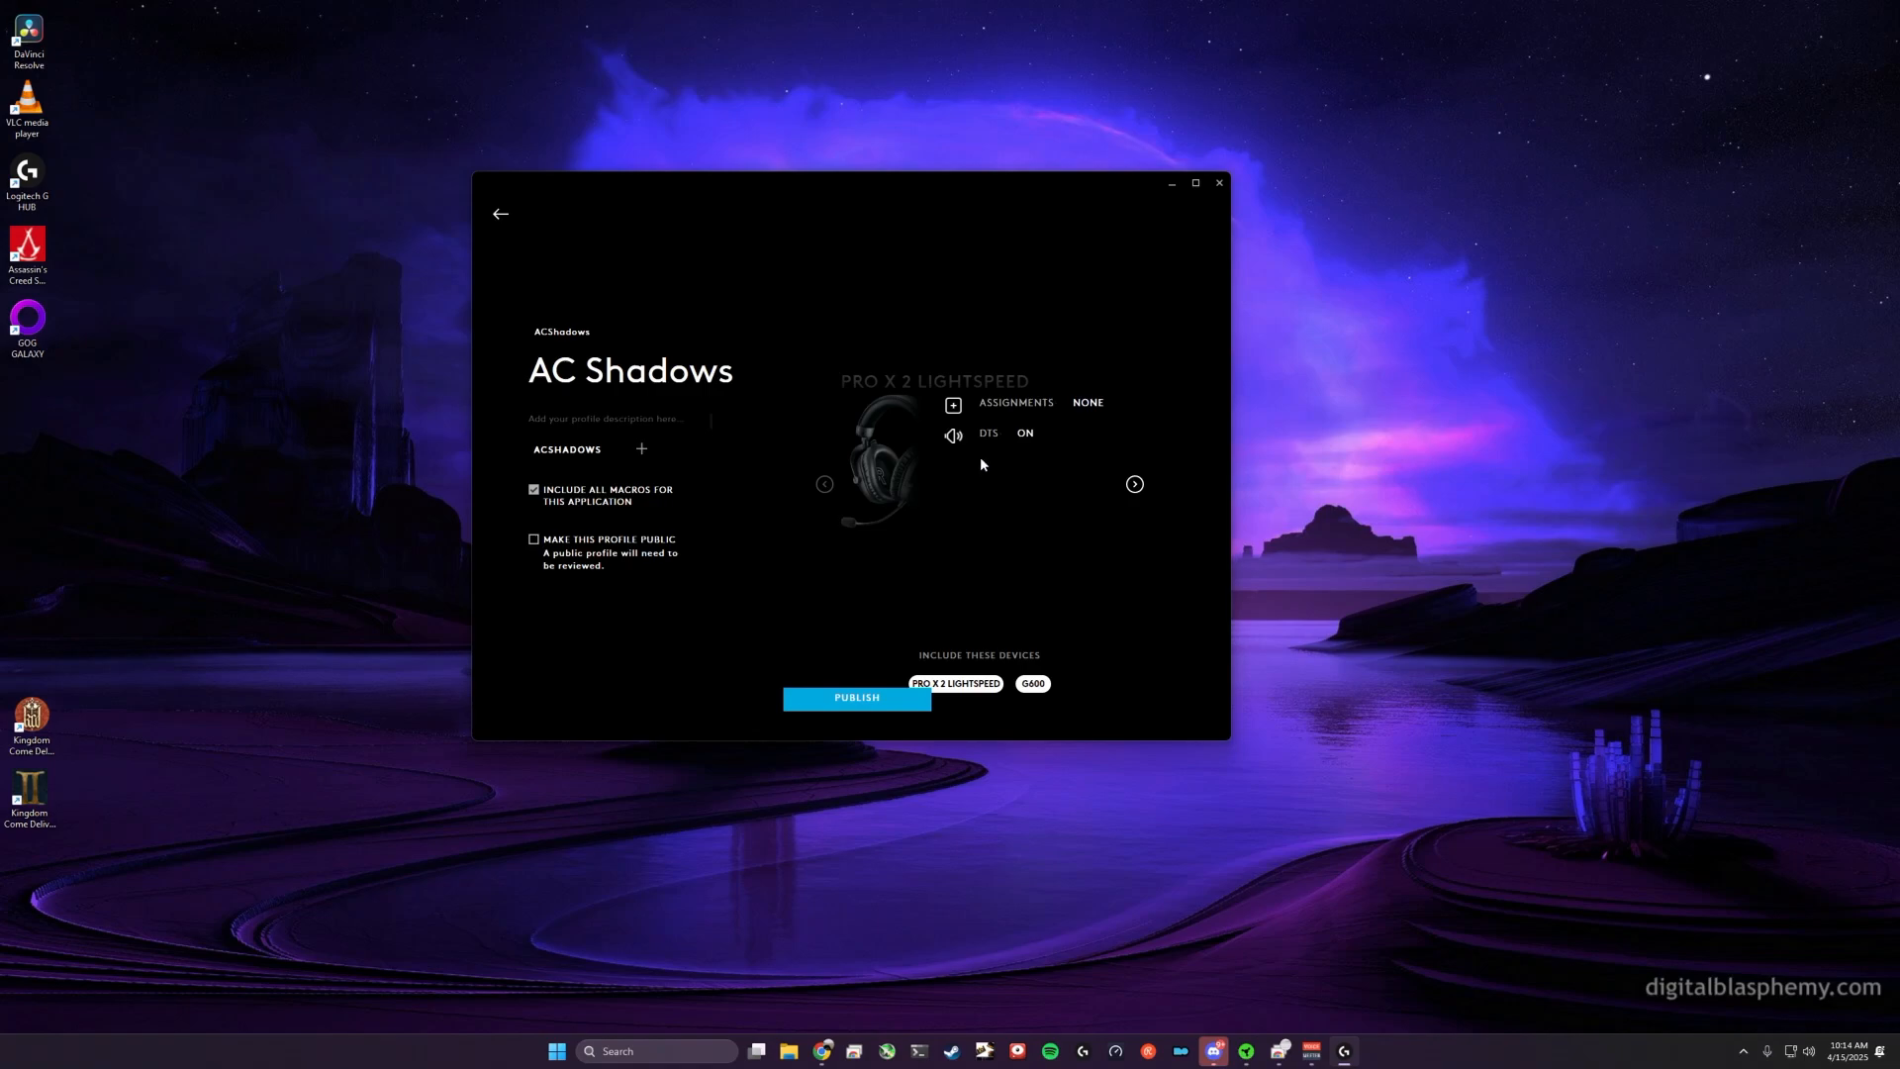
{"action": "mouse_move", "coordinate": [1036, 405]}
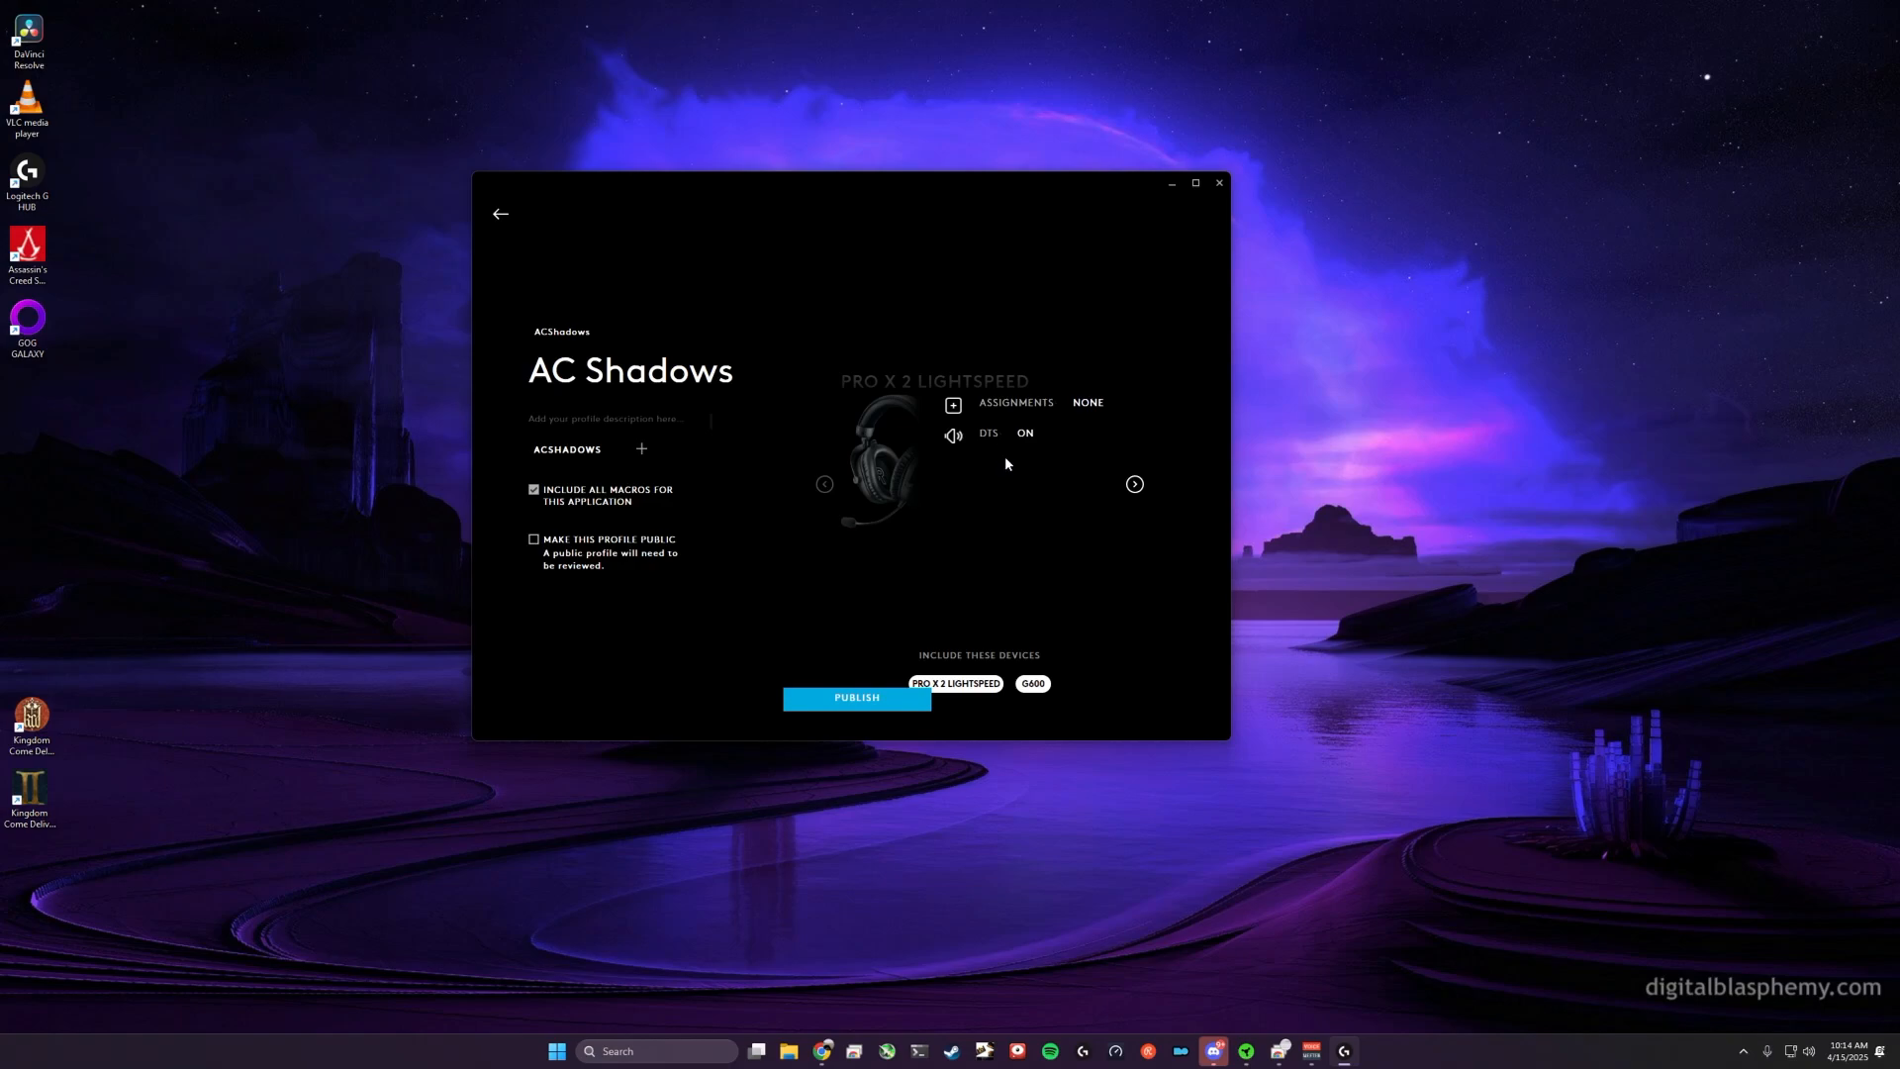
{"action": "left_click", "coordinate": [1134, 484]}
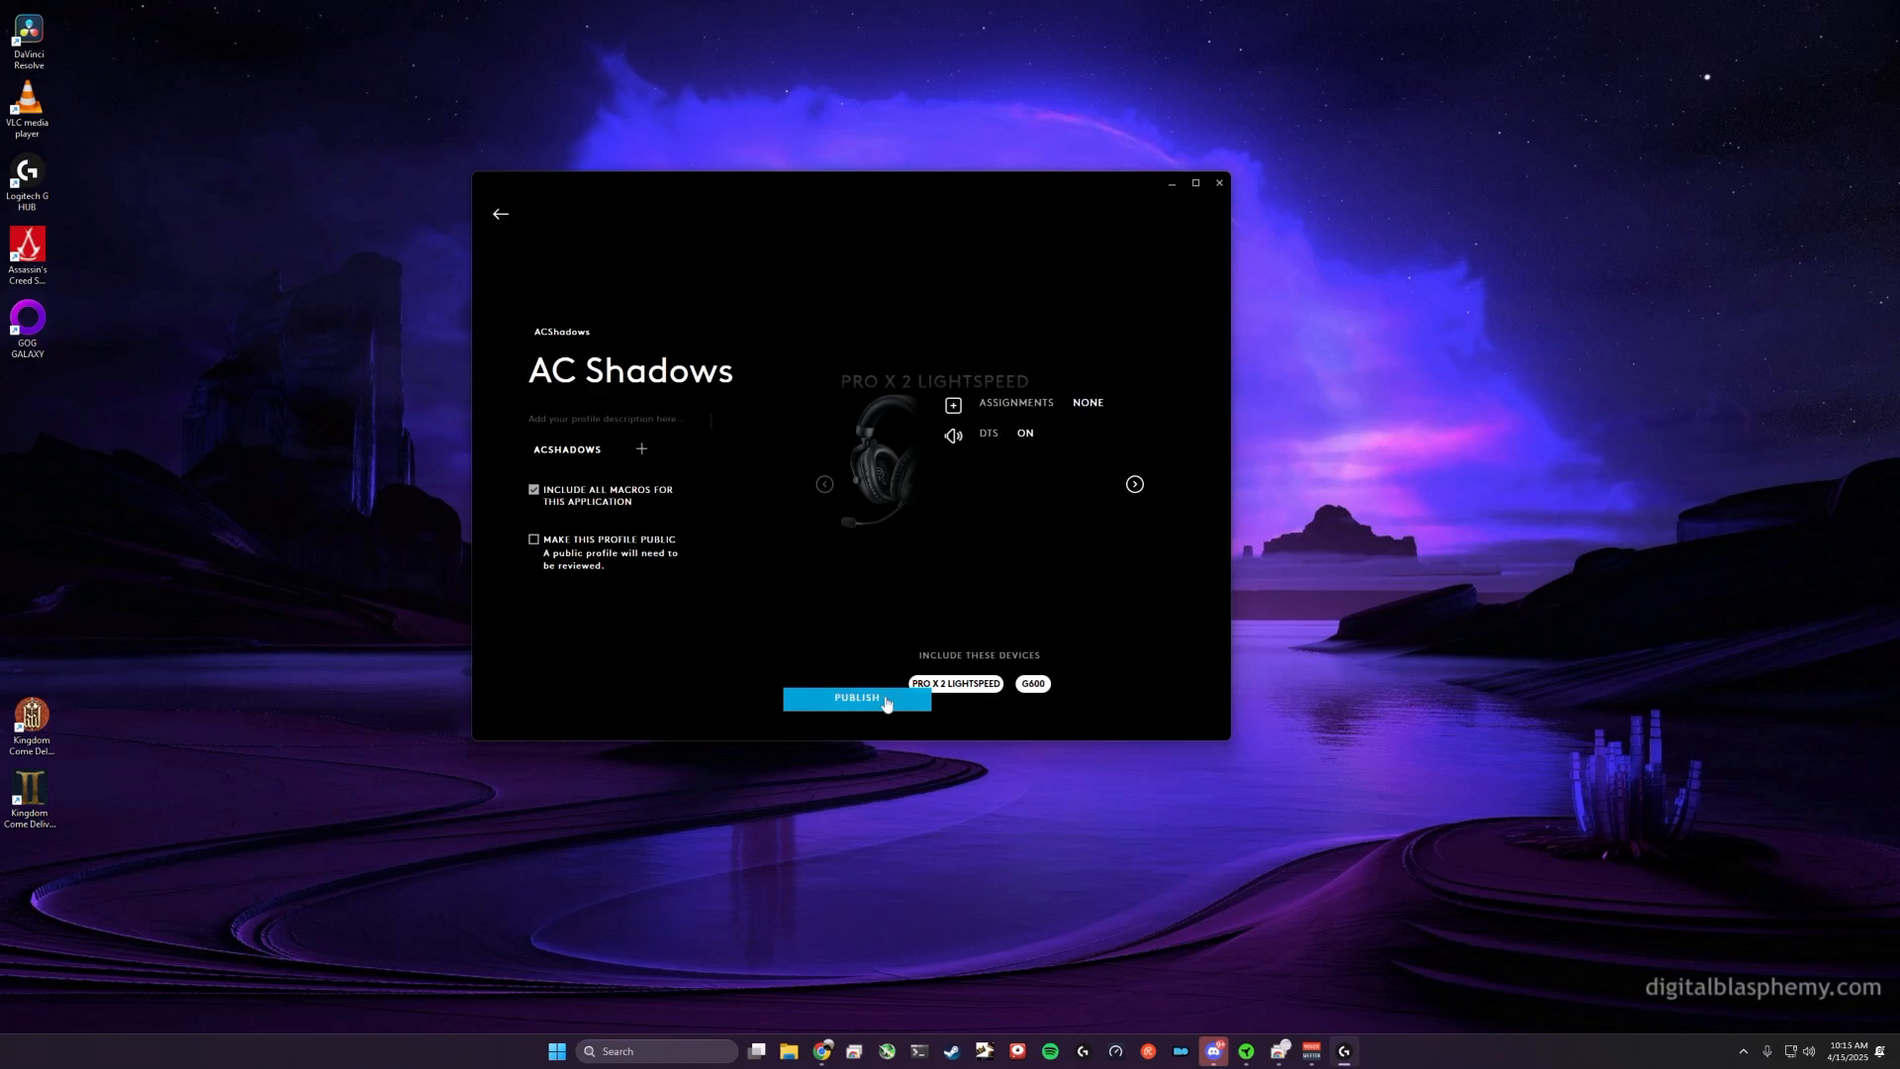
Step: Publish AC Shadows, then go back from Games & Applications to the device overview
{"action": "left_click", "coordinate": [855, 697]}
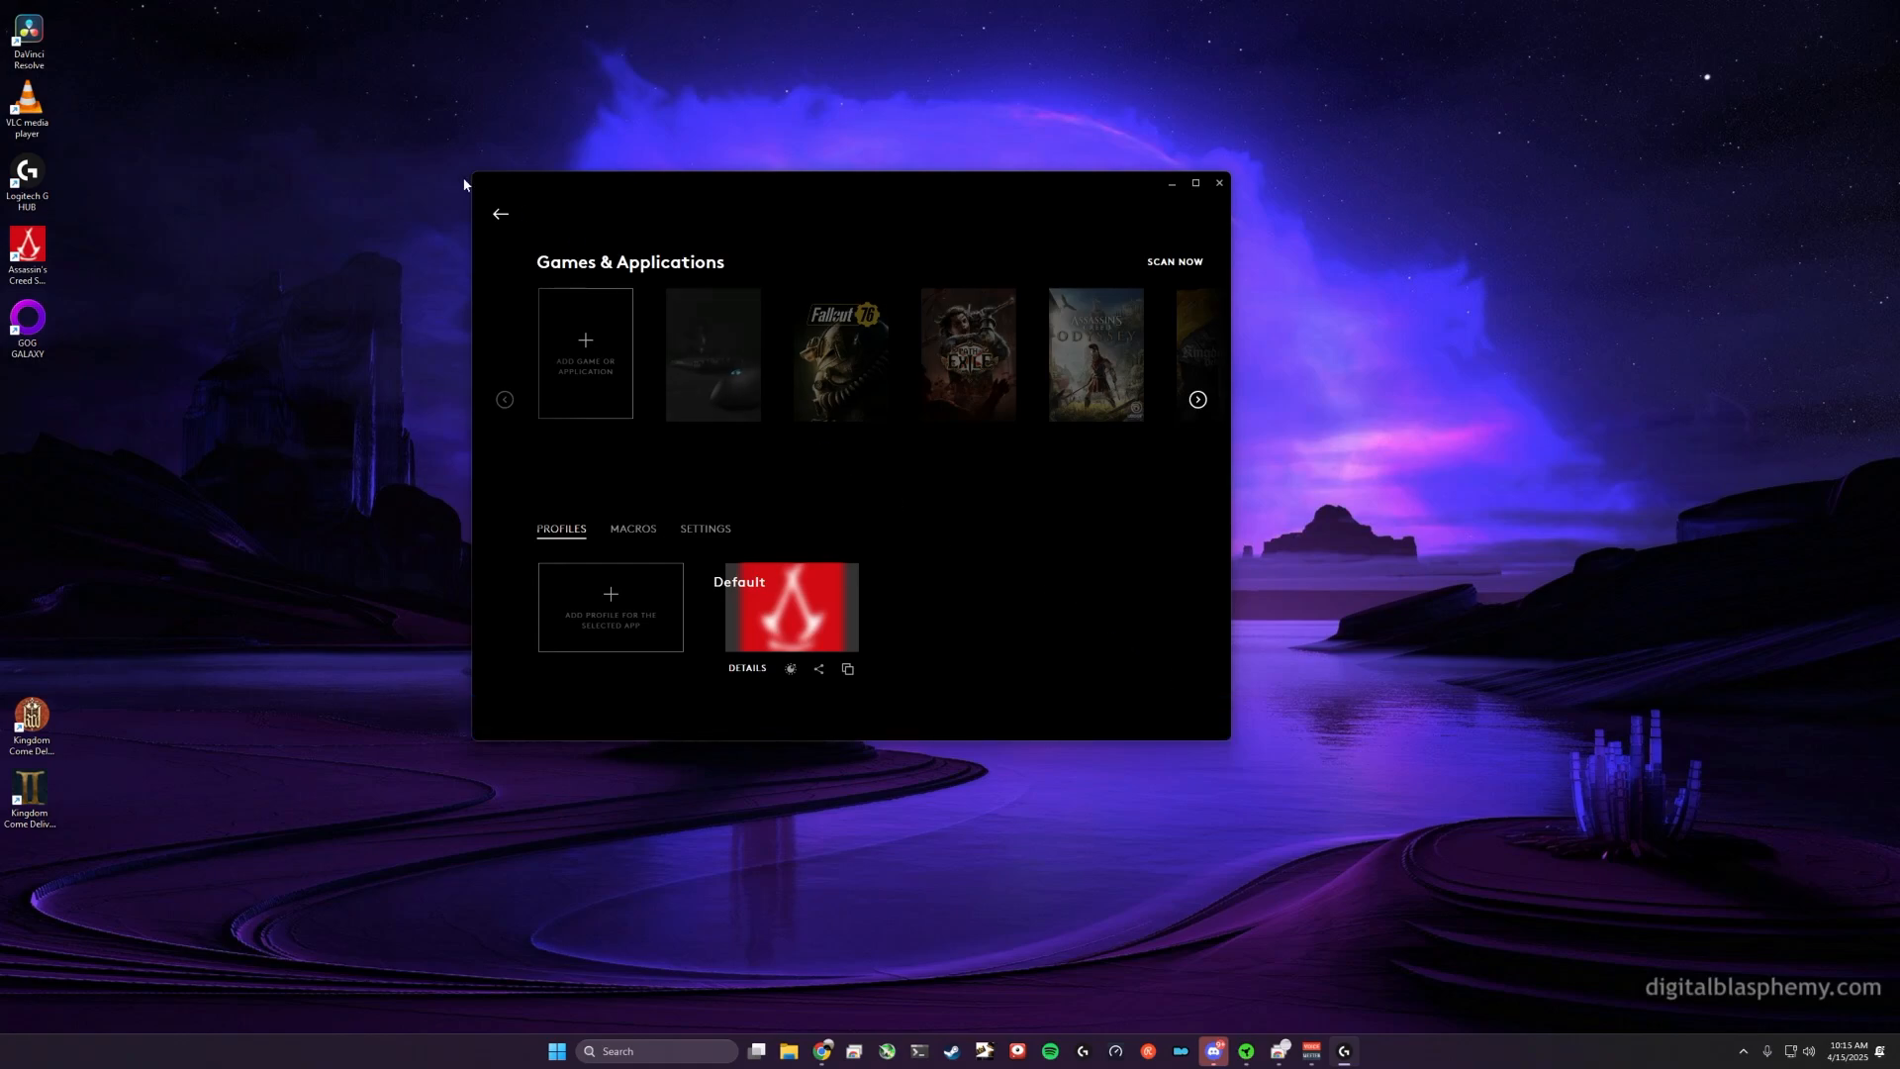
{"action": "mouse_move", "coordinate": [498, 227]}
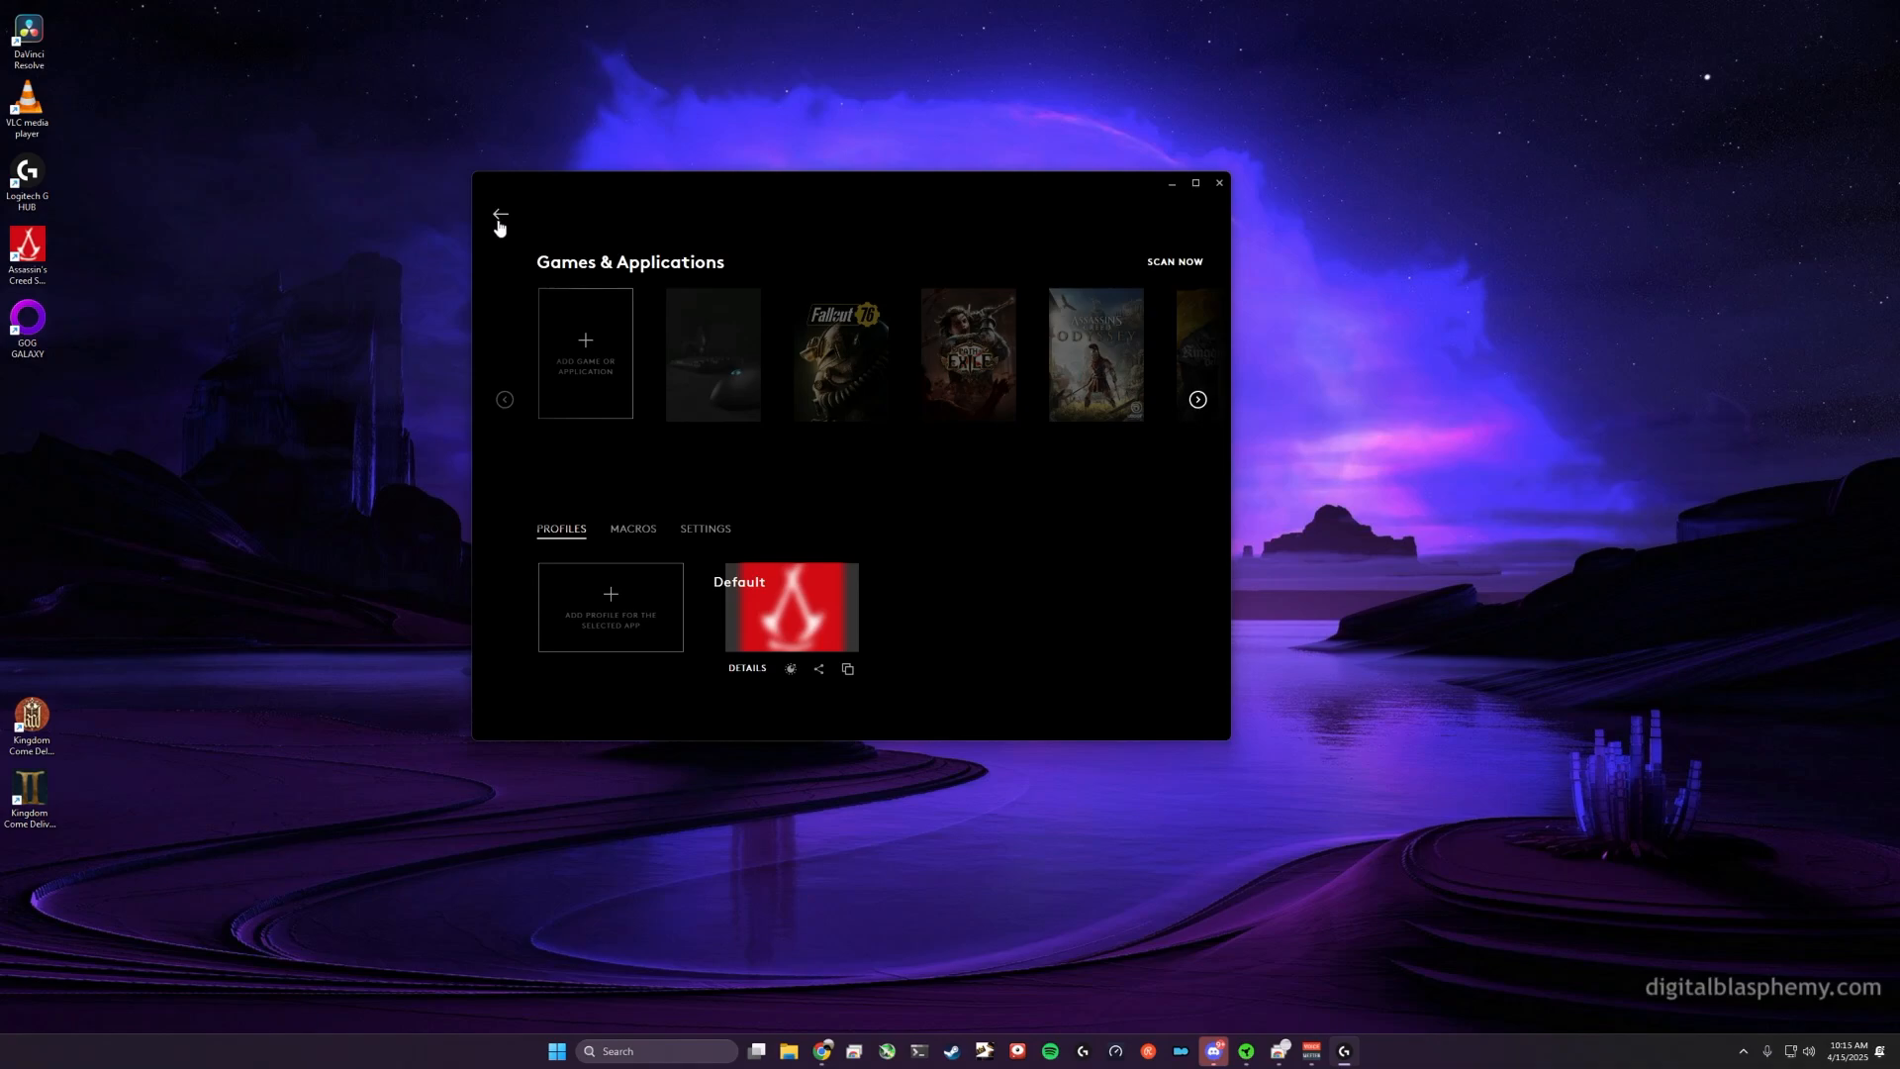
{"action": "left_click", "coordinate": [500, 216]}
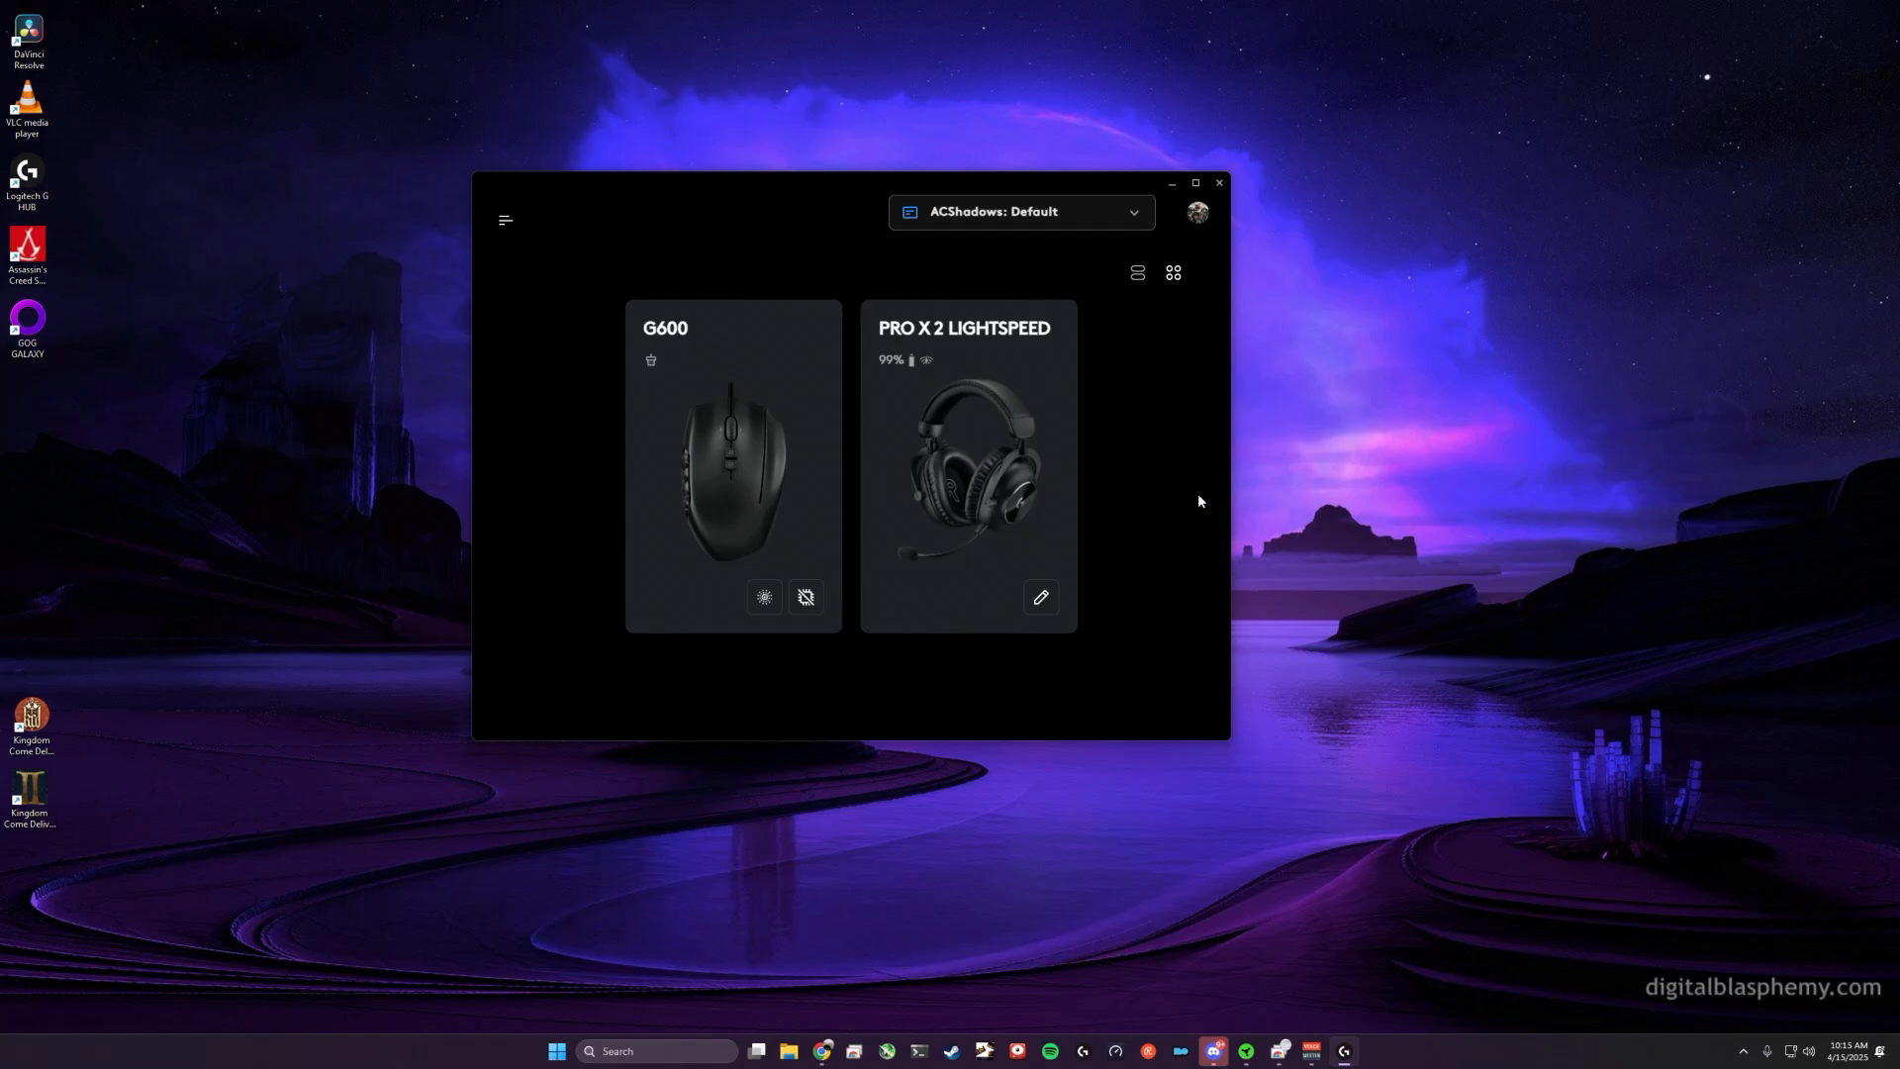
{"action": "mouse_move", "coordinate": [1308, 930]}
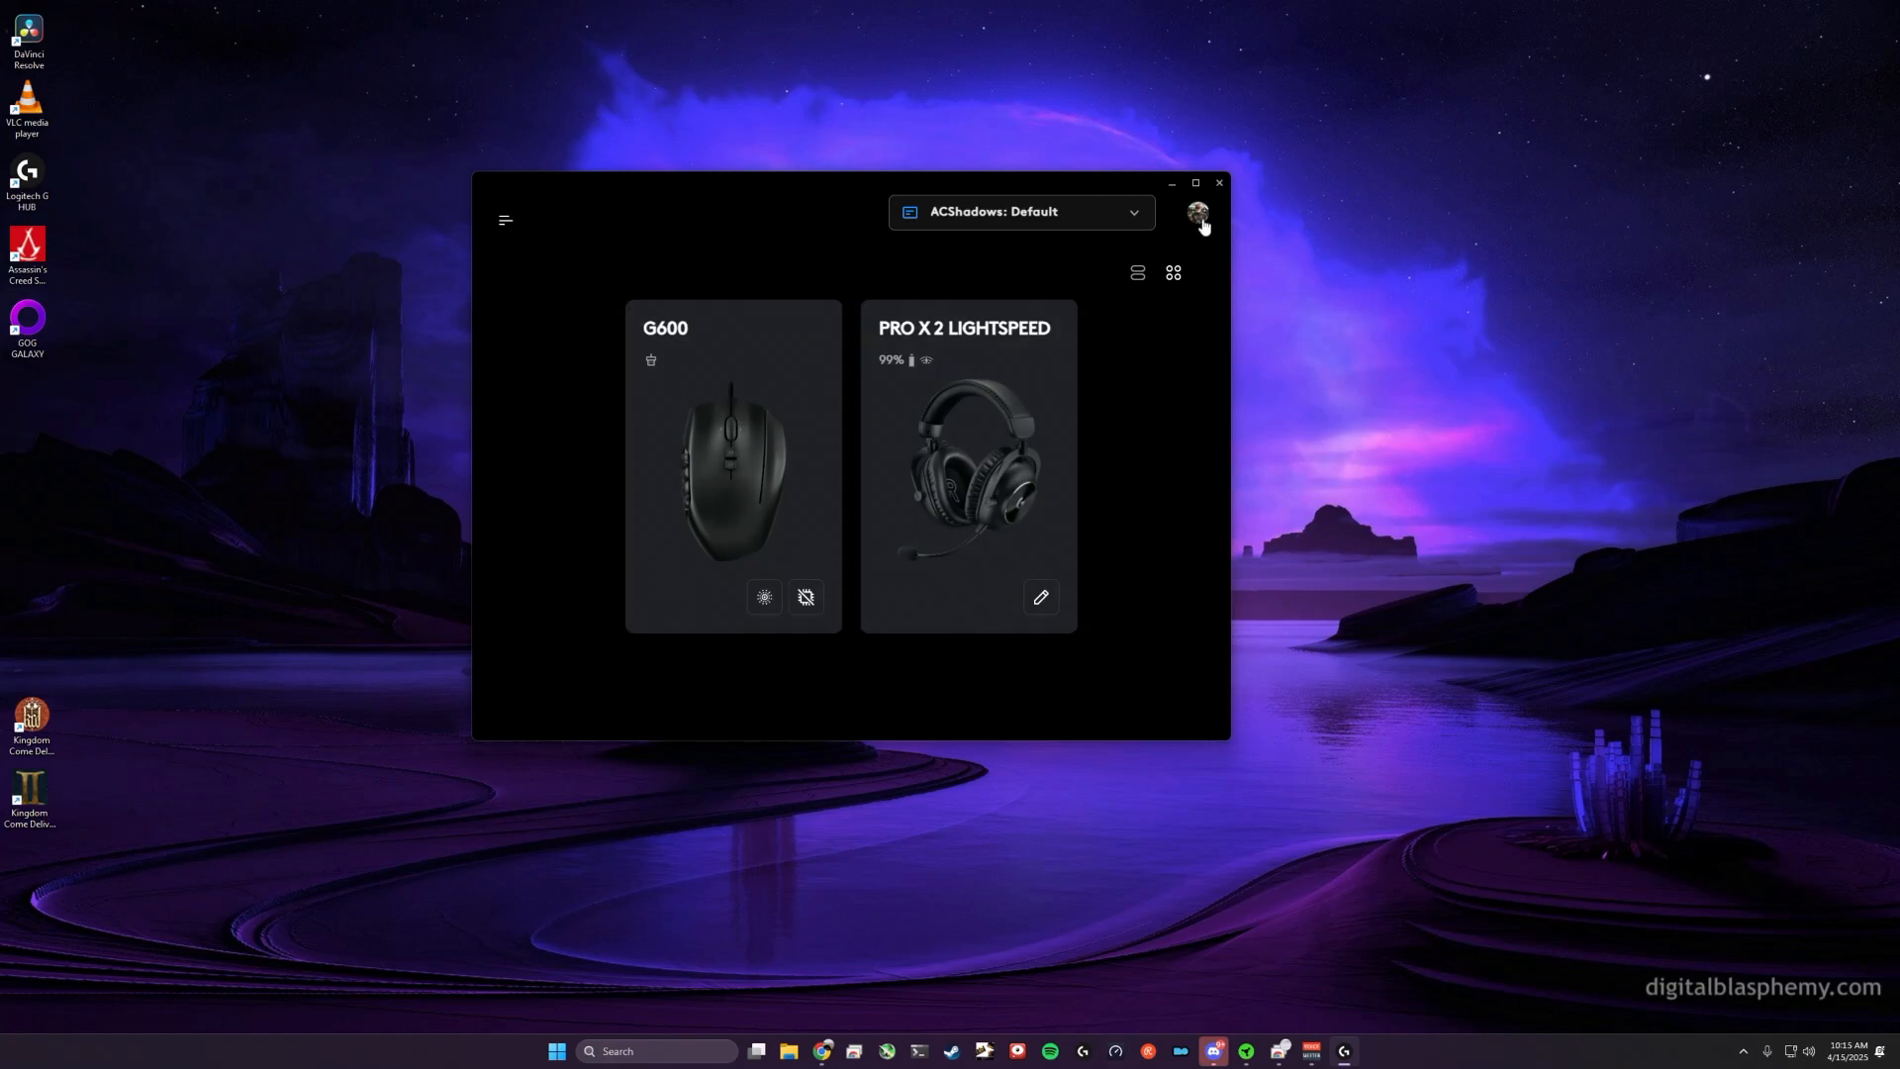
Step: Open the account page and scroll My Uploaded Profiles to the private AC Shadows card
{"action": "left_click", "coordinate": [1197, 214]}
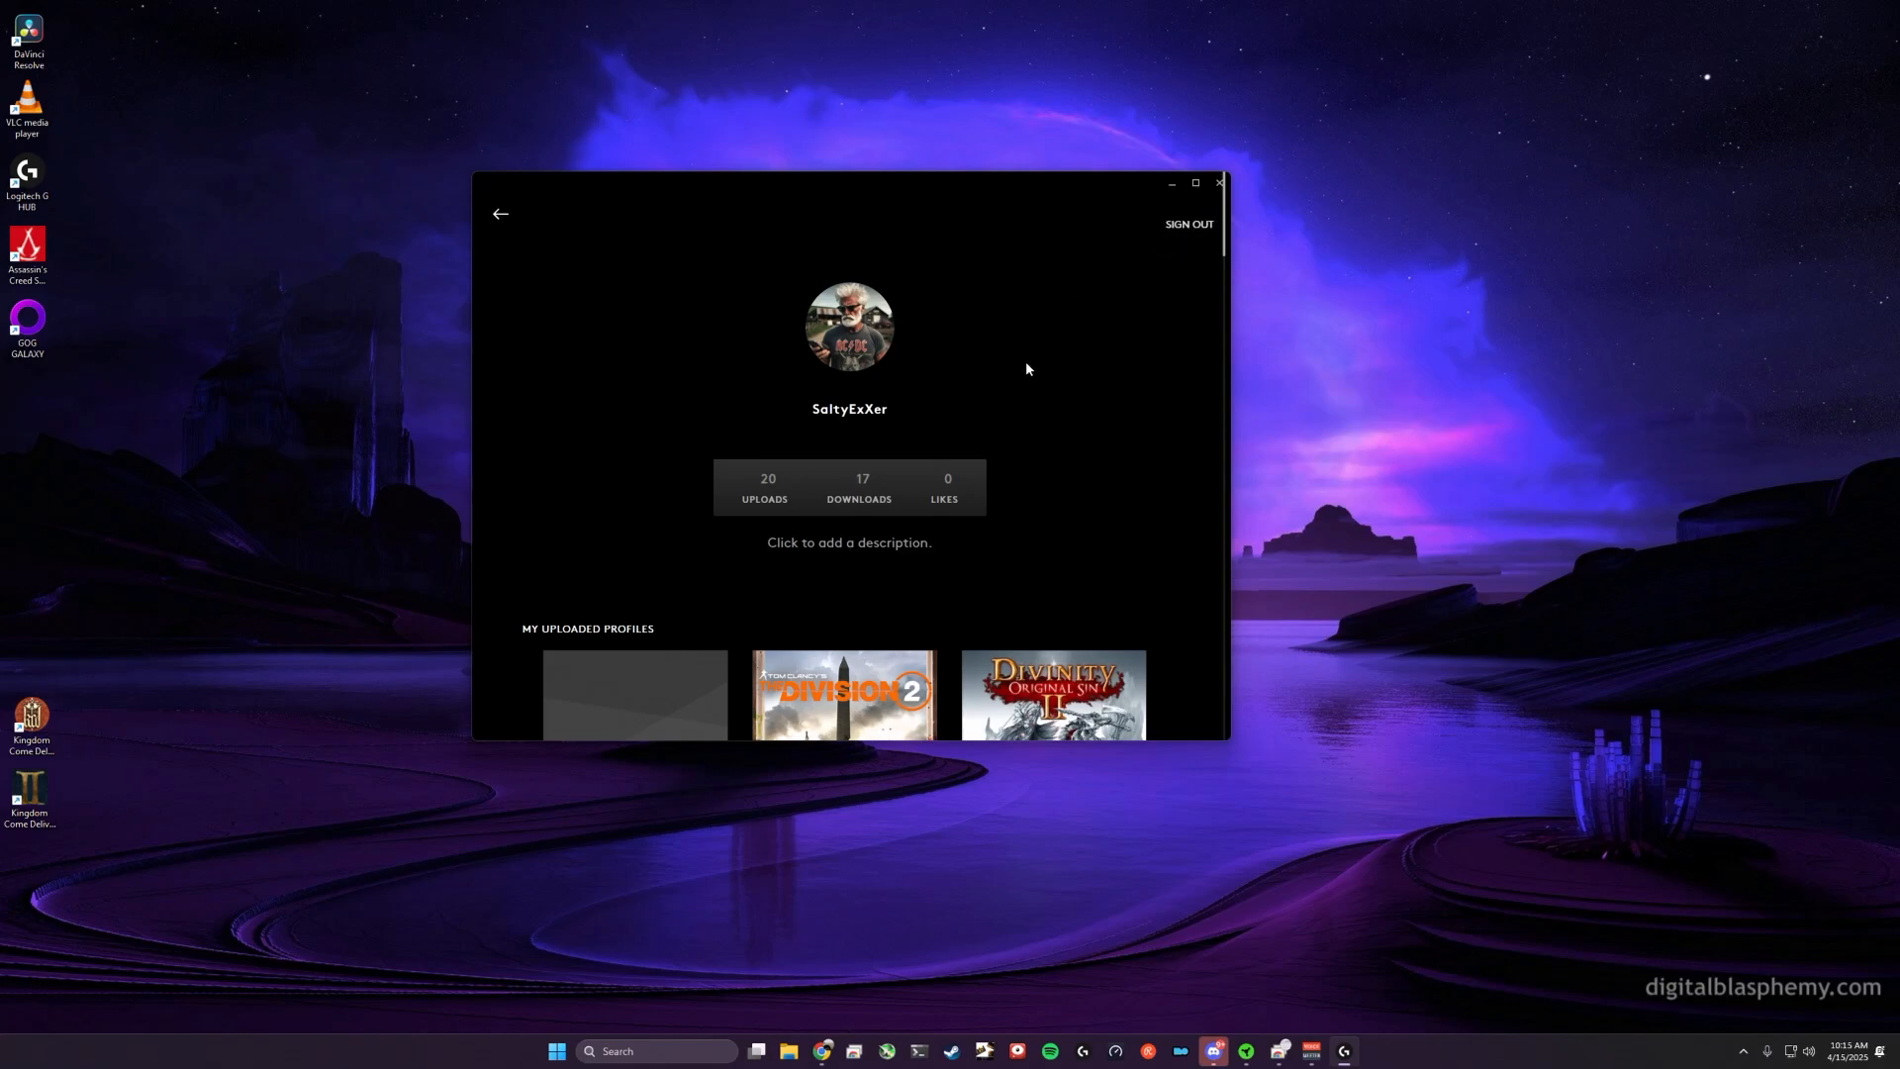
{"action": "scroll", "scroll_direction": "down", "scroll_amount": 3}
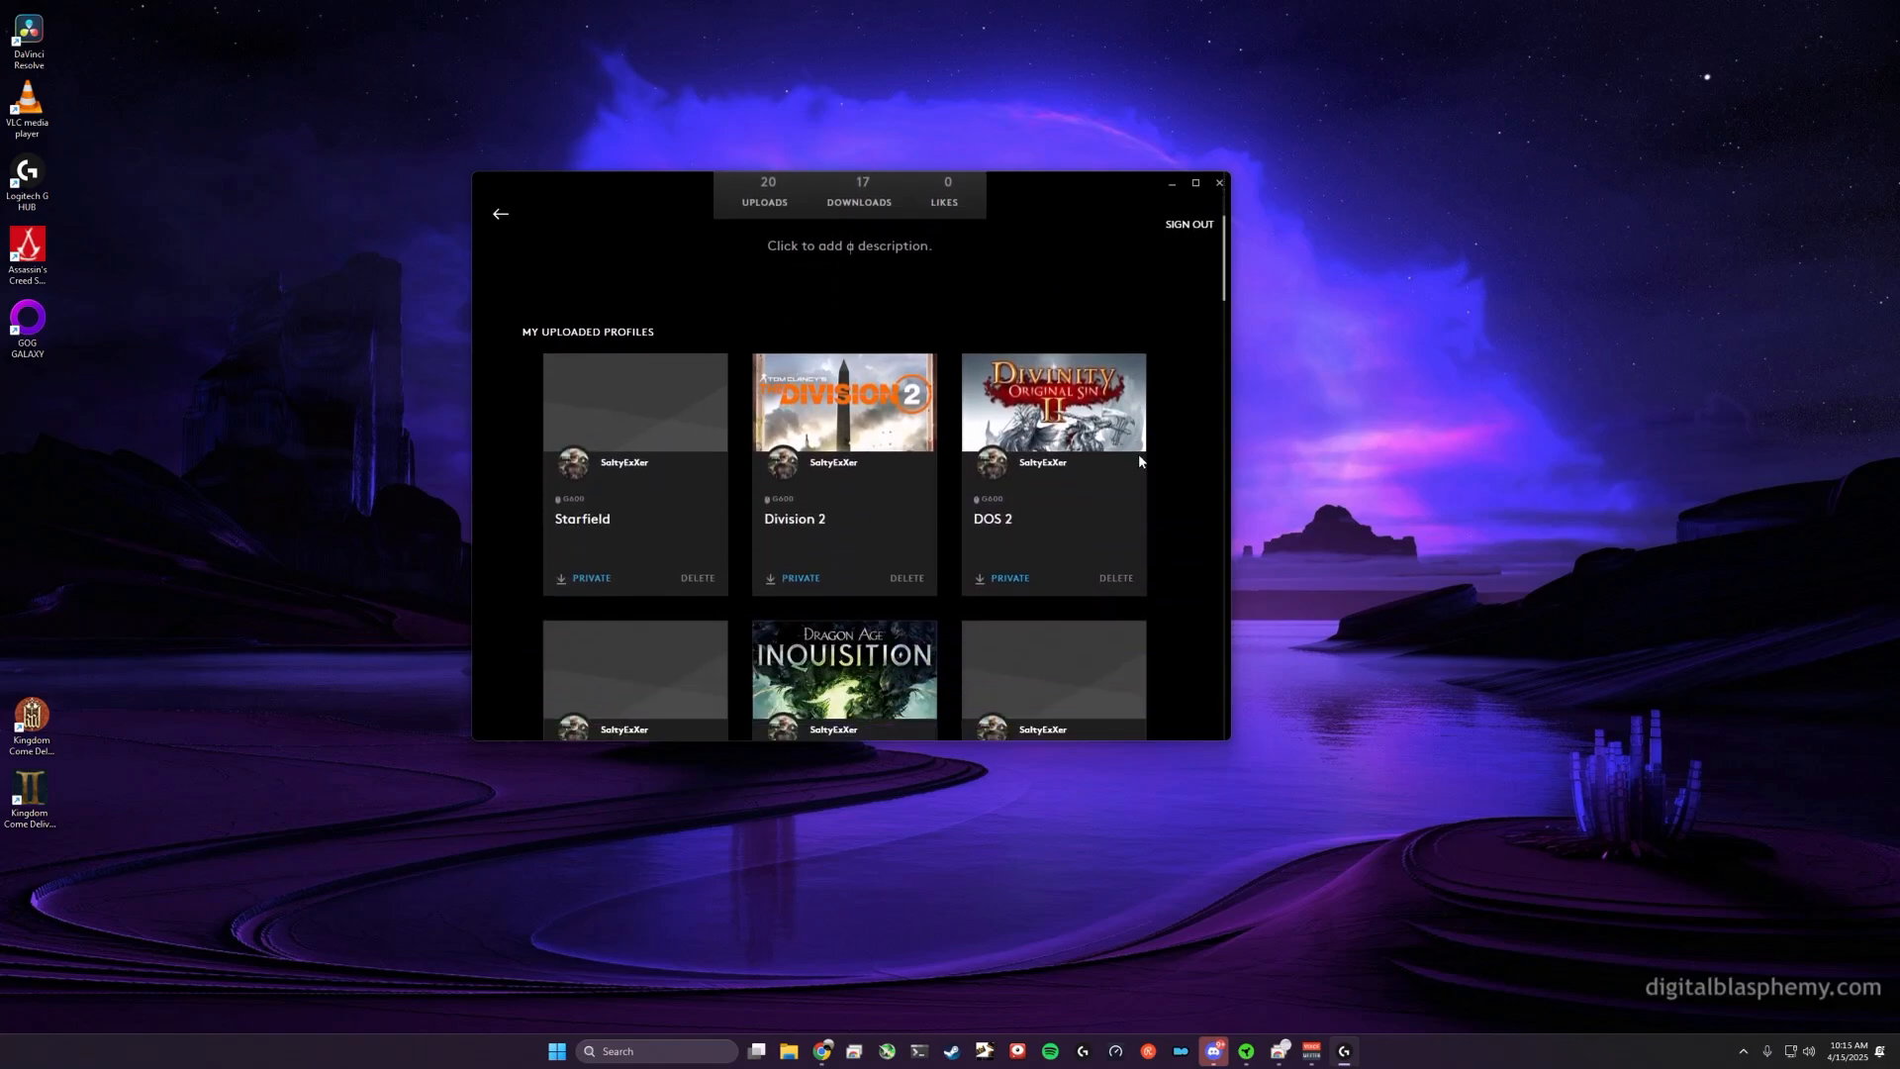
{"action": "scroll", "scroll_direction": "down", "scroll_amount": 3}
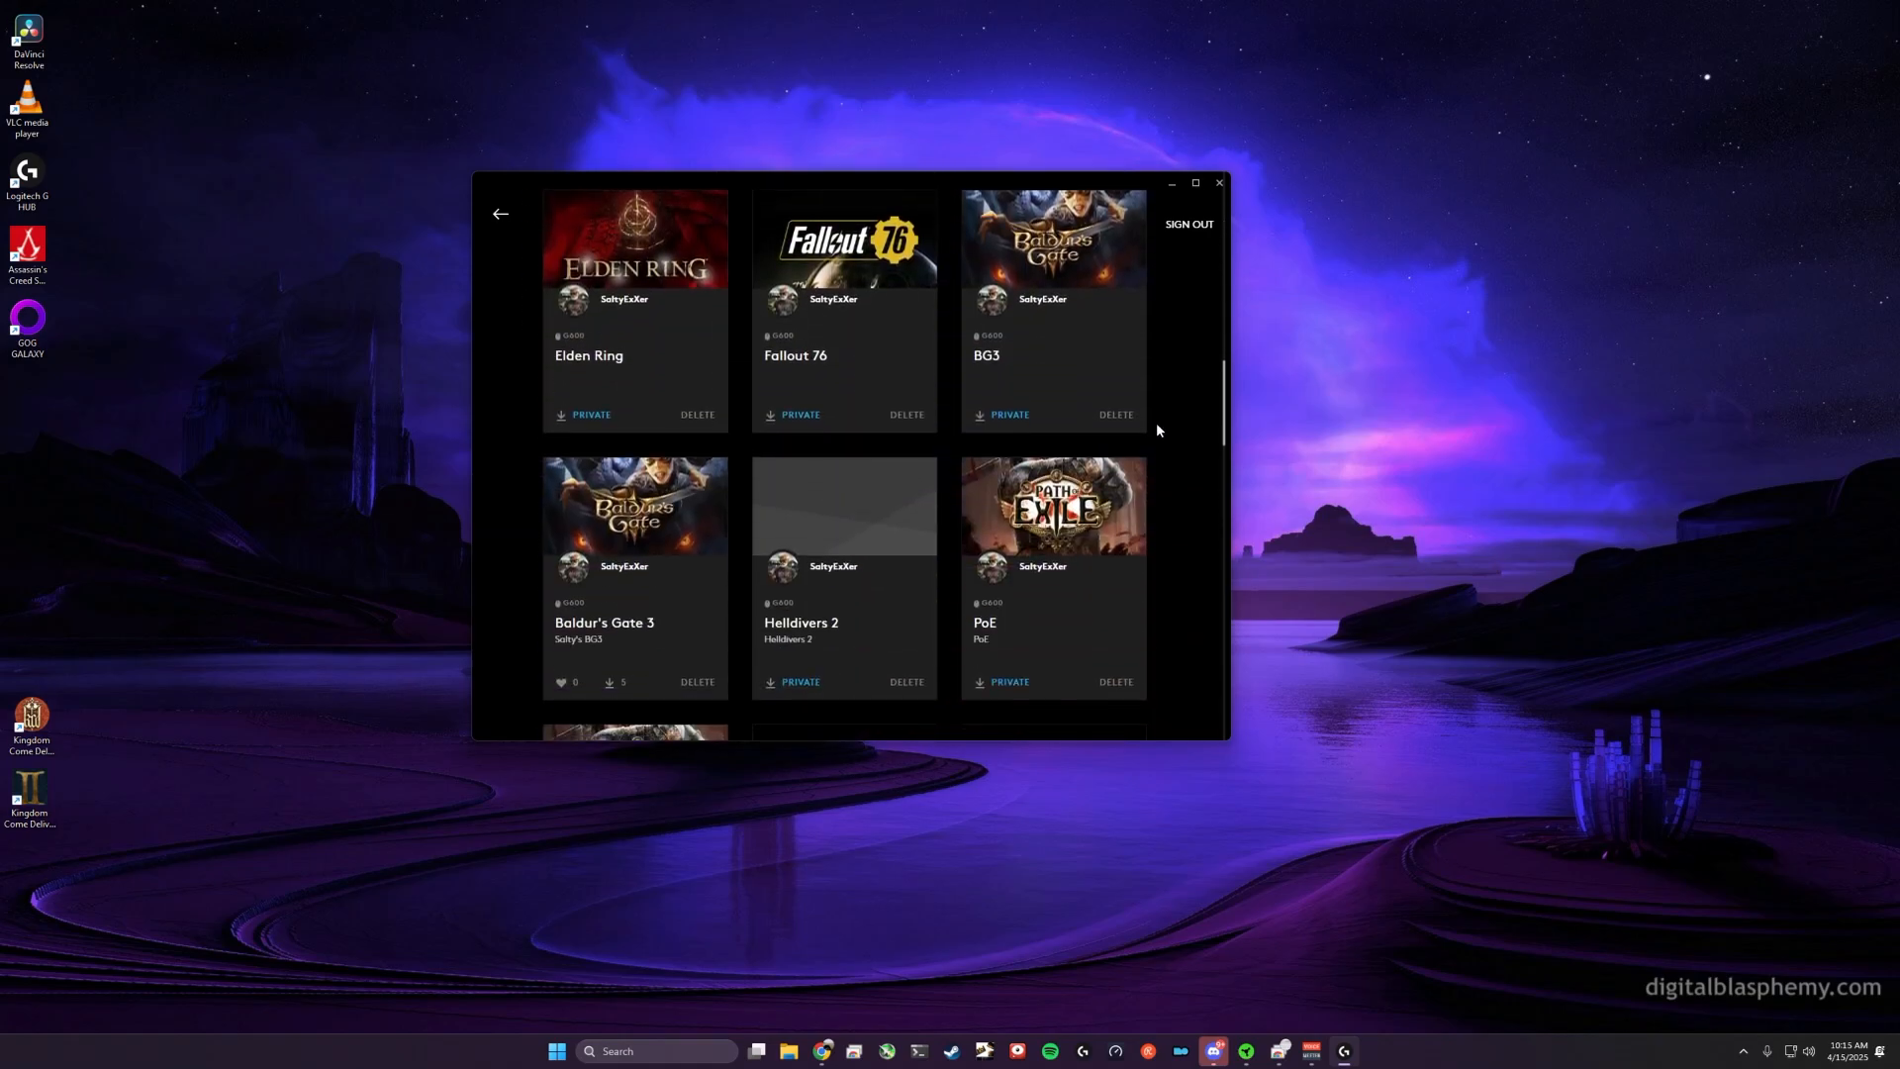
{"action": "scroll", "scroll_direction": "down", "scroll_amount": 3}
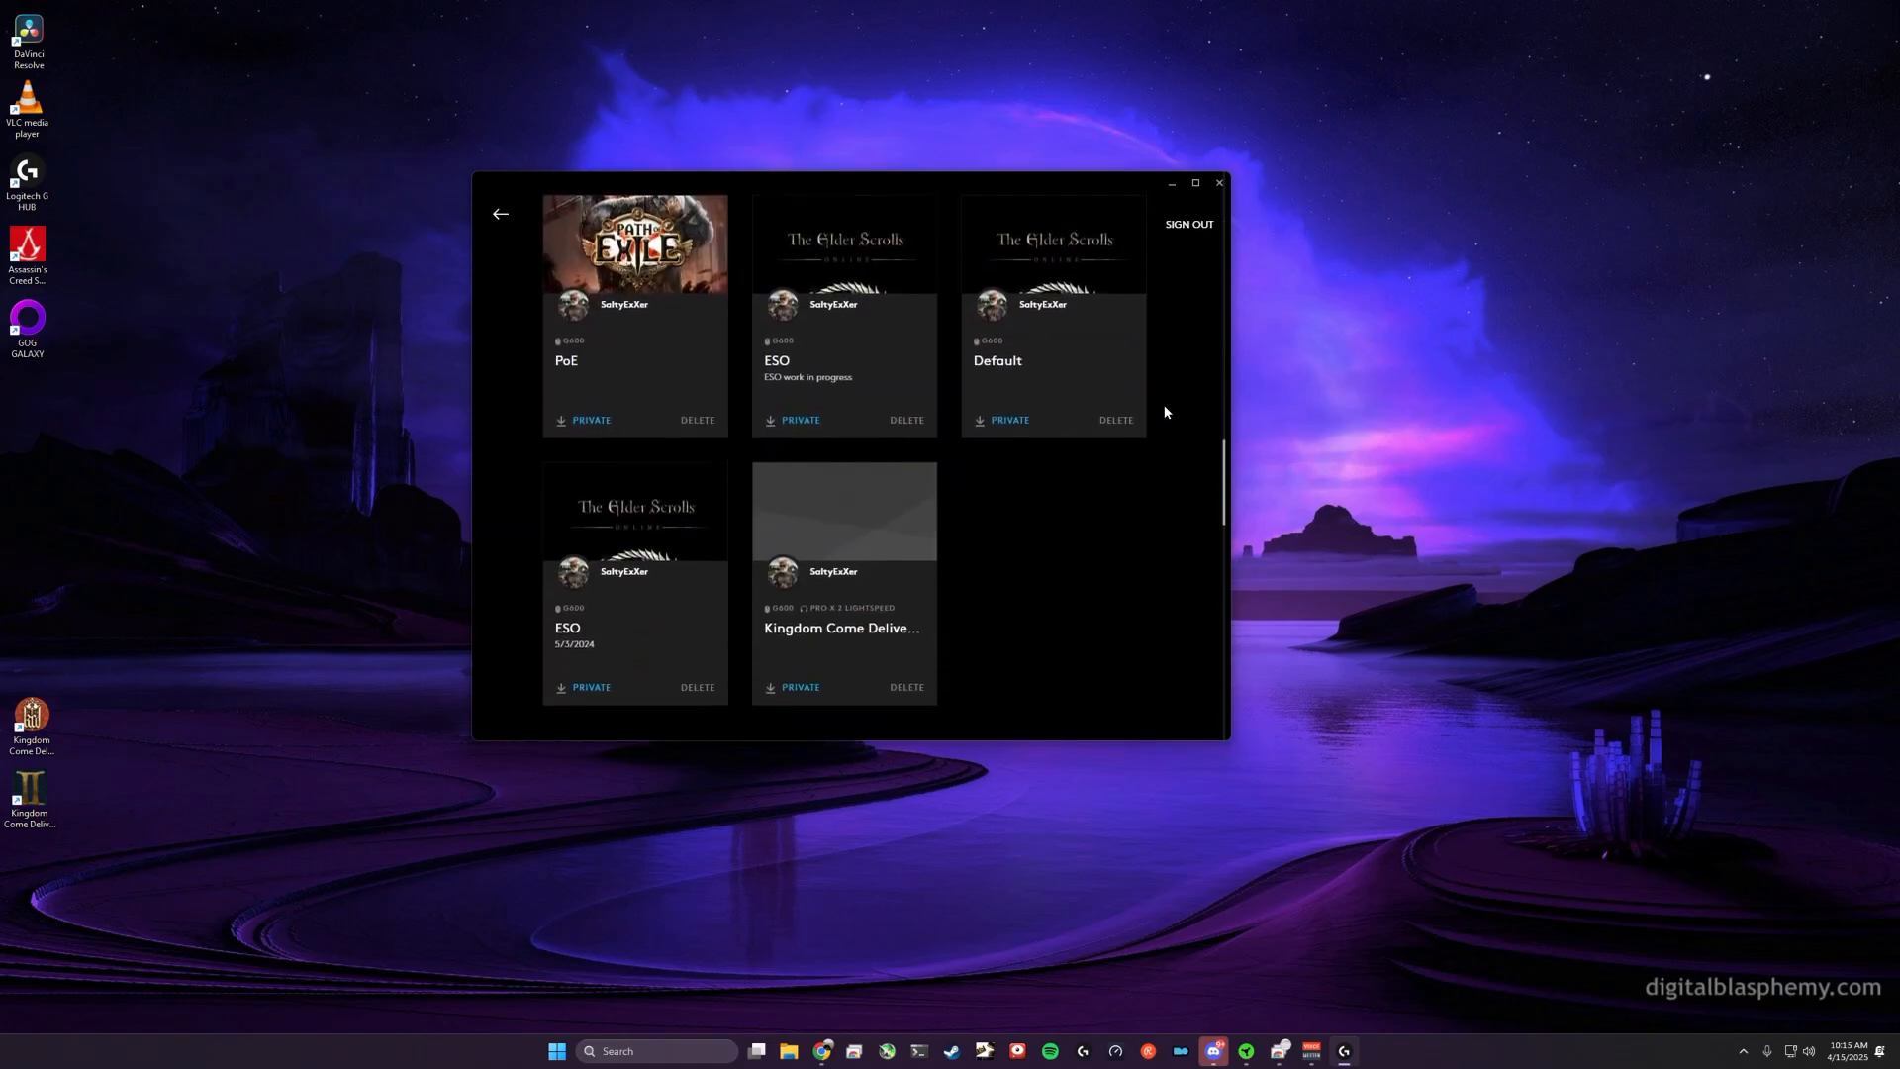
{"action": "scroll", "scroll_direction": "down", "scroll_amount": 3}
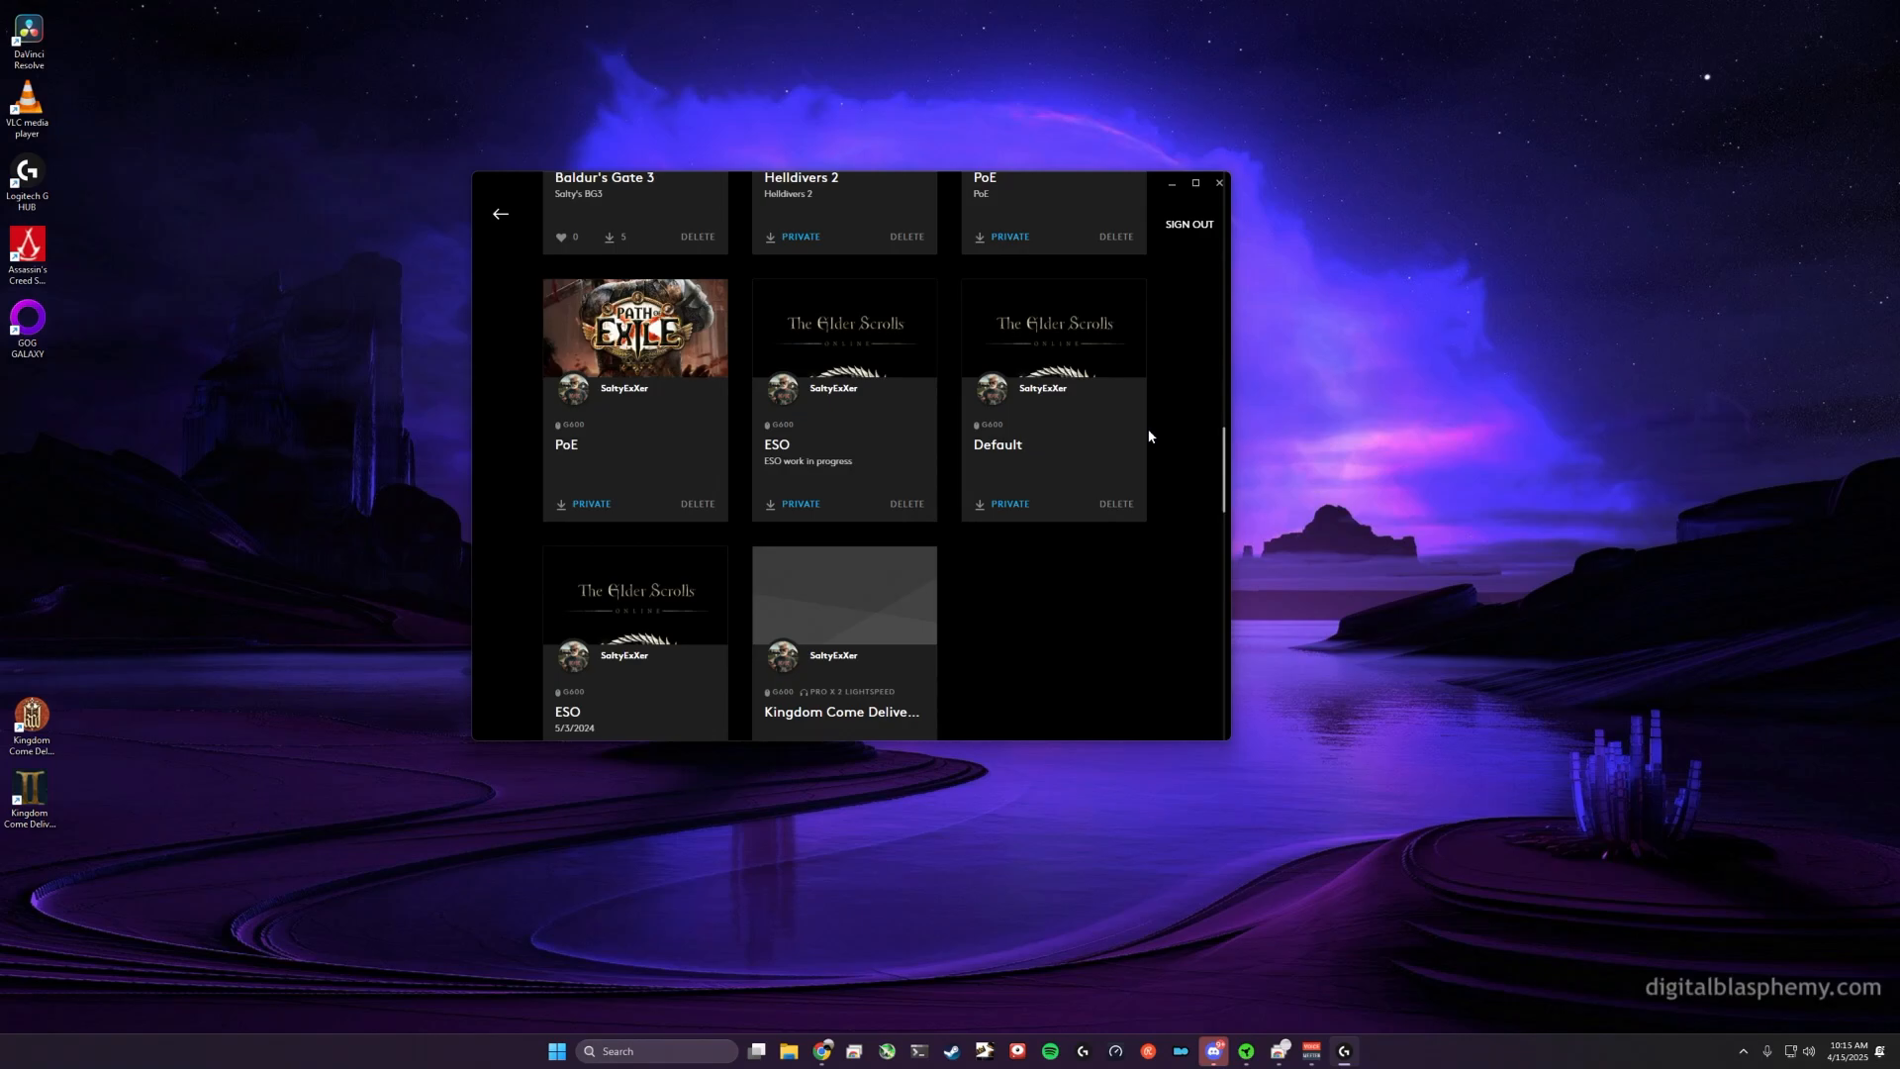
{"action": "scroll", "scroll_direction": "up", "scroll_amount": 3}
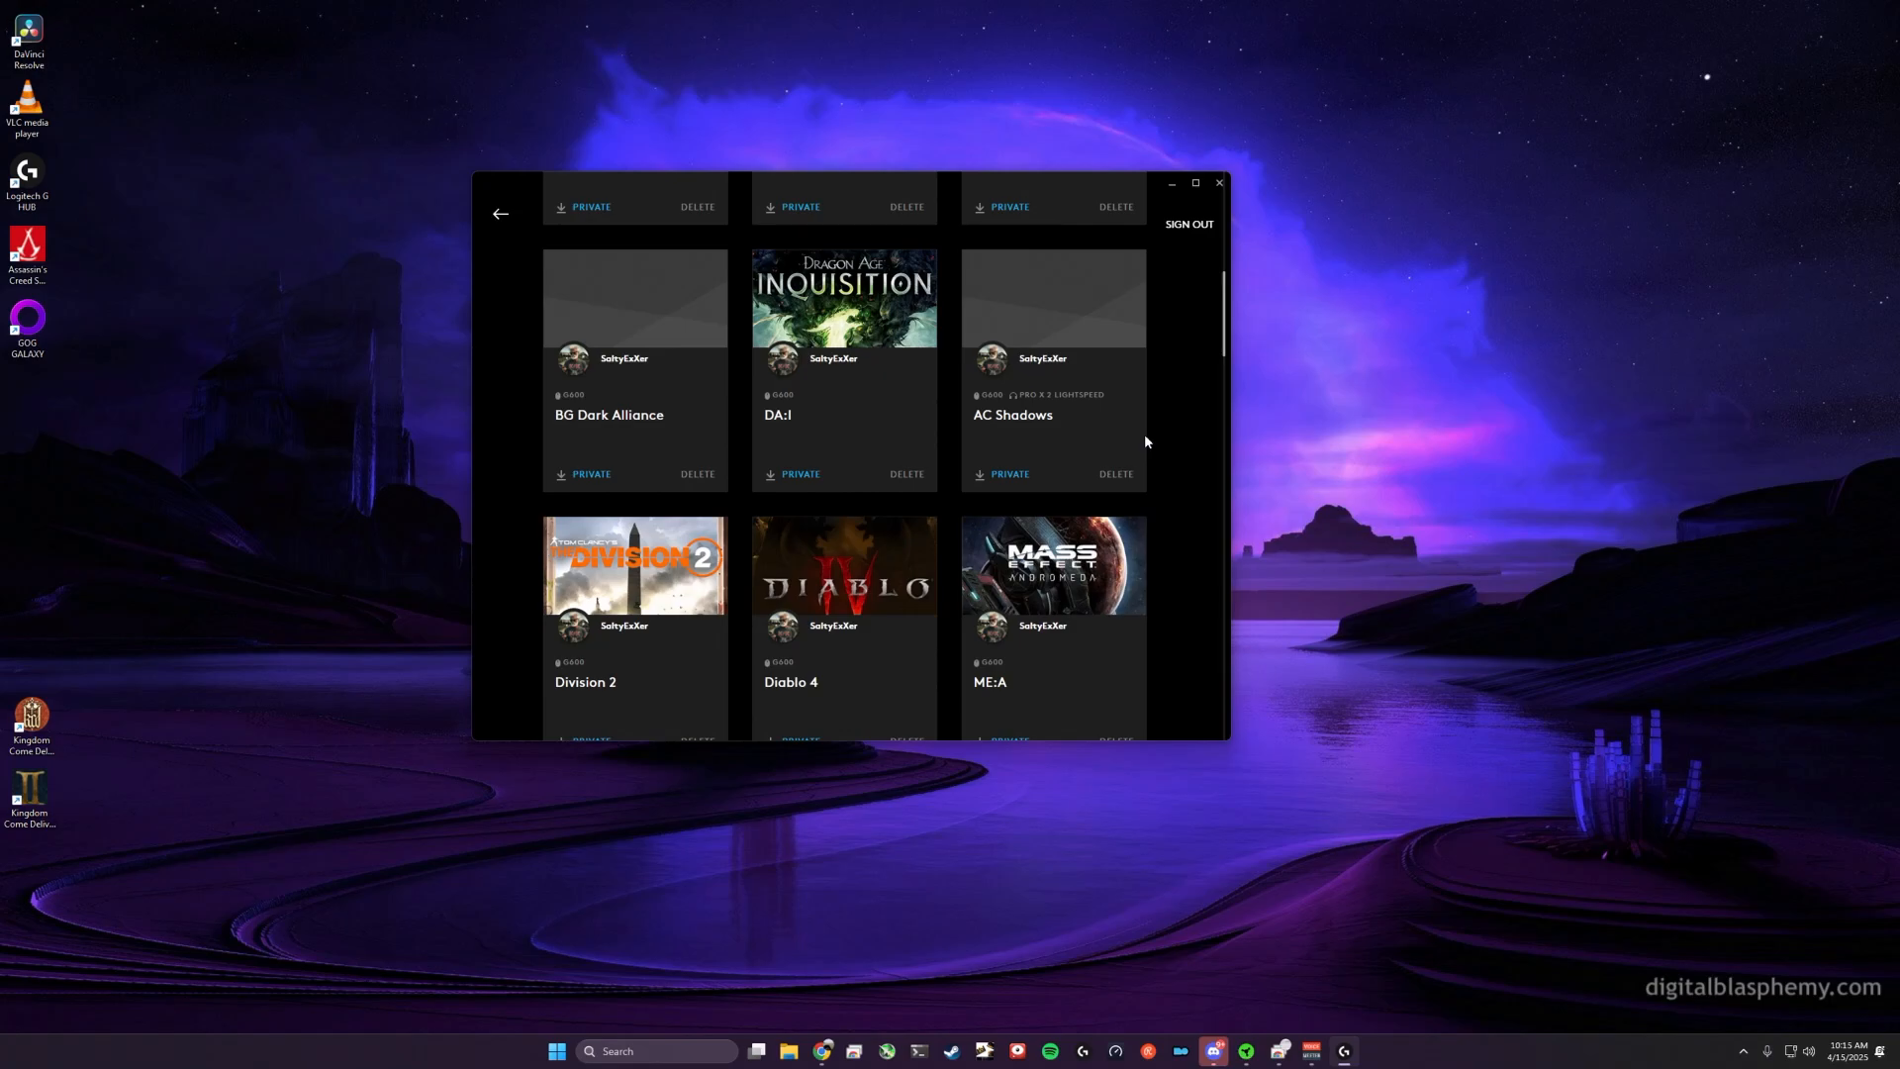
{"action": "mouse_move", "coordinate": [1069, 388]}
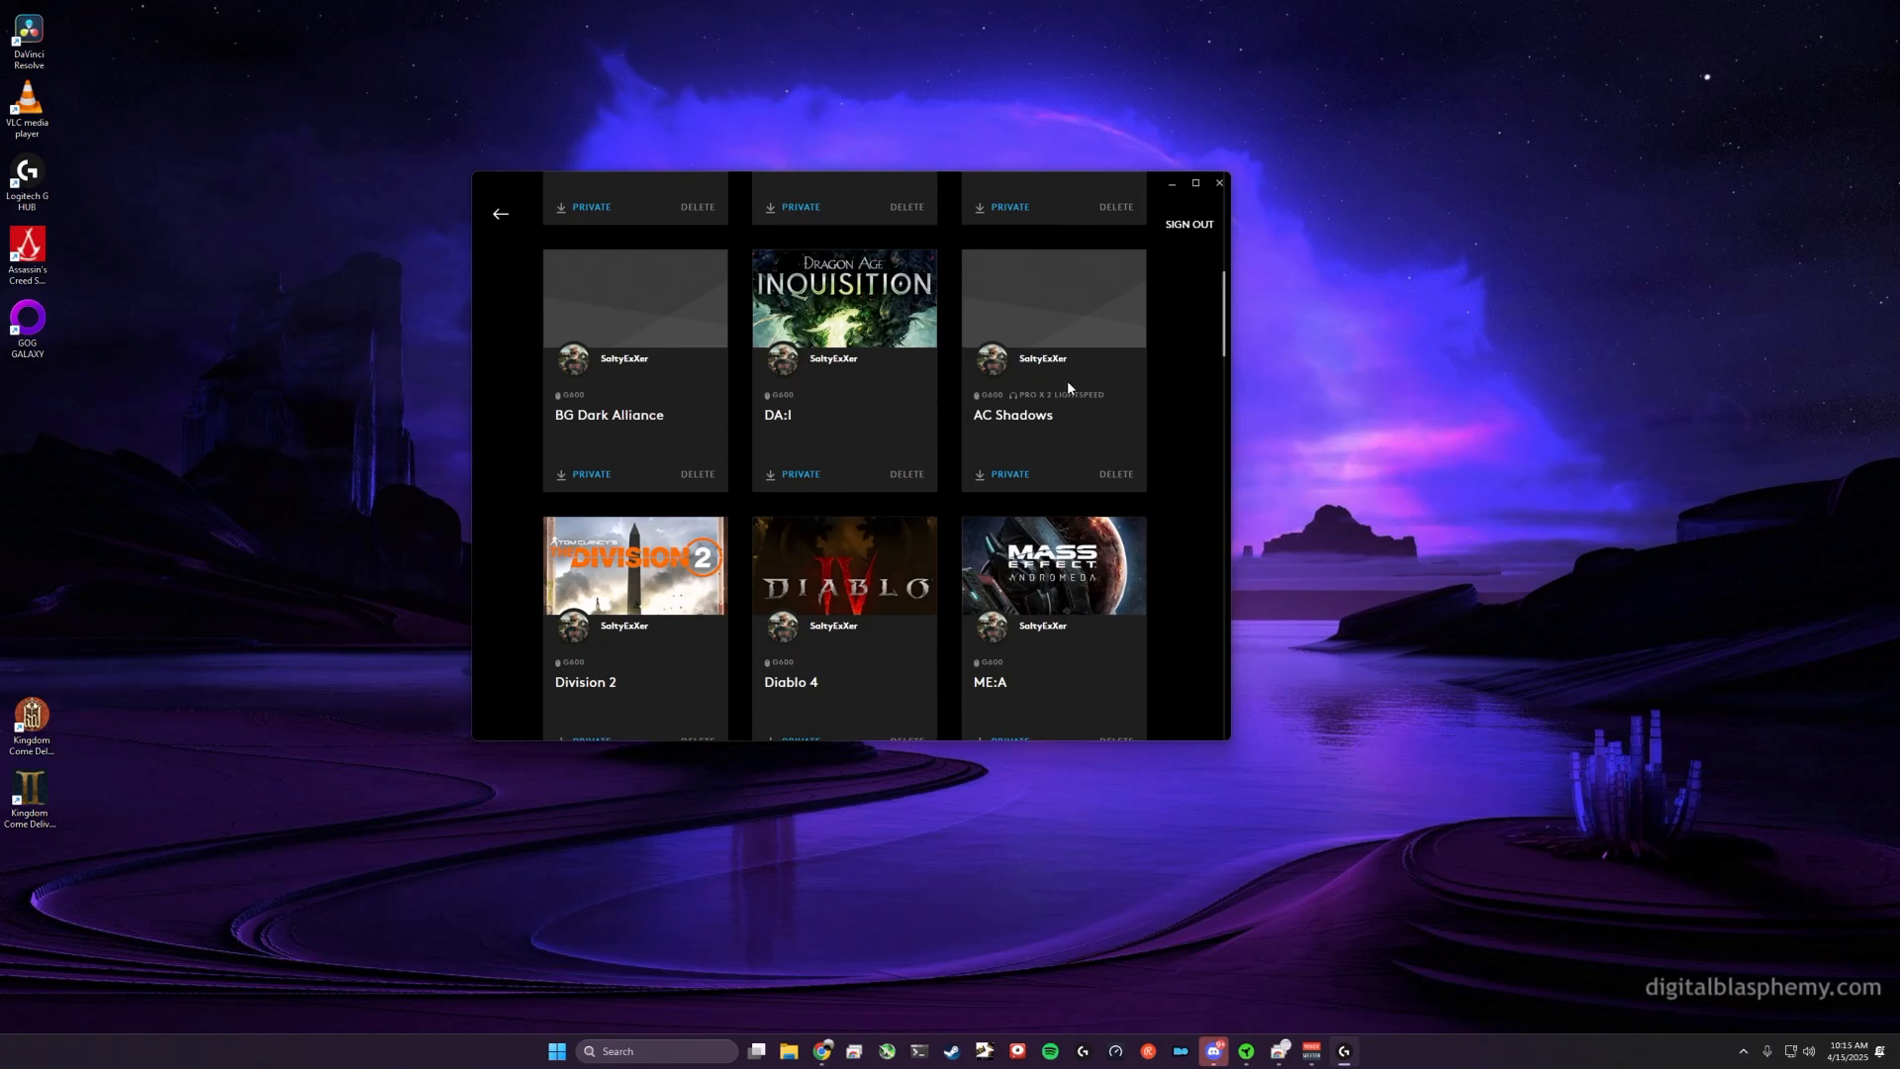
{"action": "mouse_move", "coordinate": [1040, 385]}
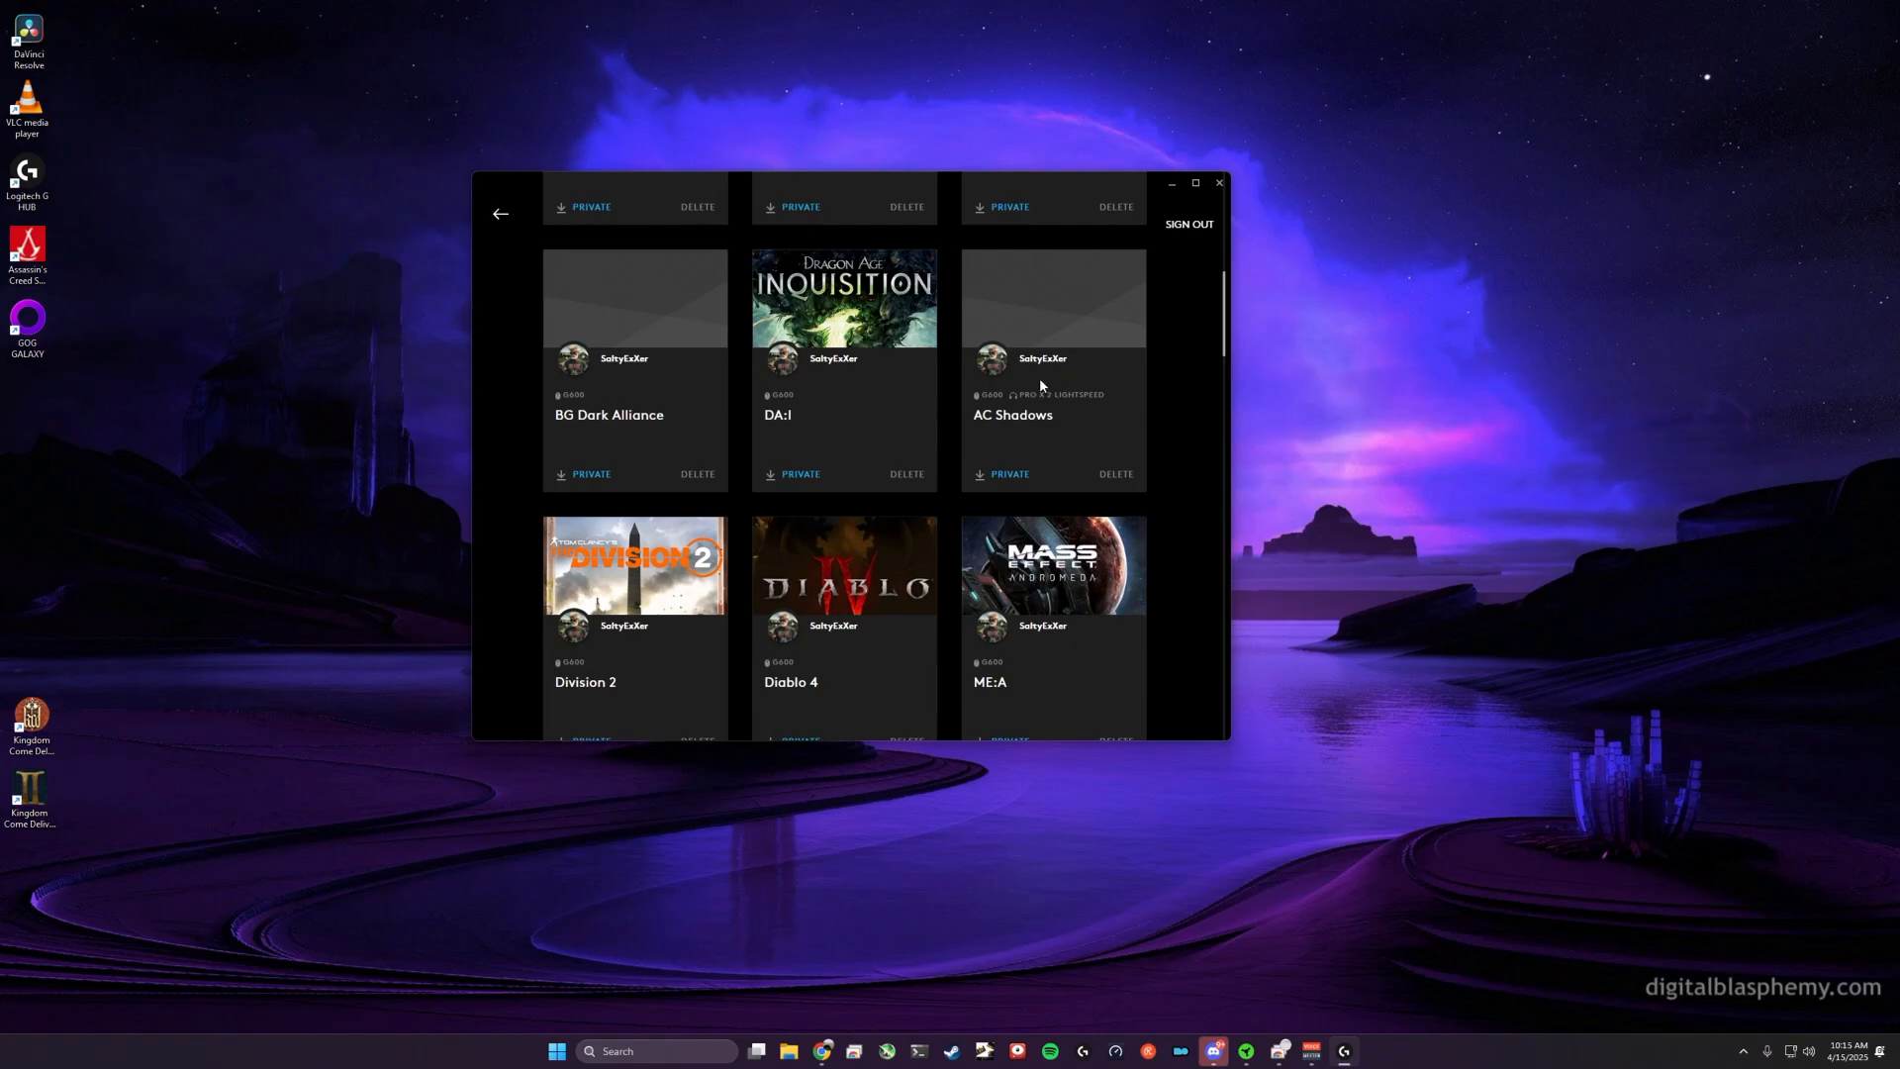
{"action": "mouse_move", "coordinate": [1043, 373]}
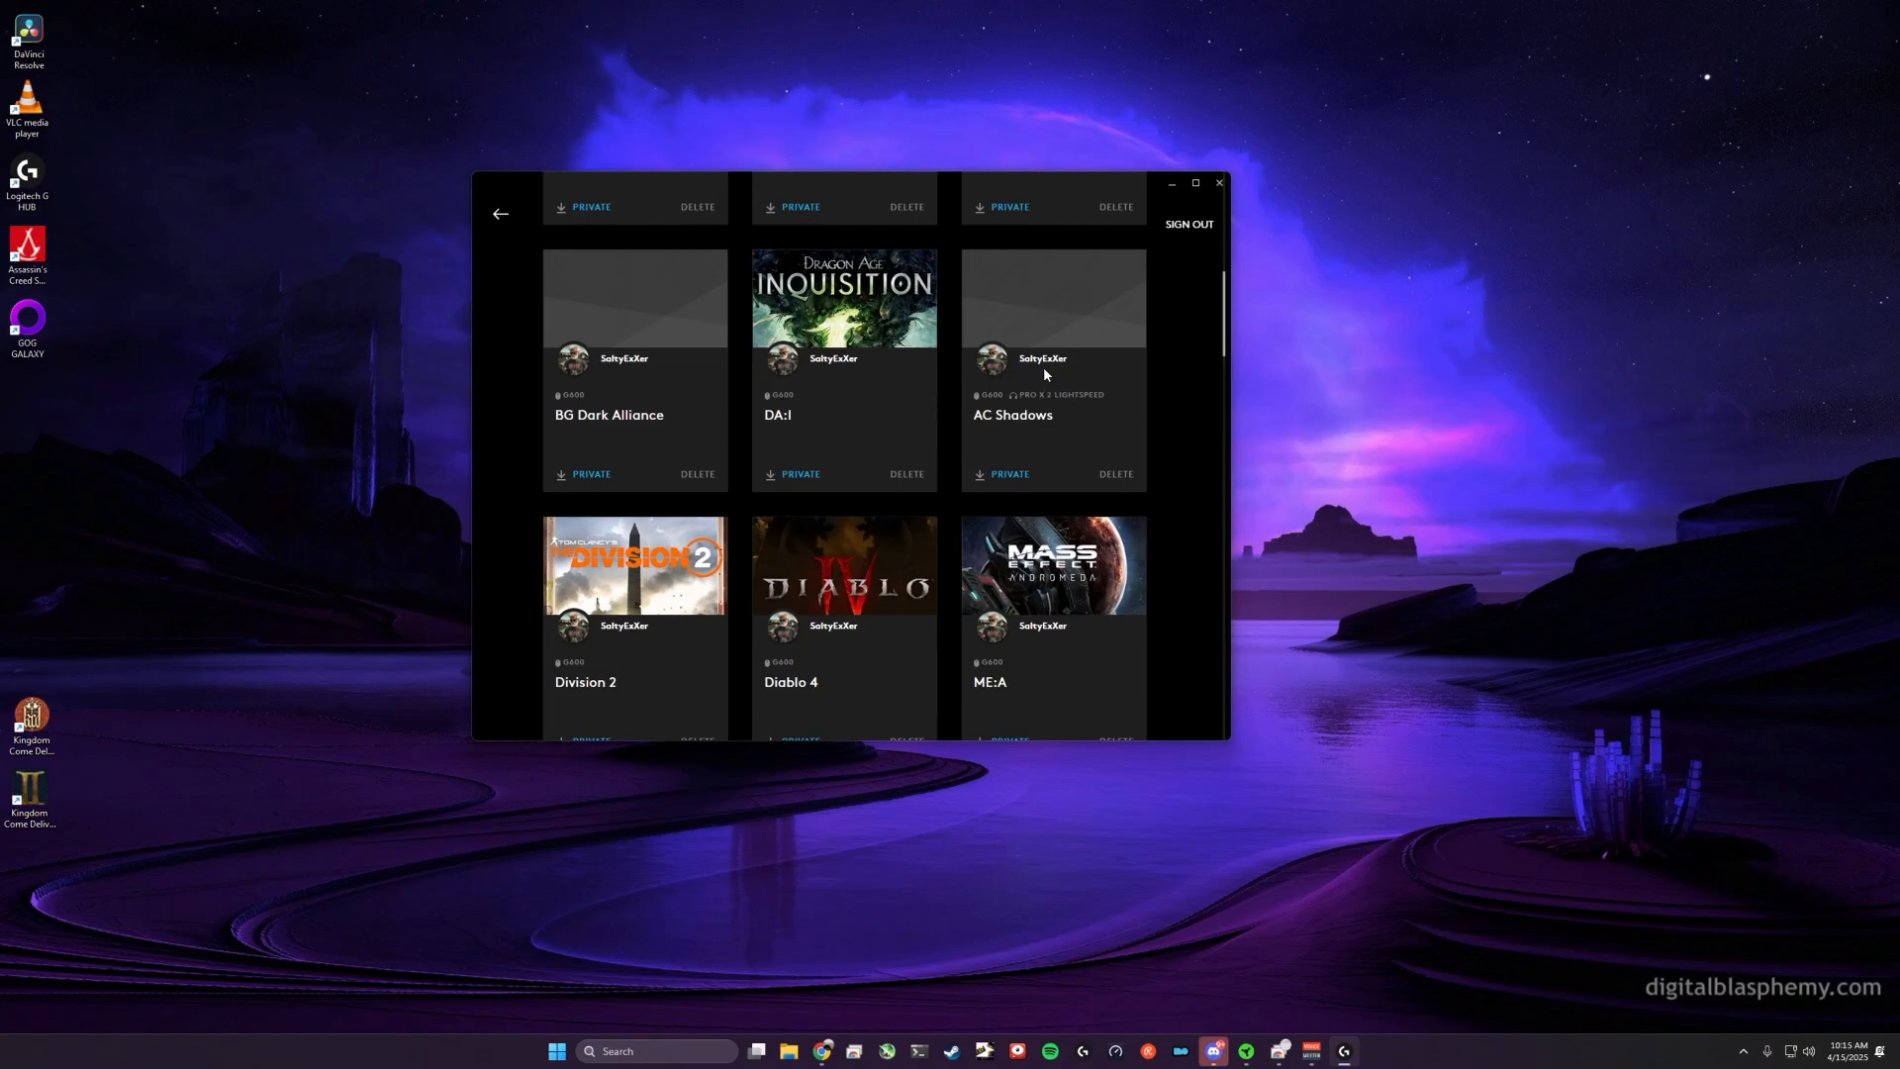
Step: Open the AC Shadows card to show its details and Download button
{"action": "left_click", "coordinate": [1052, 339]}
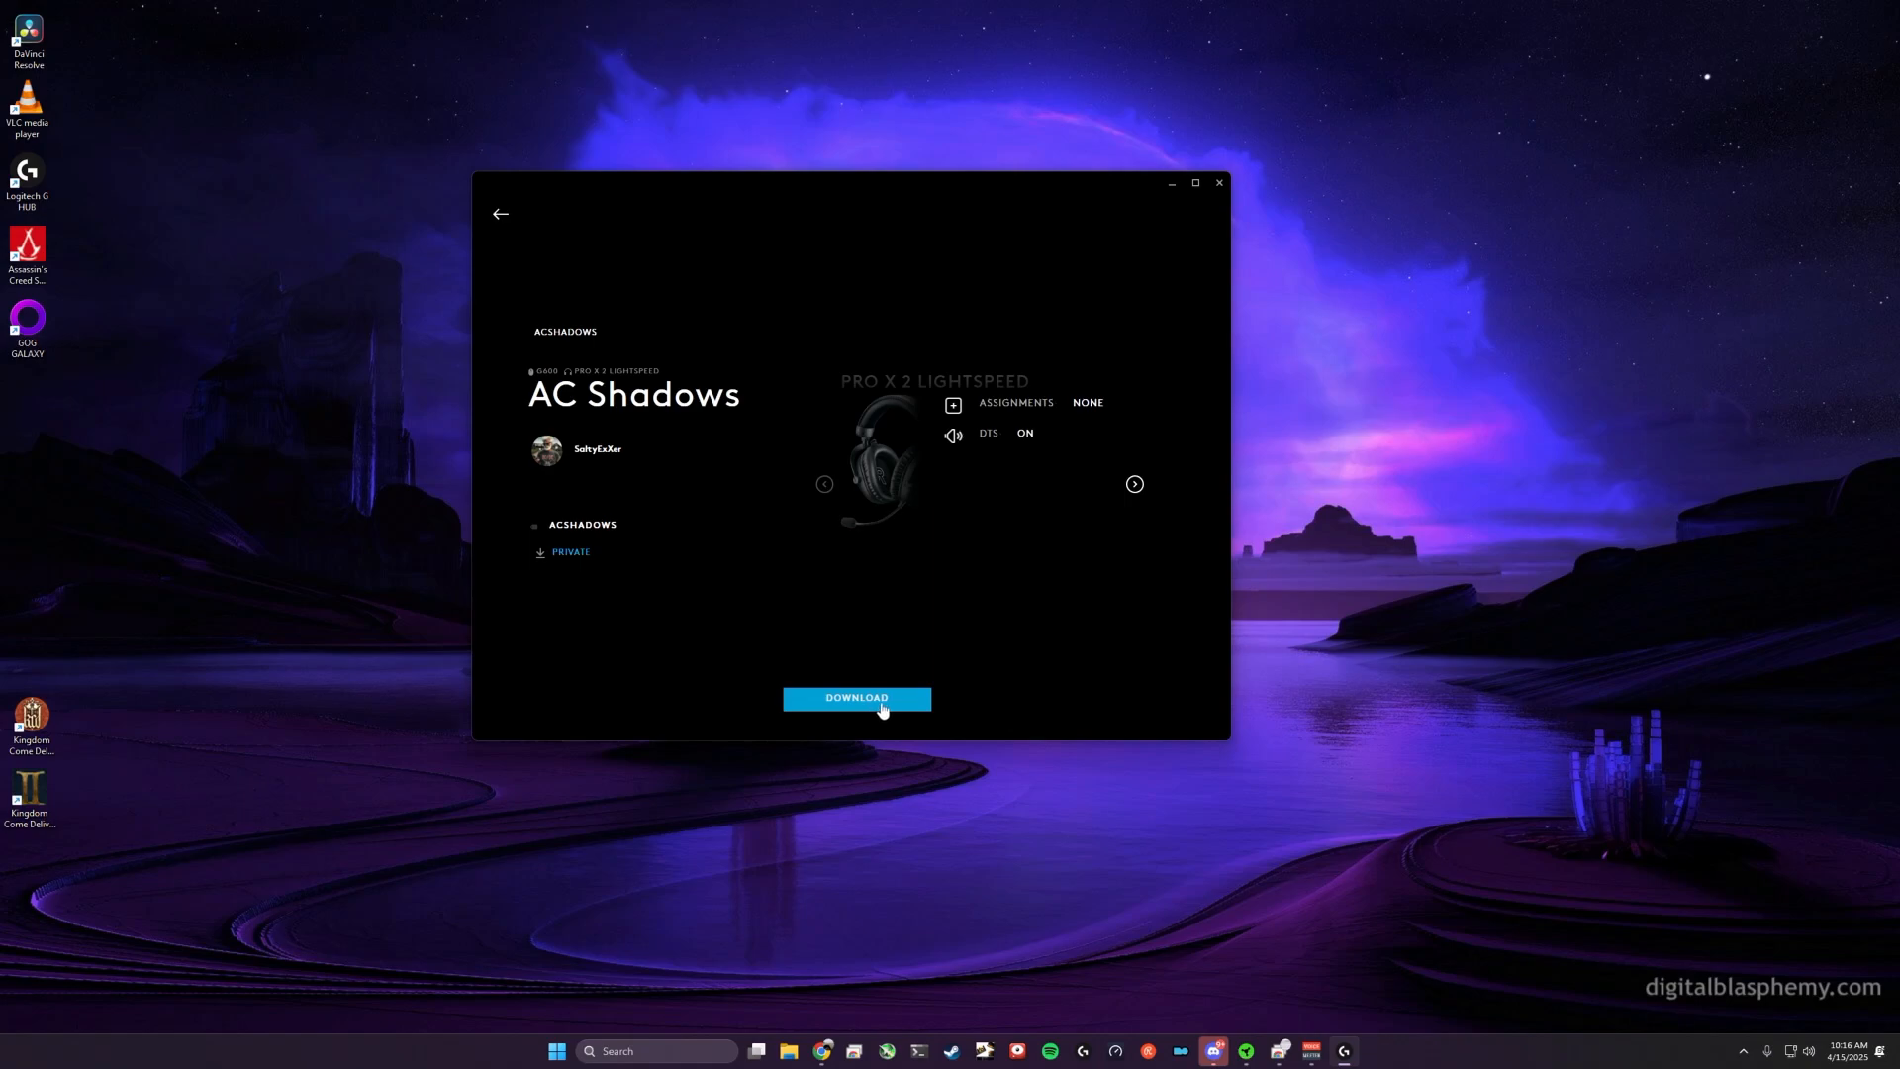
{"action": "mouse_move", "coordinate": [961, 183]}
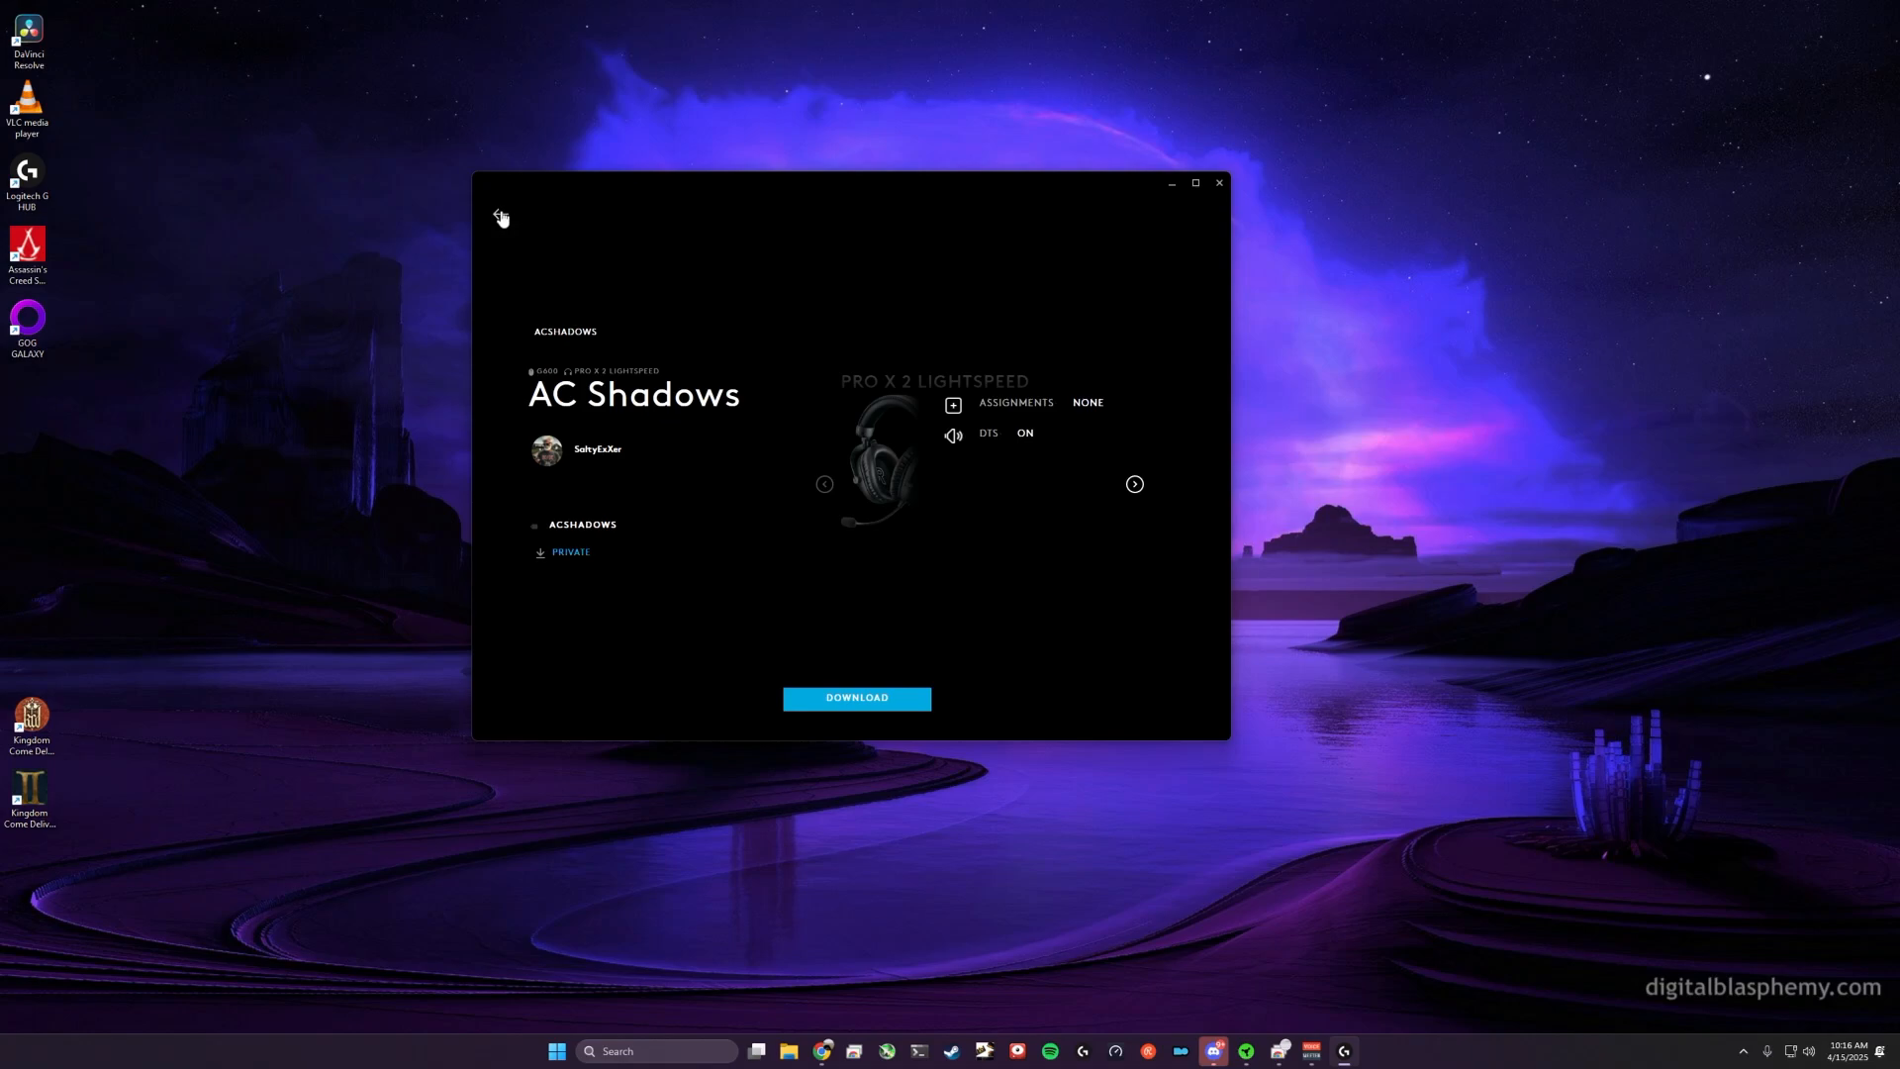
Step: Go back from the AC Shadows details page to the account page
{"action": "left_click", "coordinate": [547, 449]}
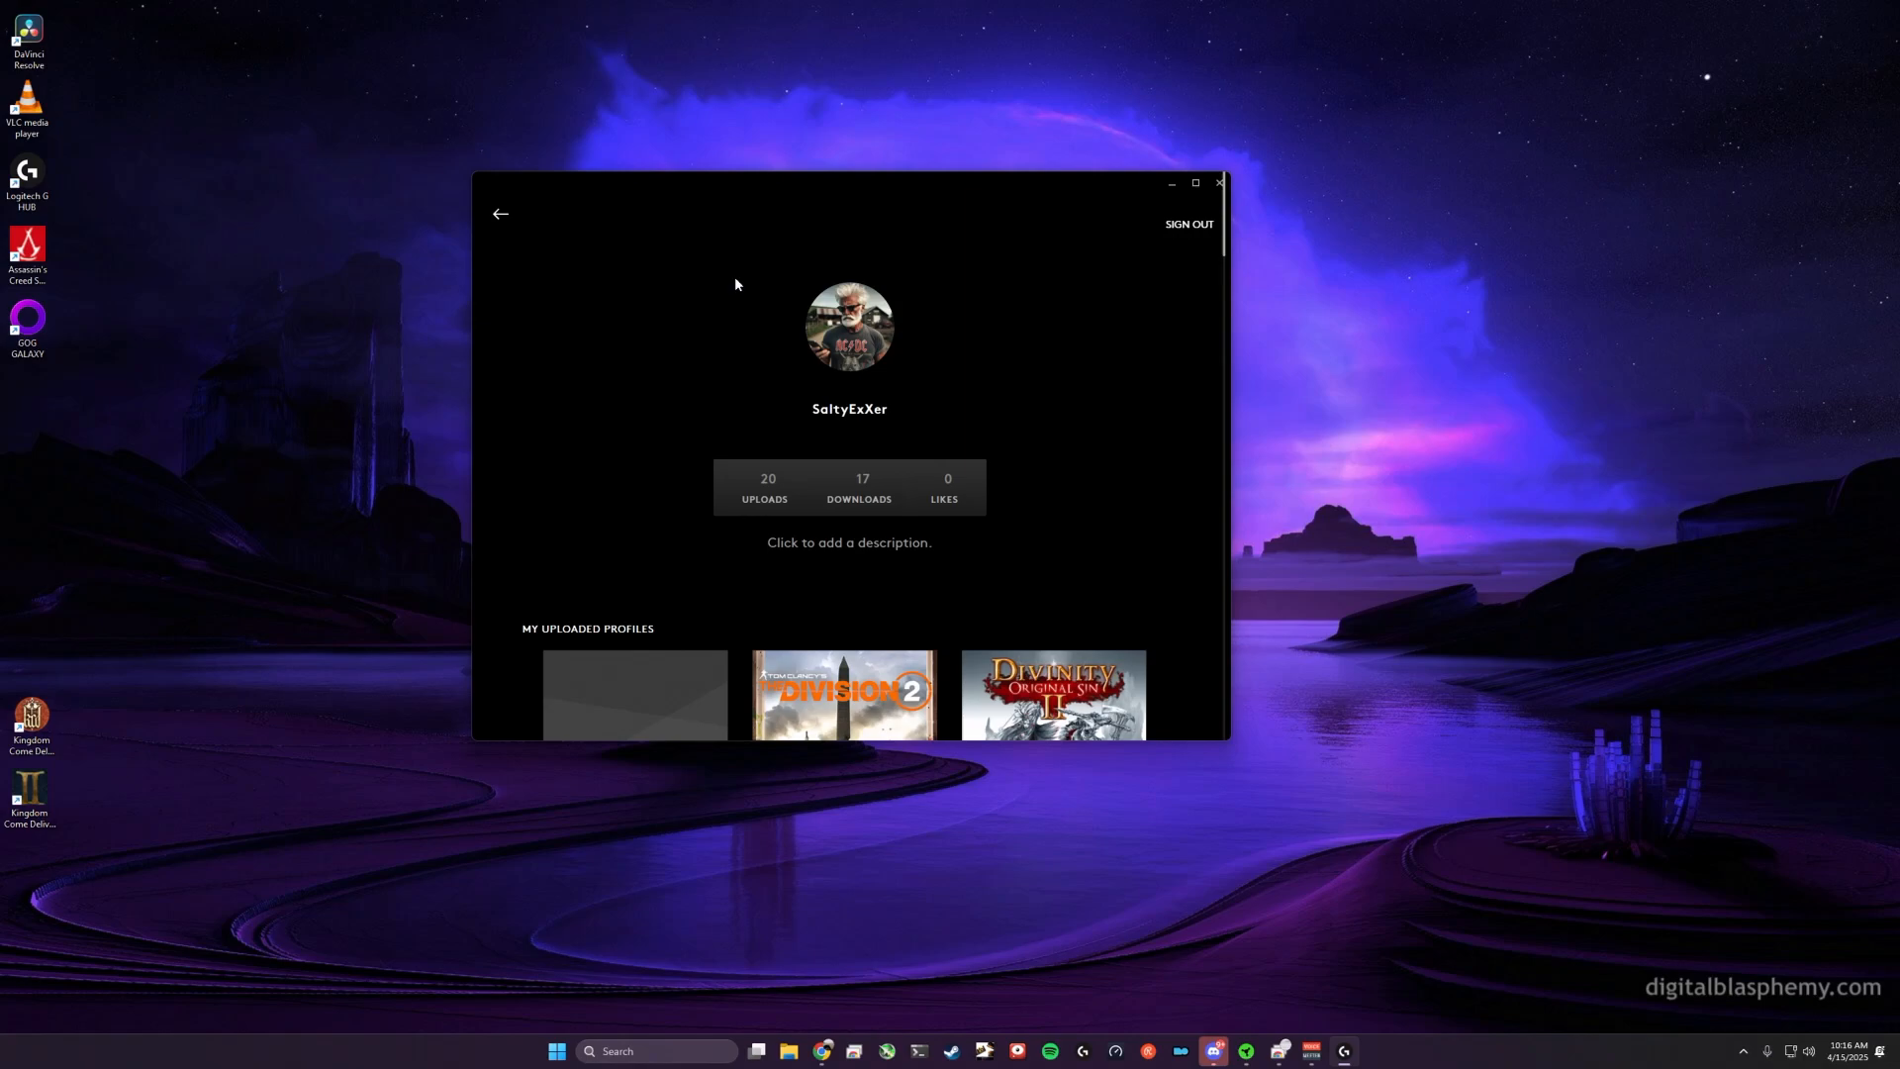
{"action": "left_click", "coordinate": [848, 542]}
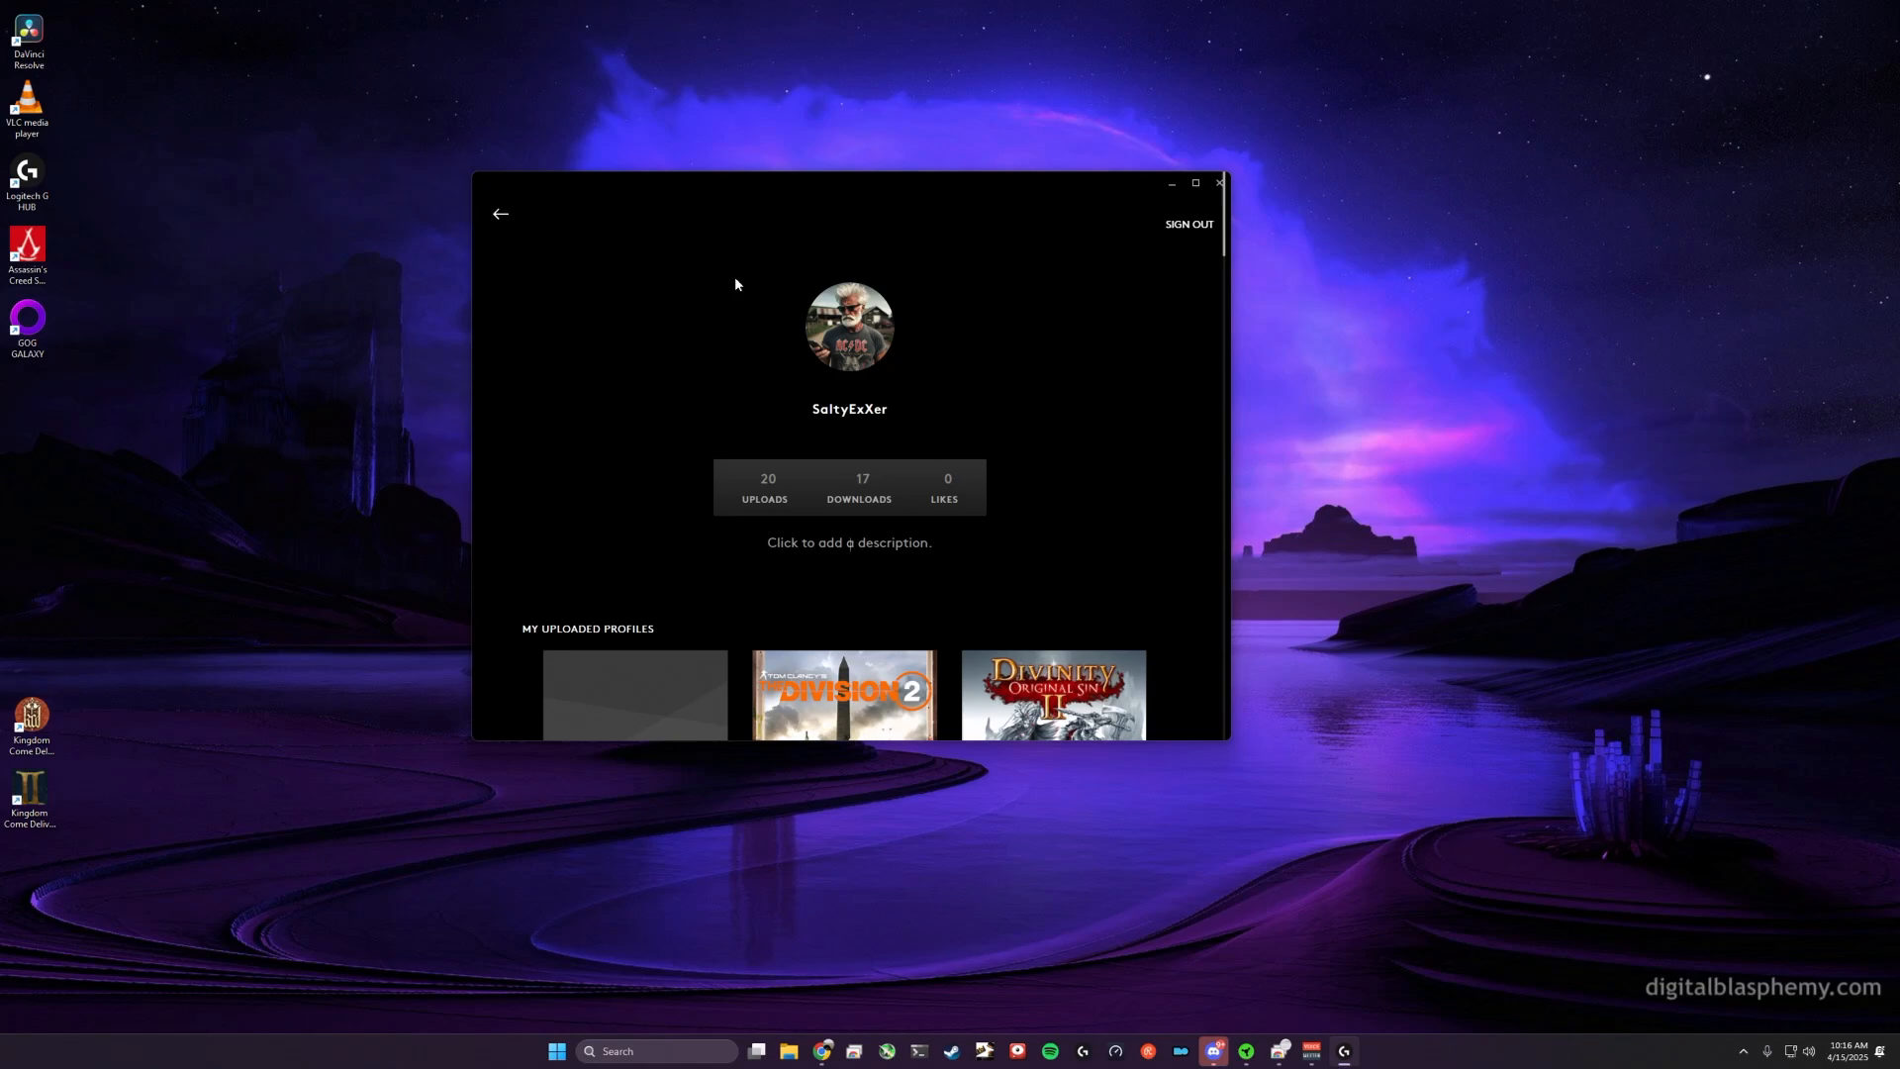